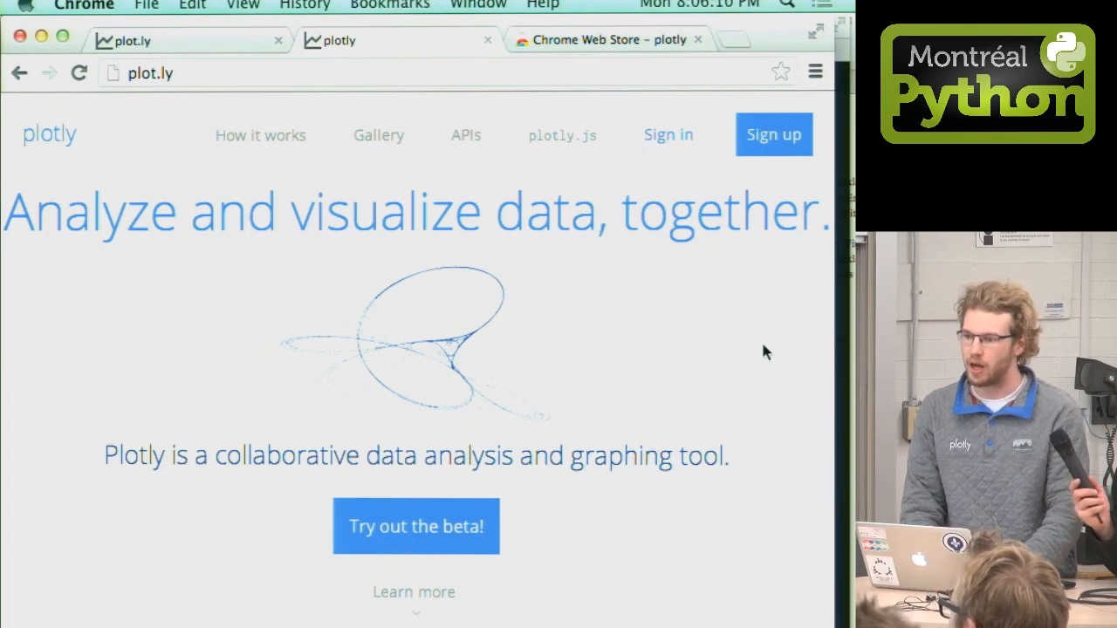
# Show the Plotly app in the Chrome Web Store results, then return to the notebook.
pyautogui.click(609, 41)
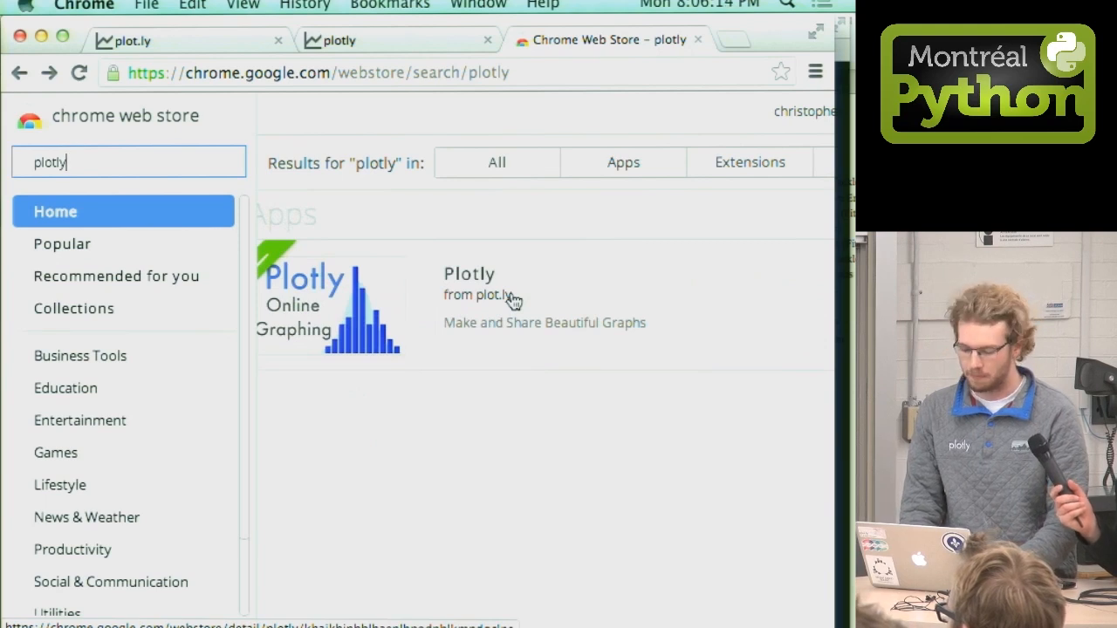
pyautogui.click(157, 40)
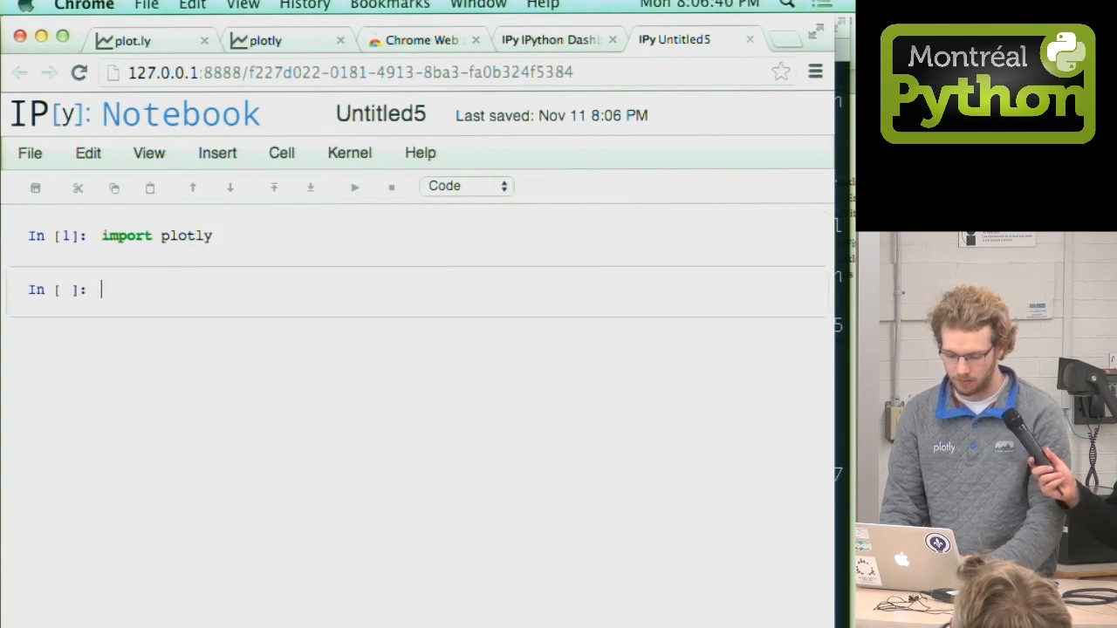
# Run r = plotly.signup('mtl_python', ...) to register the account and show the response.
pyautogui.write('plotly.')
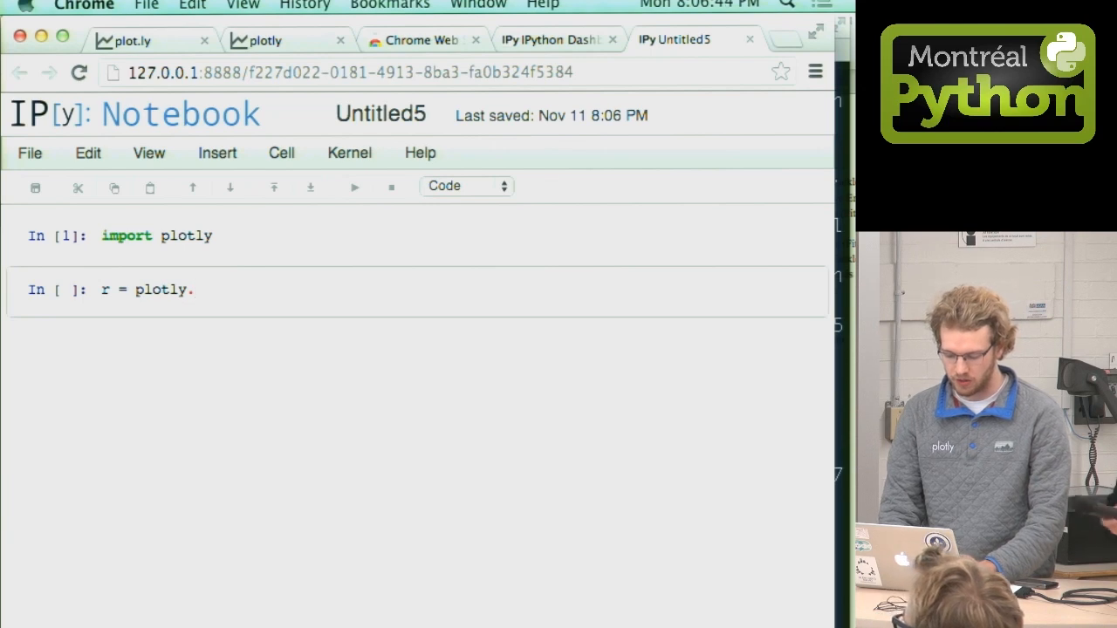
pyautogui.write("signup('")
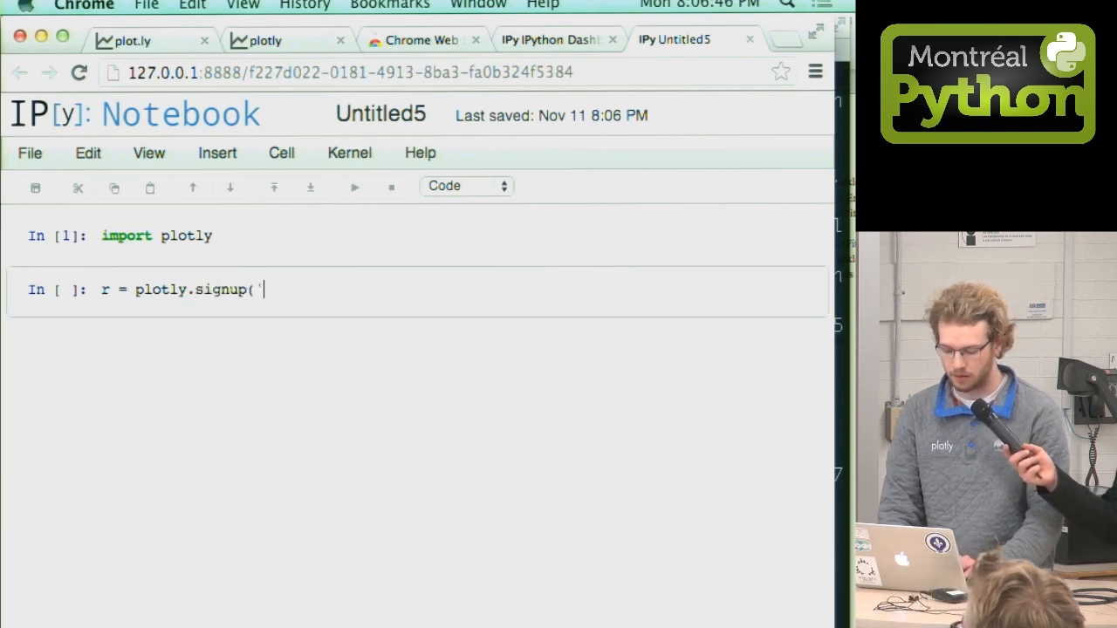
pyautogui.write('mtl')
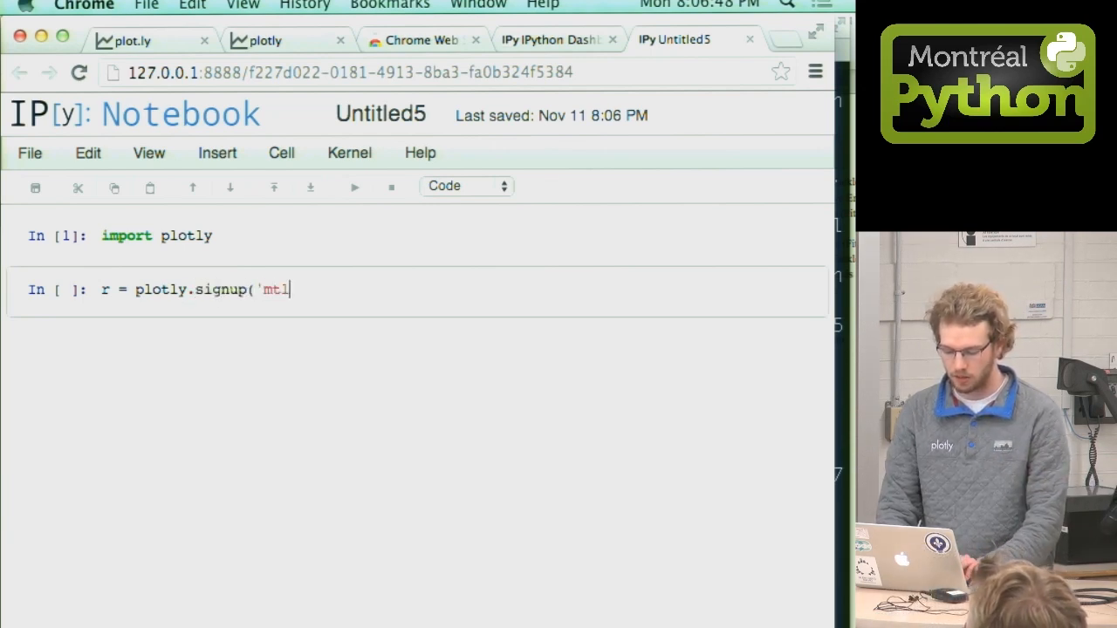
pyautogui.write("_python'")
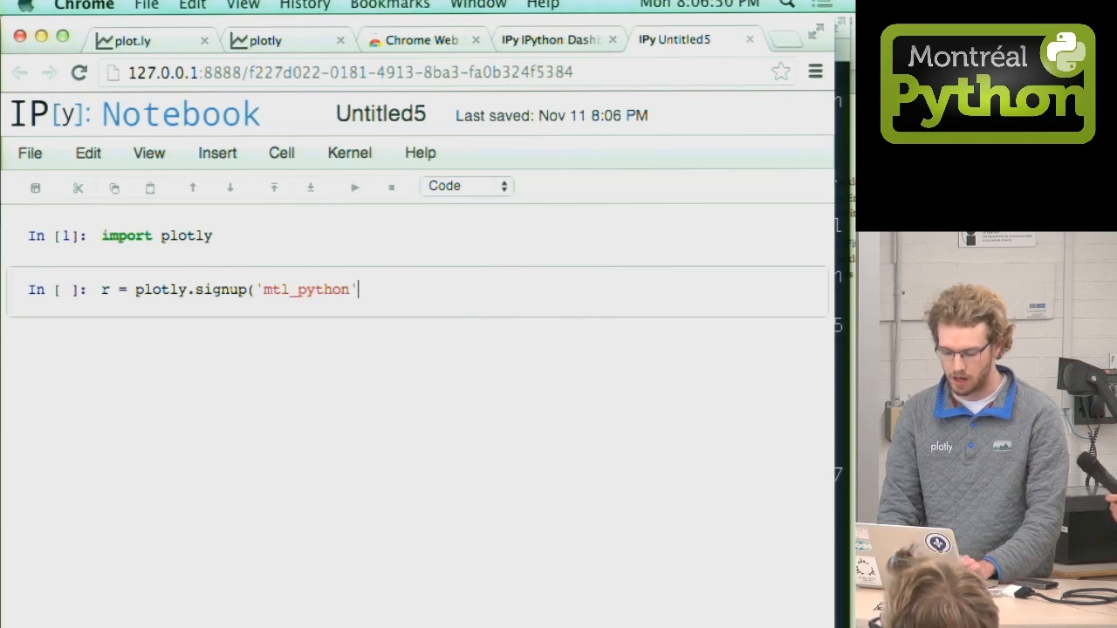
pyautogui.write(", 'mtl'")
pyautogui.write('r')
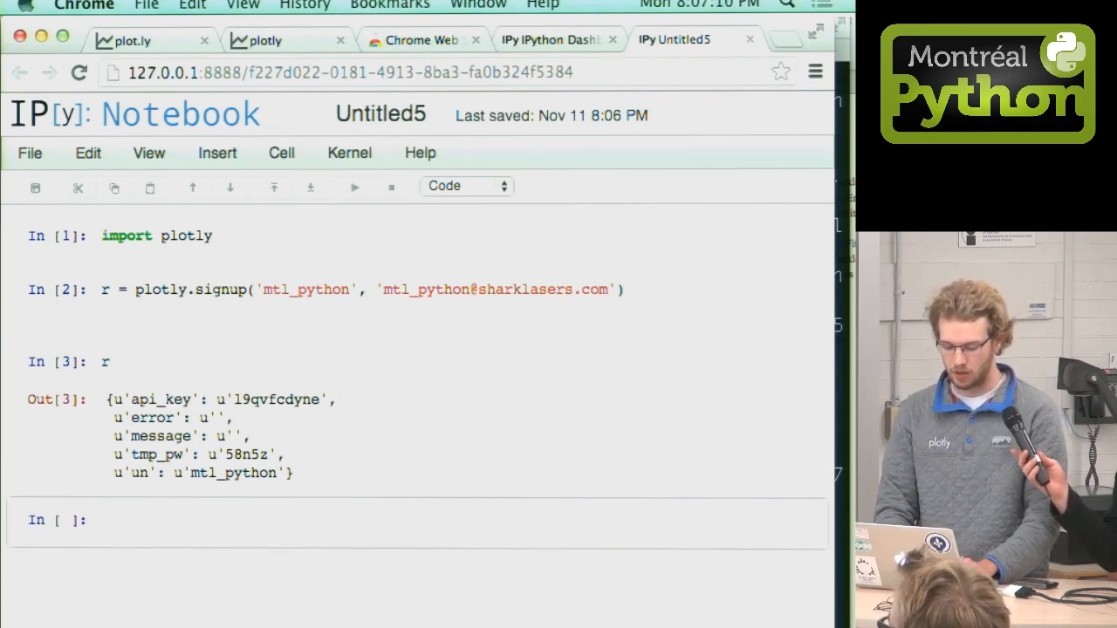
# Run p = plotly.plotly(r['un'], r['api_key']) to create the Plotly client.
pyautogui.write('p')
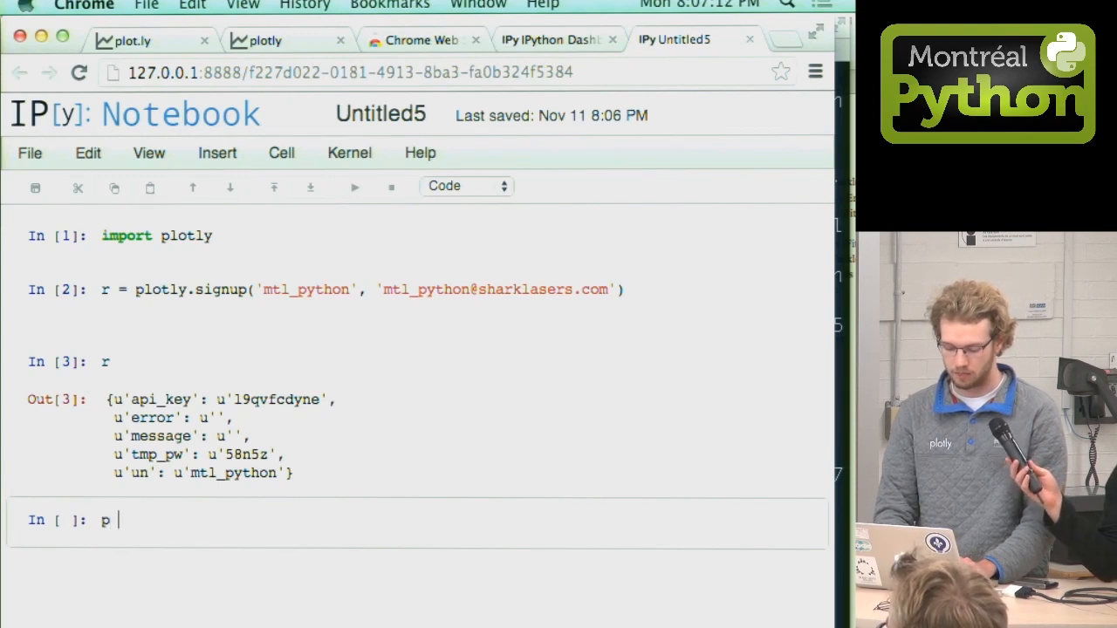
pyautogui.write('= plotlyl')
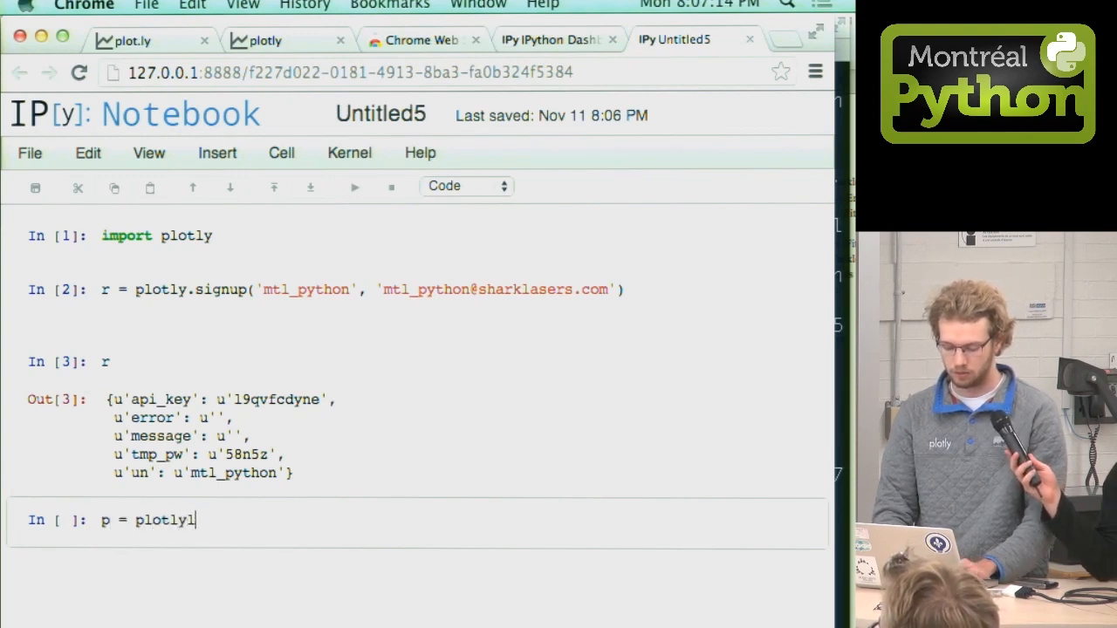
pyautogui.write('.plotly(')
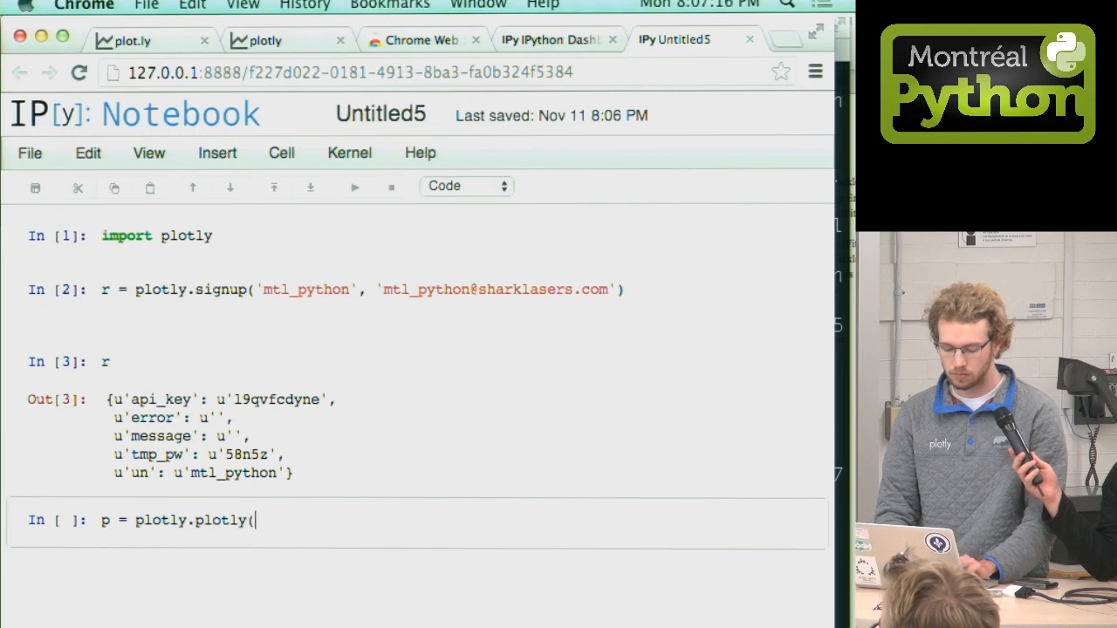
pyautogui.write("r['un'")
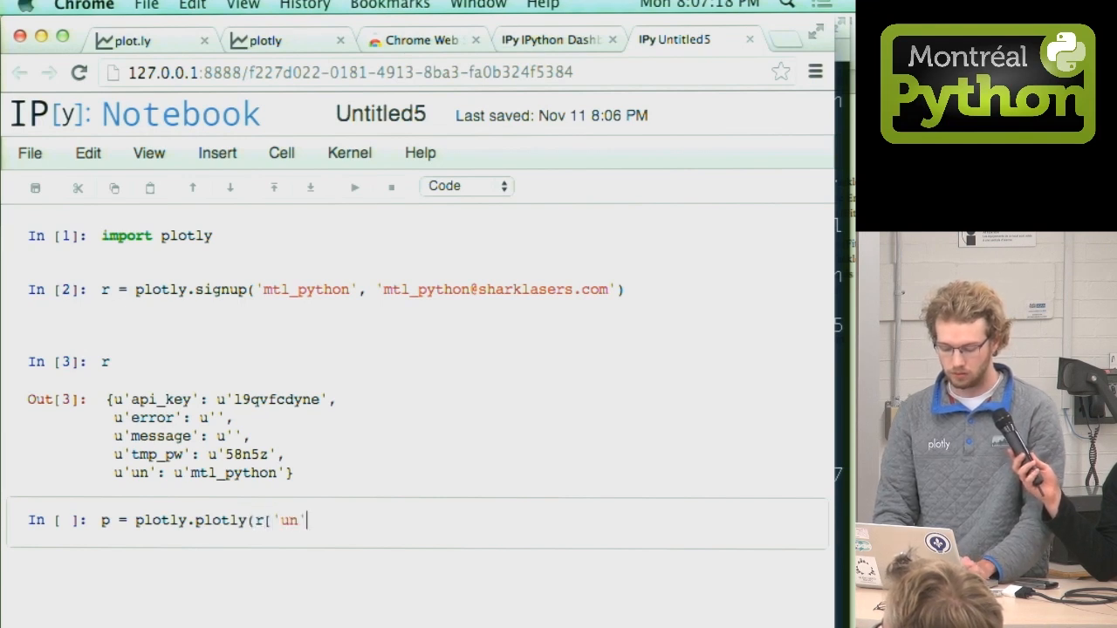
pyautogui.write('[')
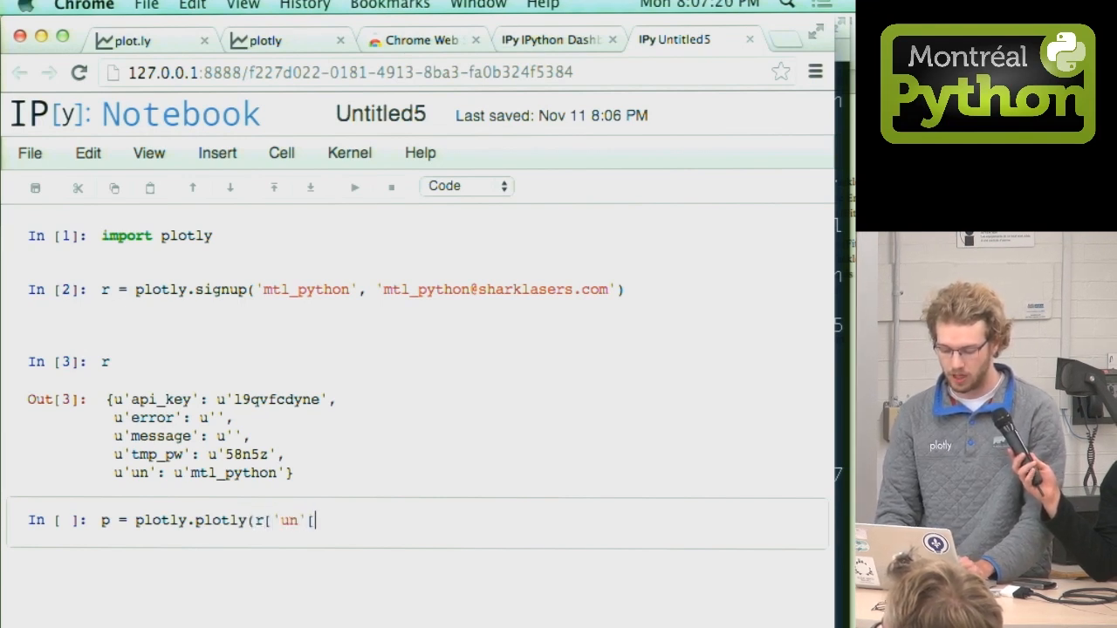
pyautogui.write("], r['")
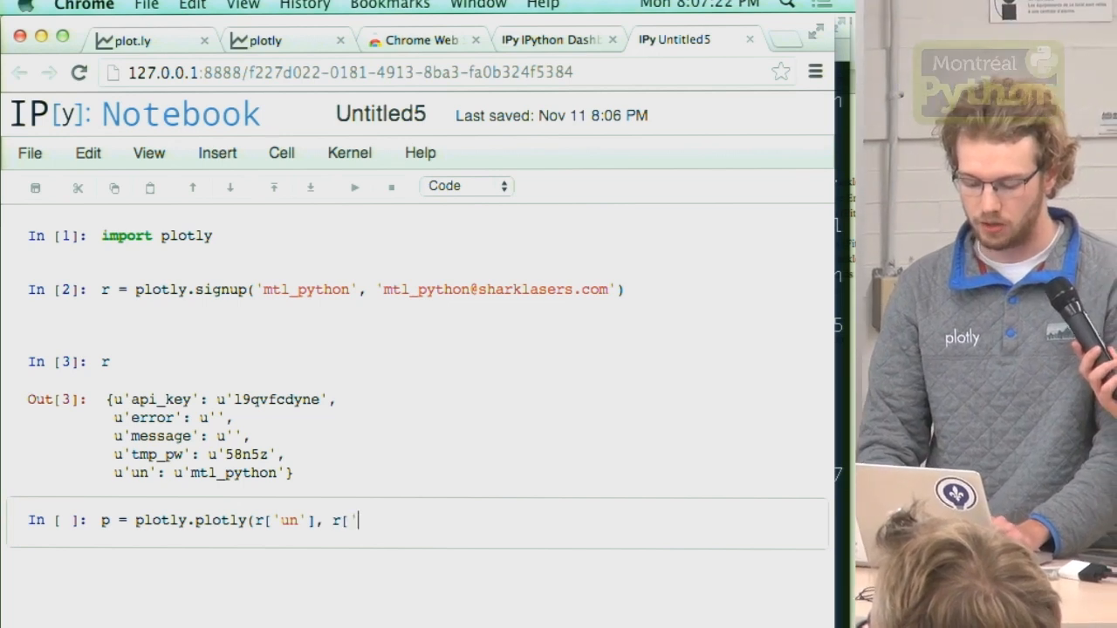
pyautogui.write('api_ke')
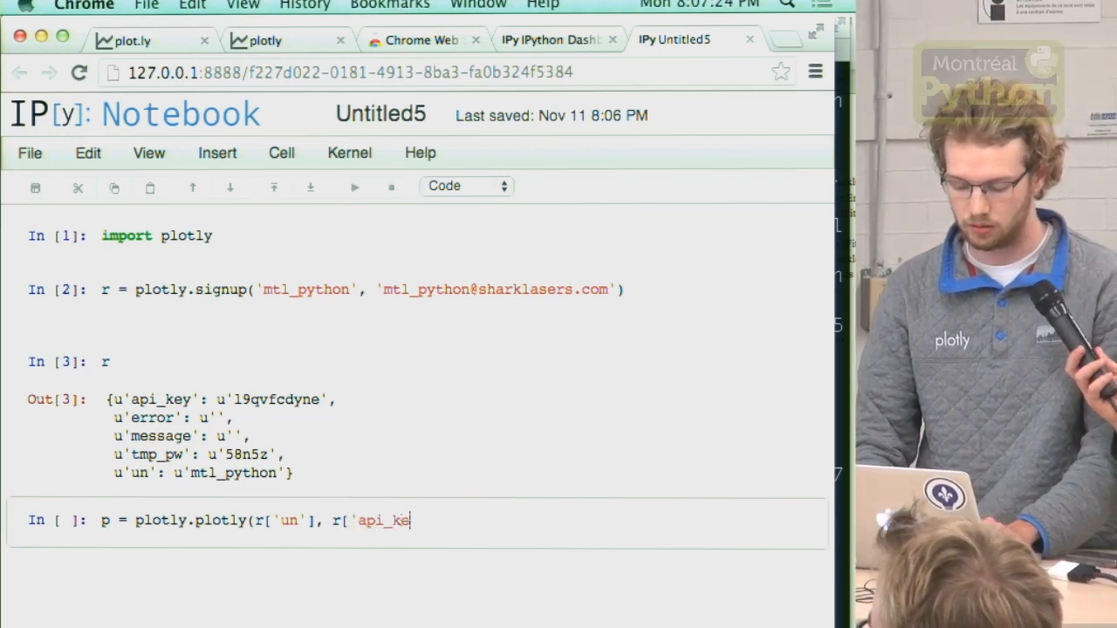
pyautogui.write("y'])")
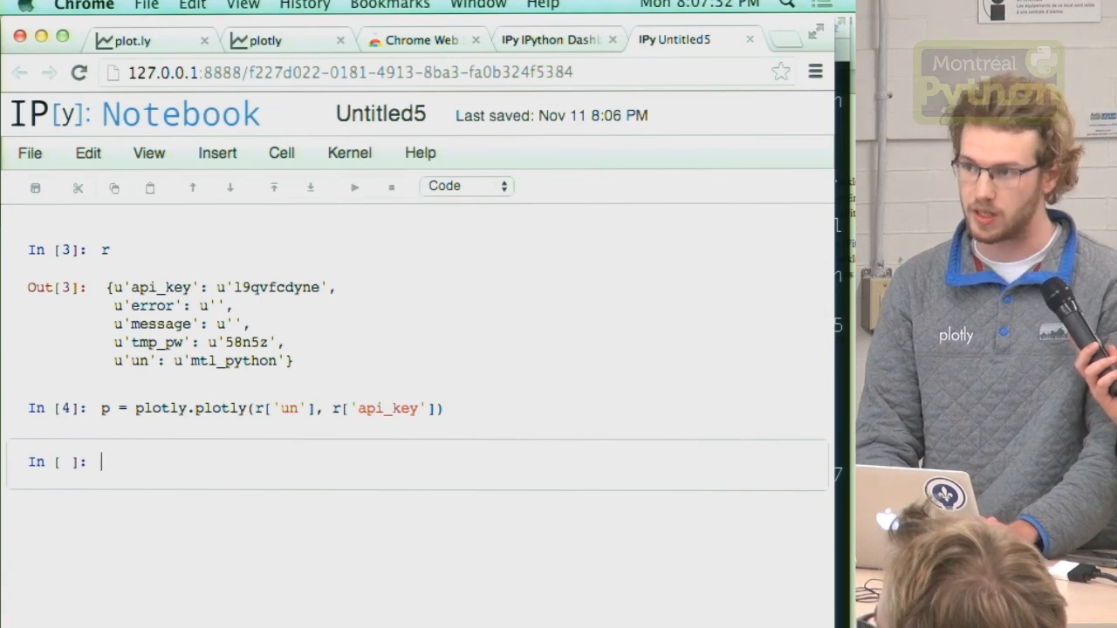
# Run p.iplot([1,2,3], [4,3,...]) and view the rendered inline line chart.
pyautogui.write('p.')
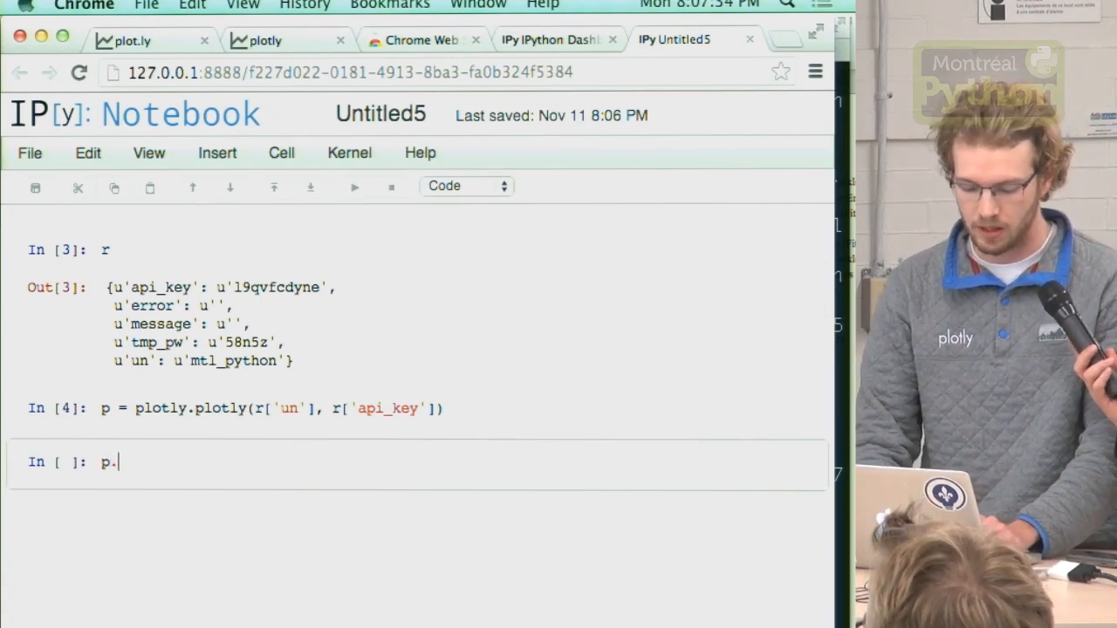
pyautogui.write('iplot({')
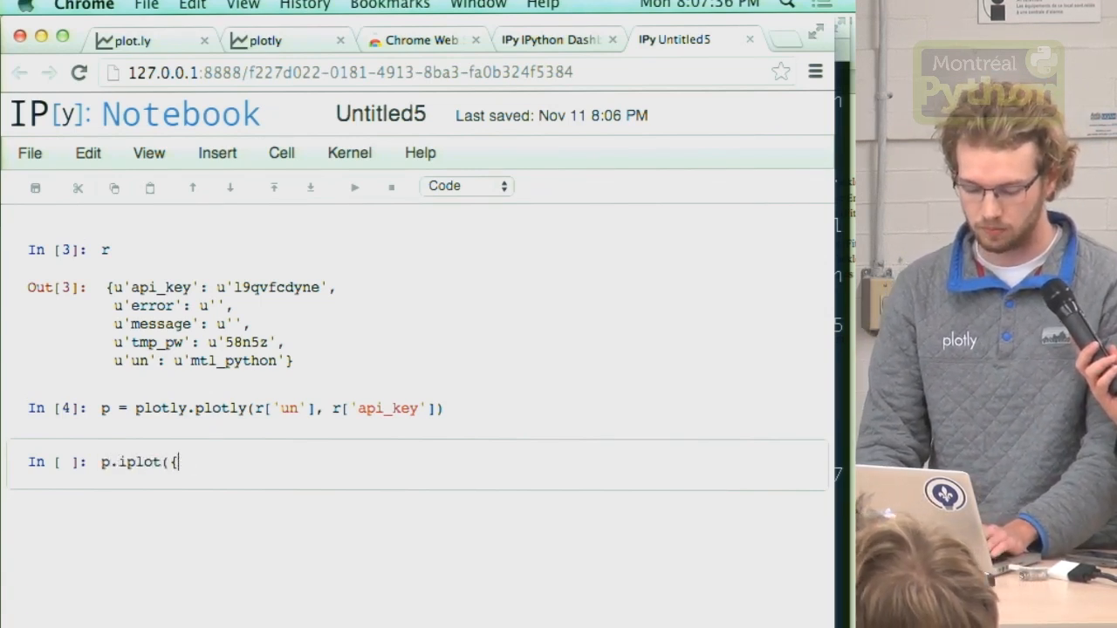
pyautogui.write('[1,2,3')
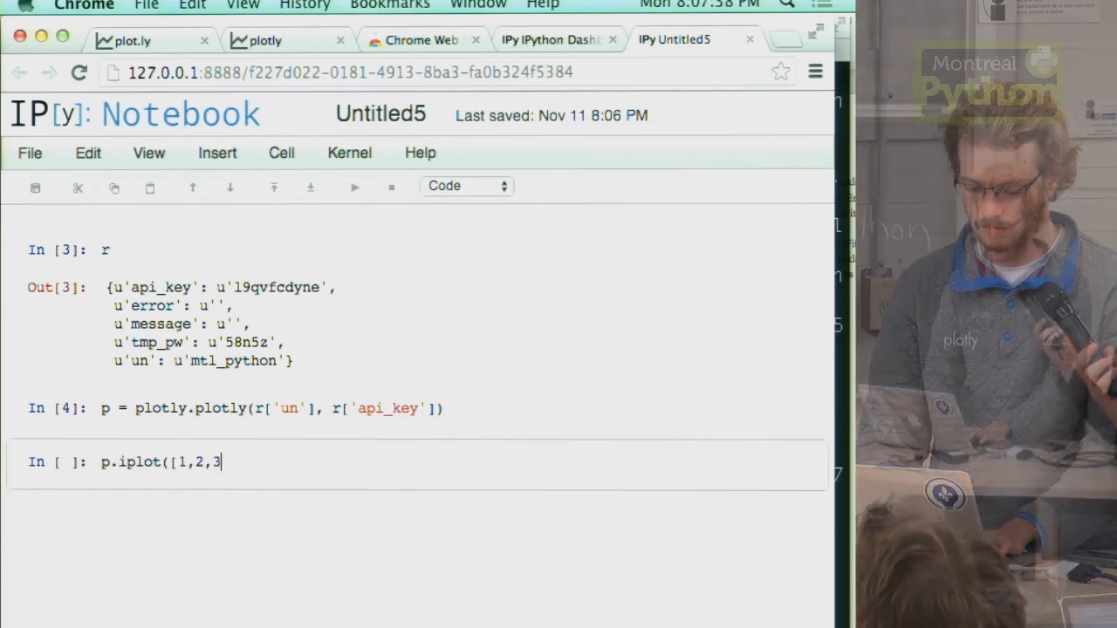
pyautogui.write('], [4,3,')
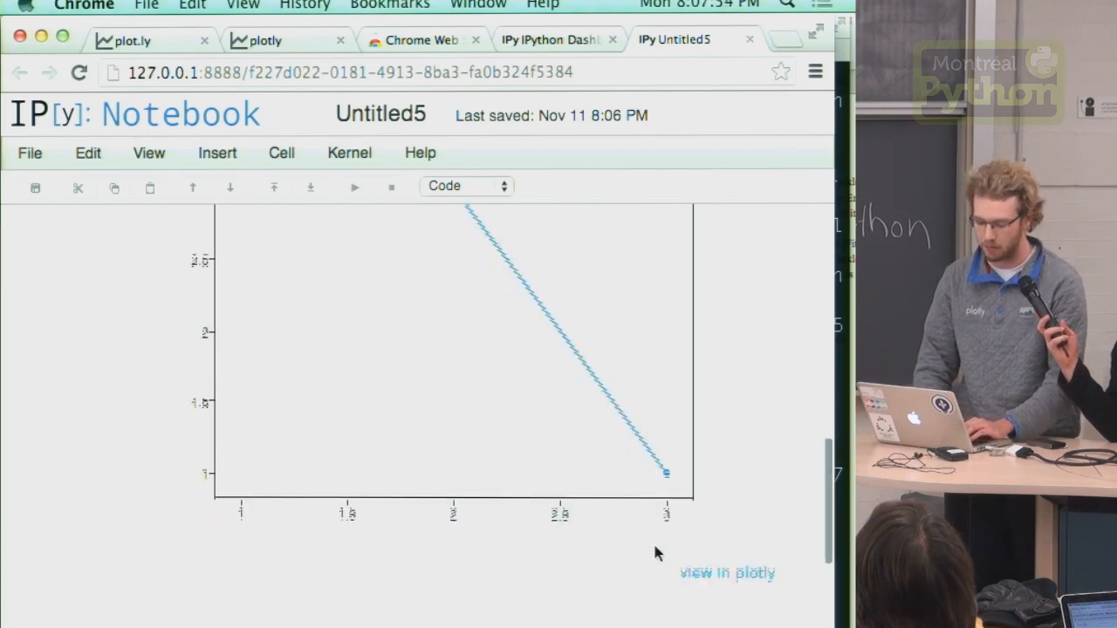
pyautogui.scroll(-3)
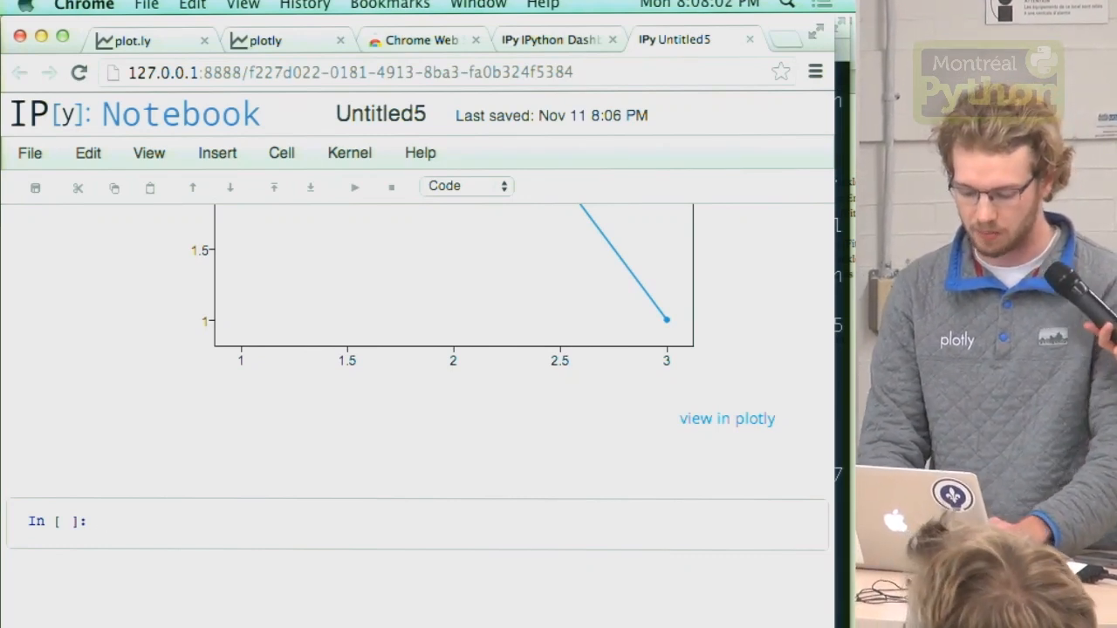
# Import numpy and run p.iplot([{'y': np.random.randn(50), 'type': 'box'}]) for an inline box plot.
pyautogui.write('from n')
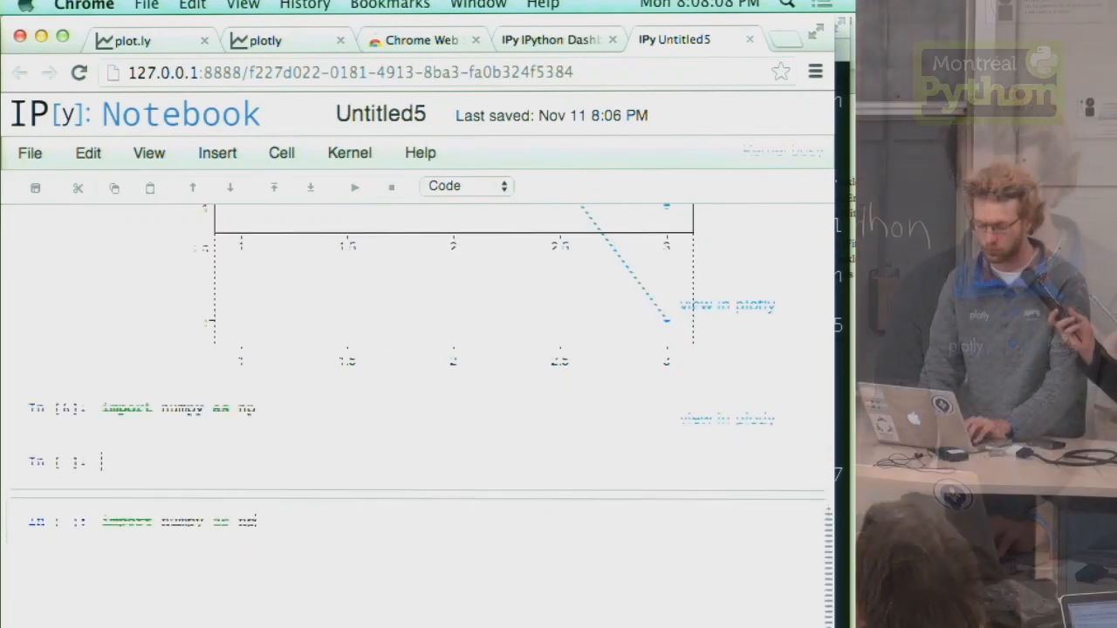
pyautogui.write('p.')
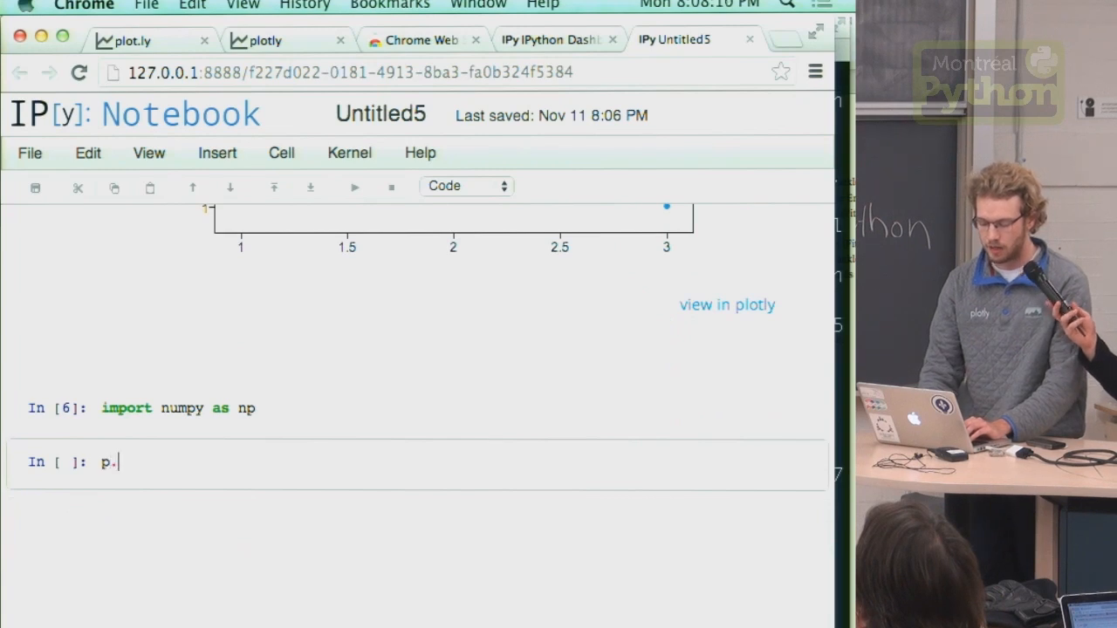
pyautogui.write('iplot(')
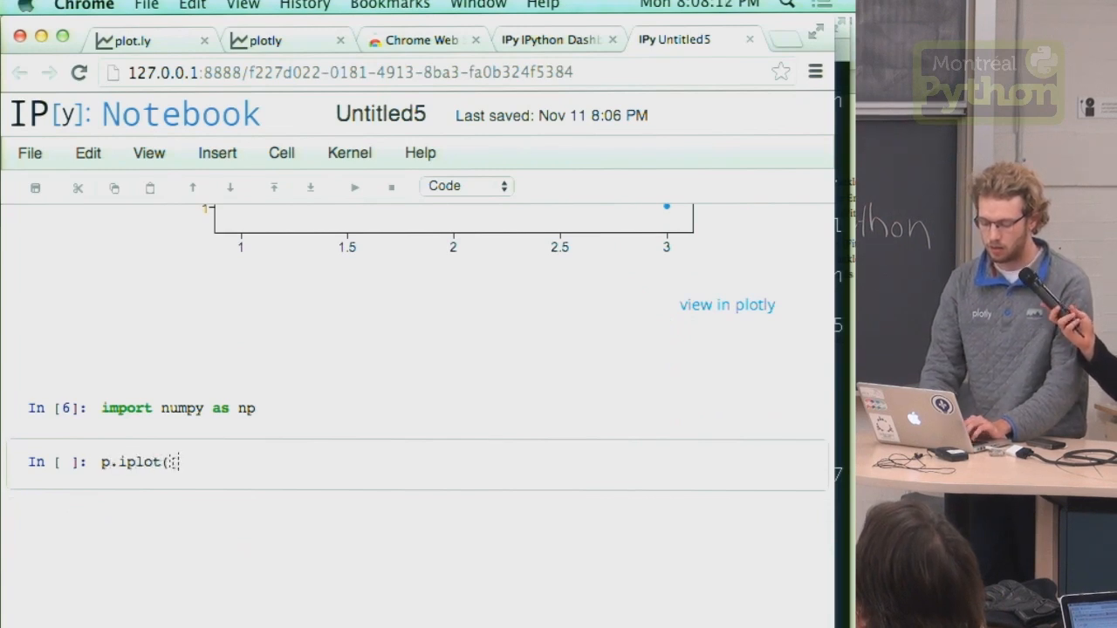
pyautogui.write("[{'y':")
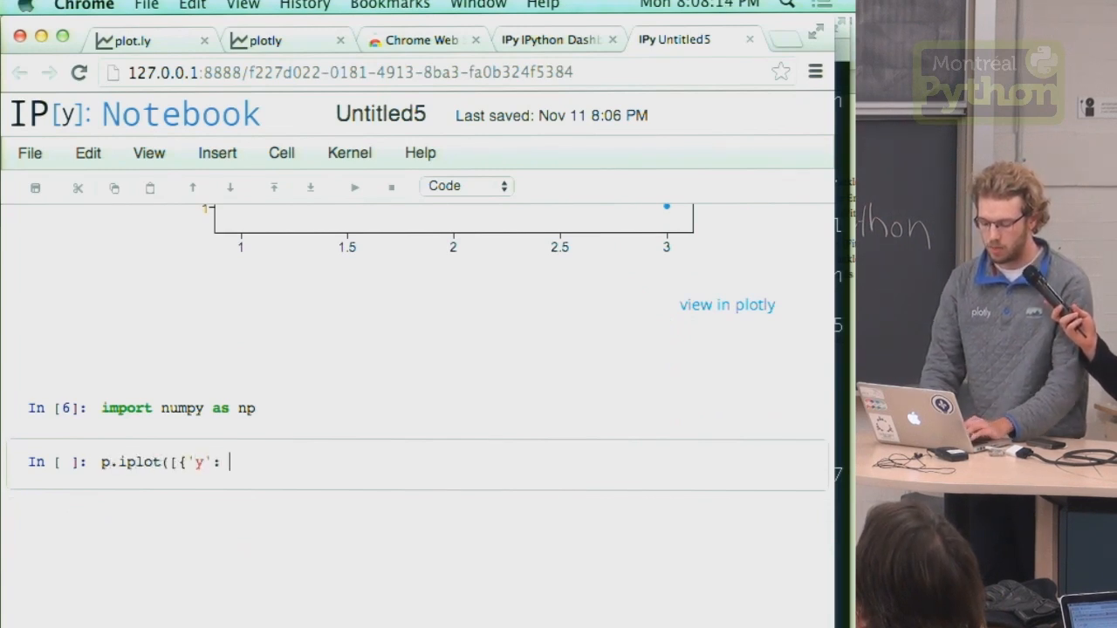
pyautogui.write('np')
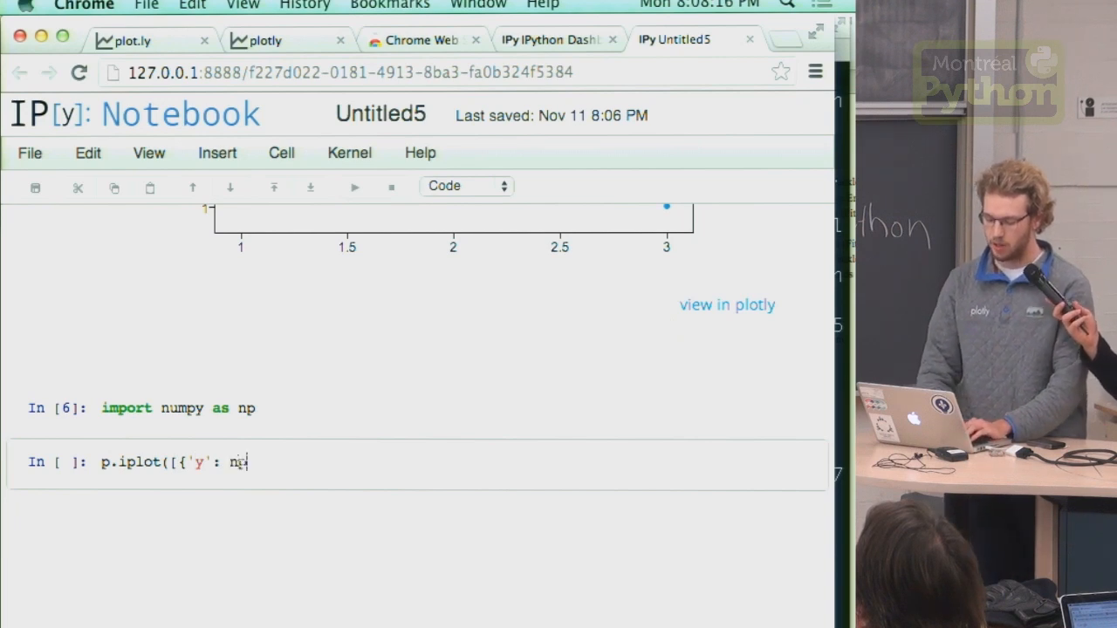
pyautogui.write('.random.randn(')
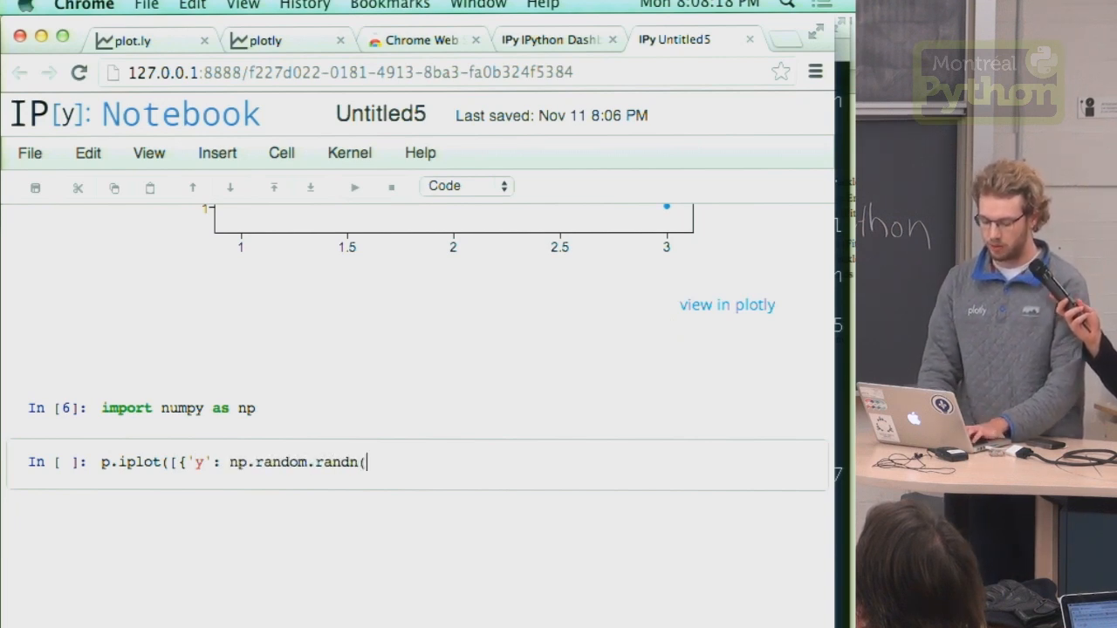
pyautogui.write("50), 'type")
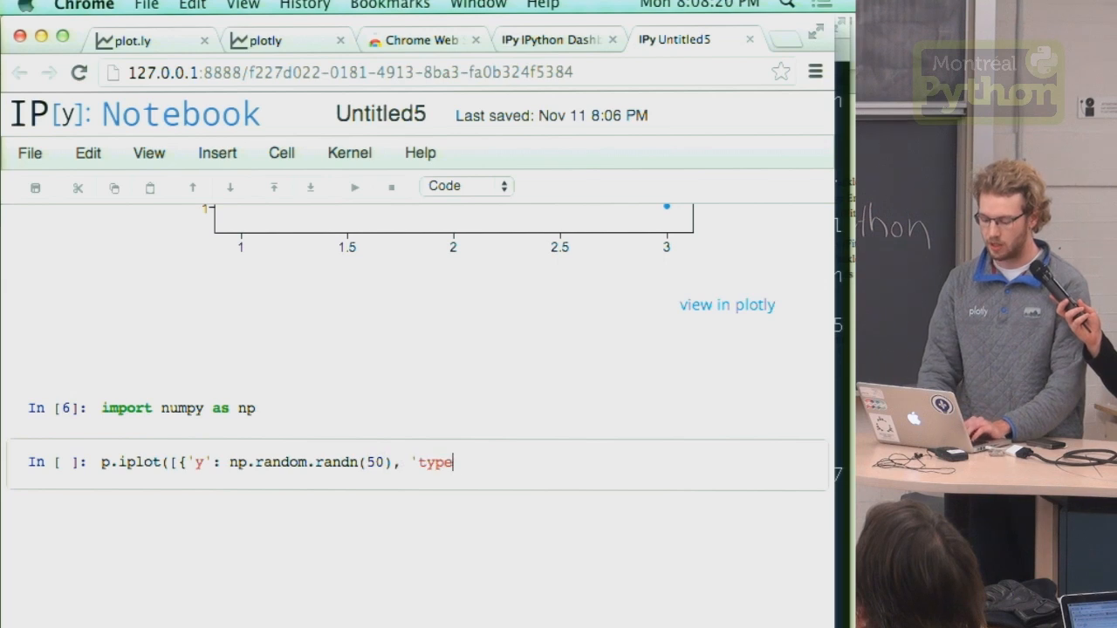
pyautogui.write("': 'box'")
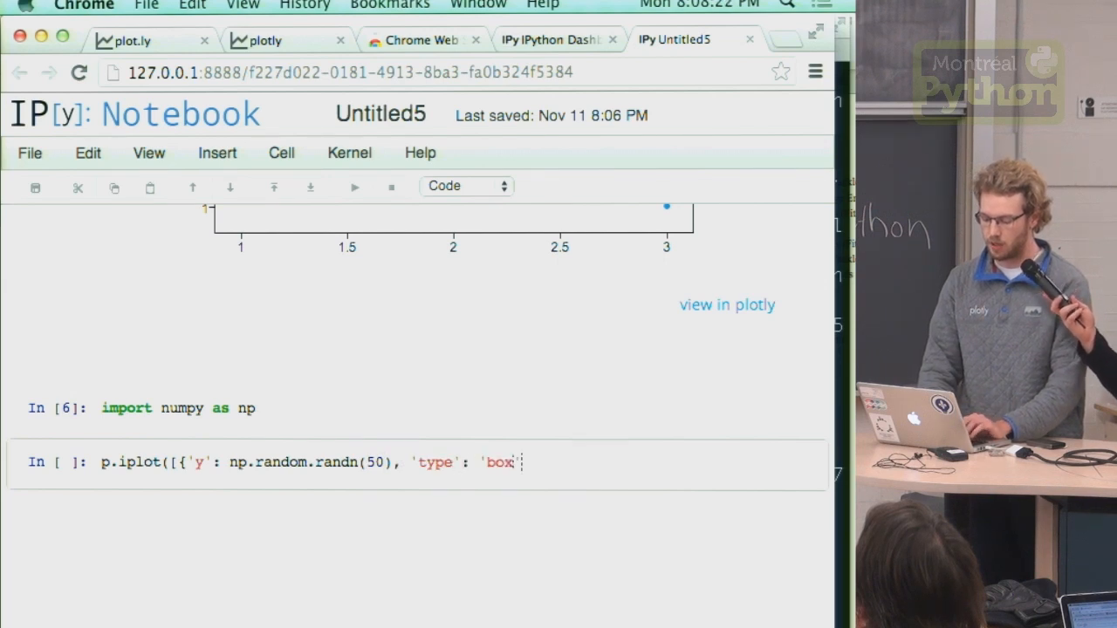
pyautogui.write('}]')
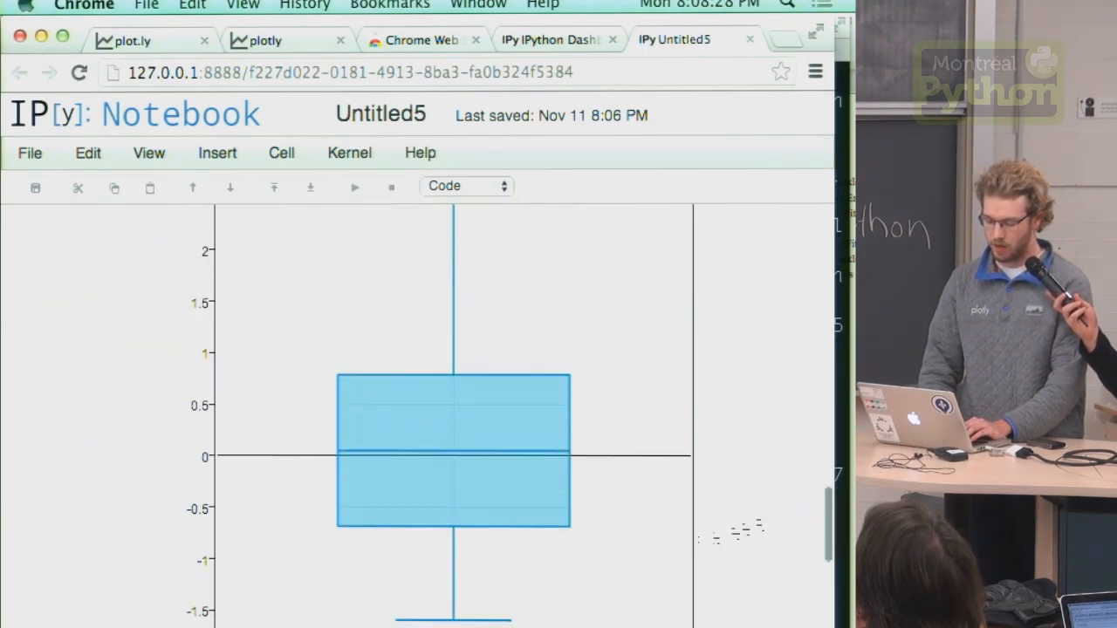
pyautogui.moveTo(440, 423)
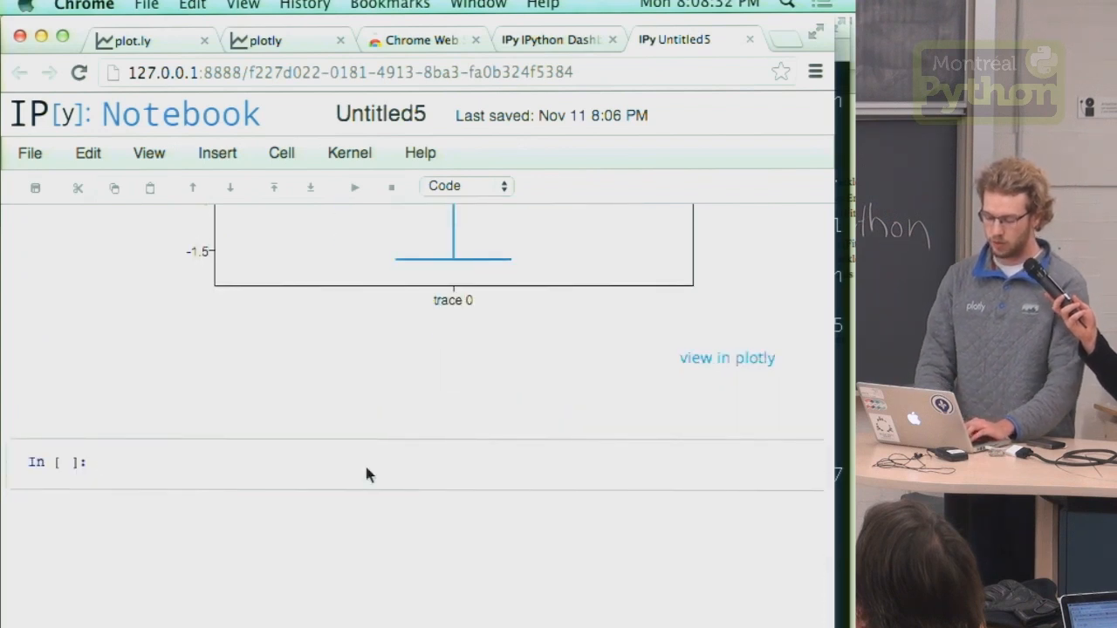
# Run p.iplot with a list comprehension of 50 box traces of randn(10) values each.
pyautogui.write('p.iplot')
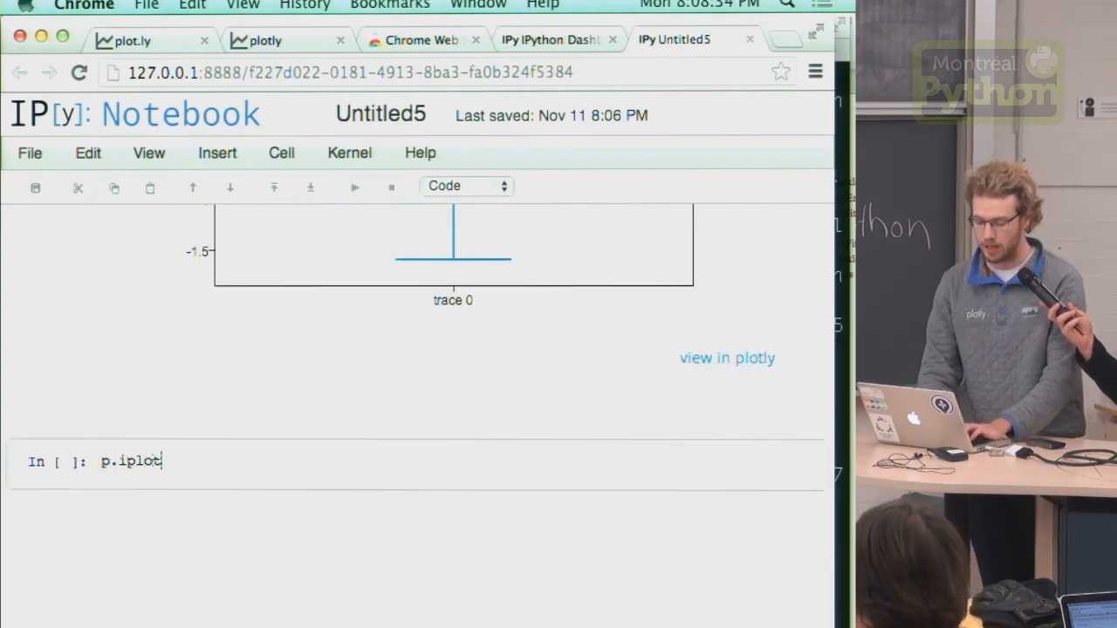
pyautogui.write('(')
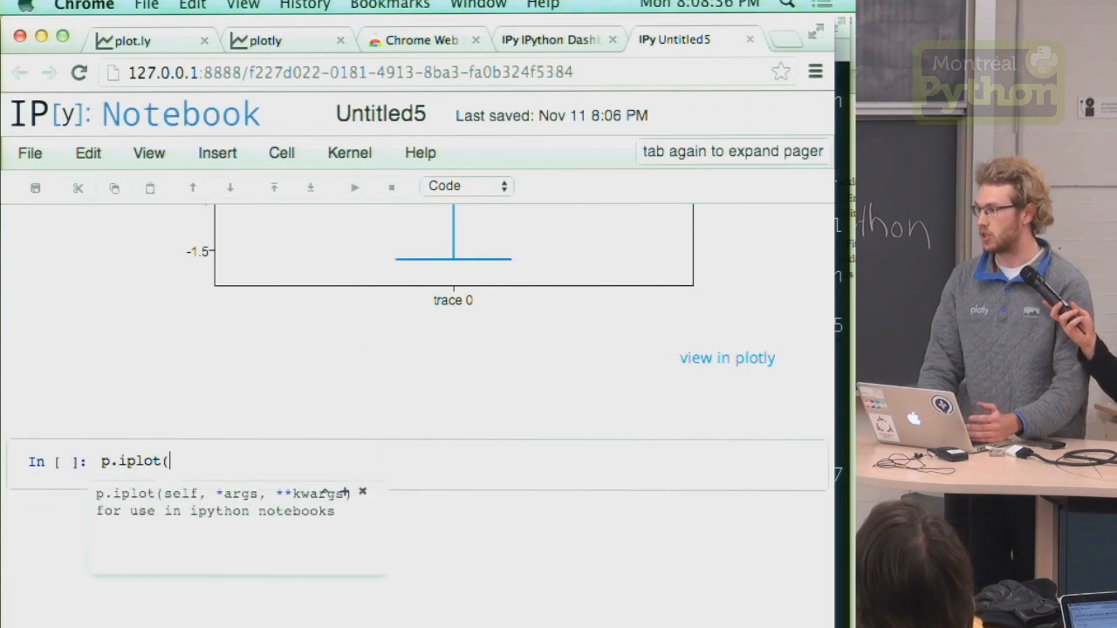
pyautogui.write('[')
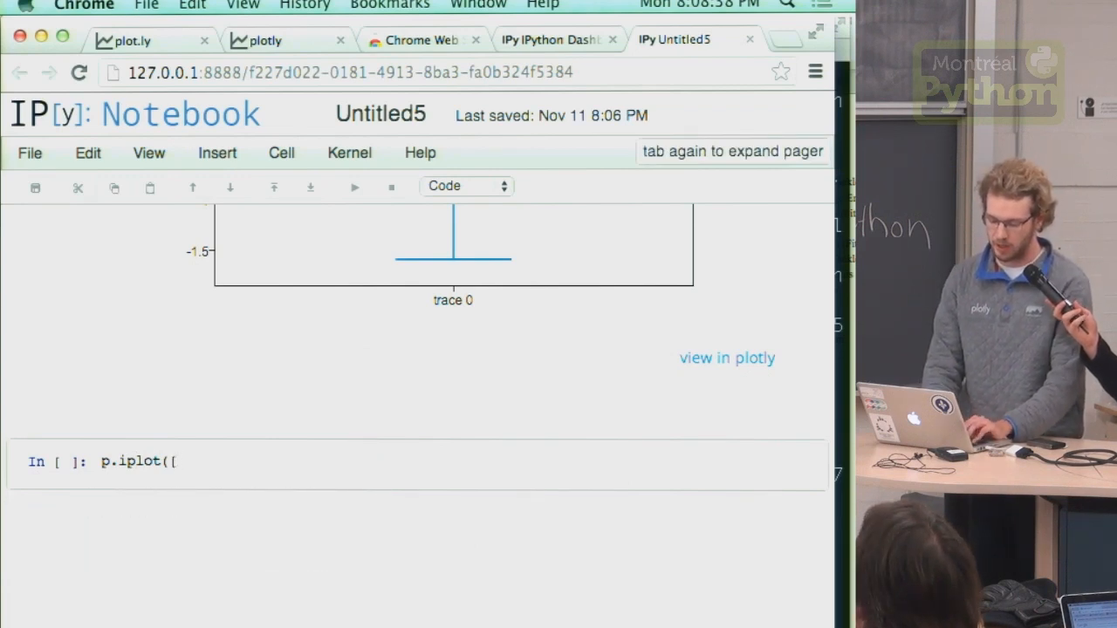
pyautogui.write("{'y':")
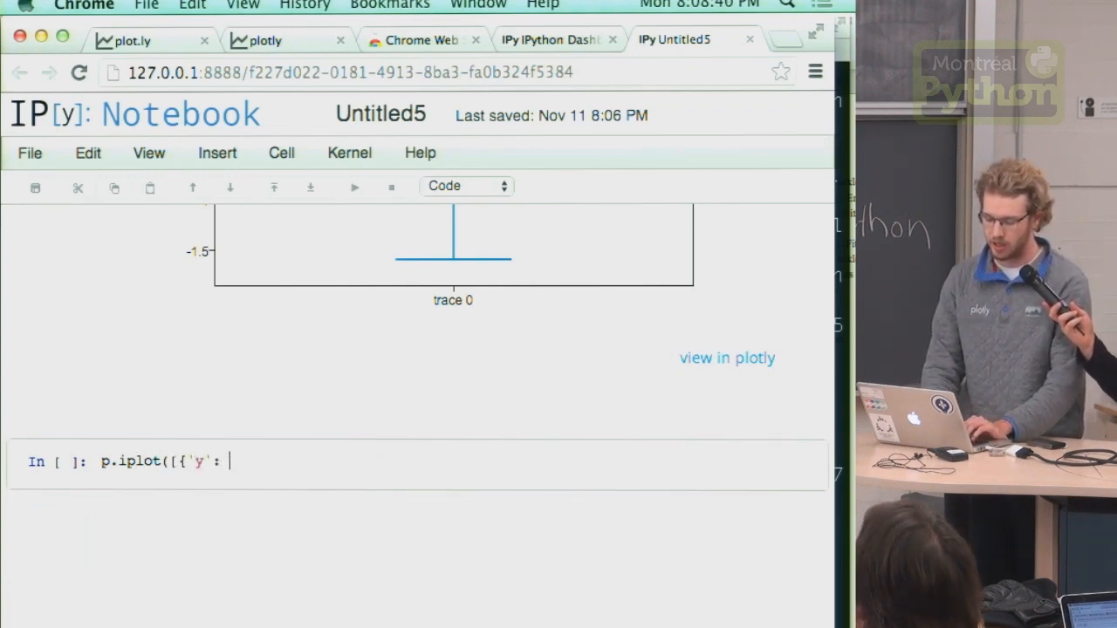
pyautogui.write('random.randn(10')
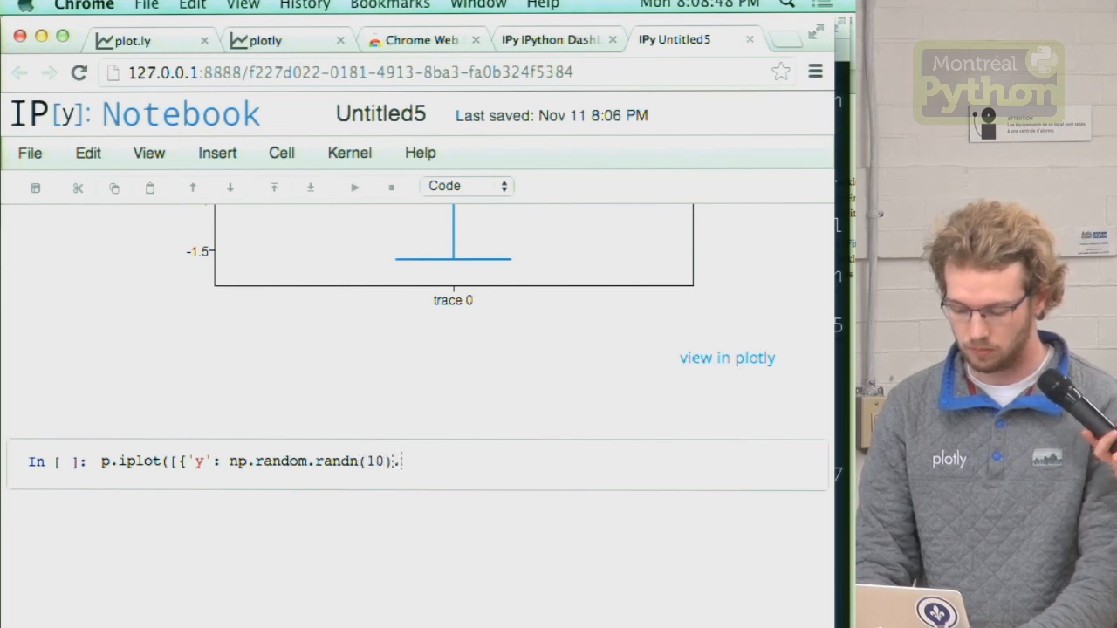
pyautogui.write(", '")
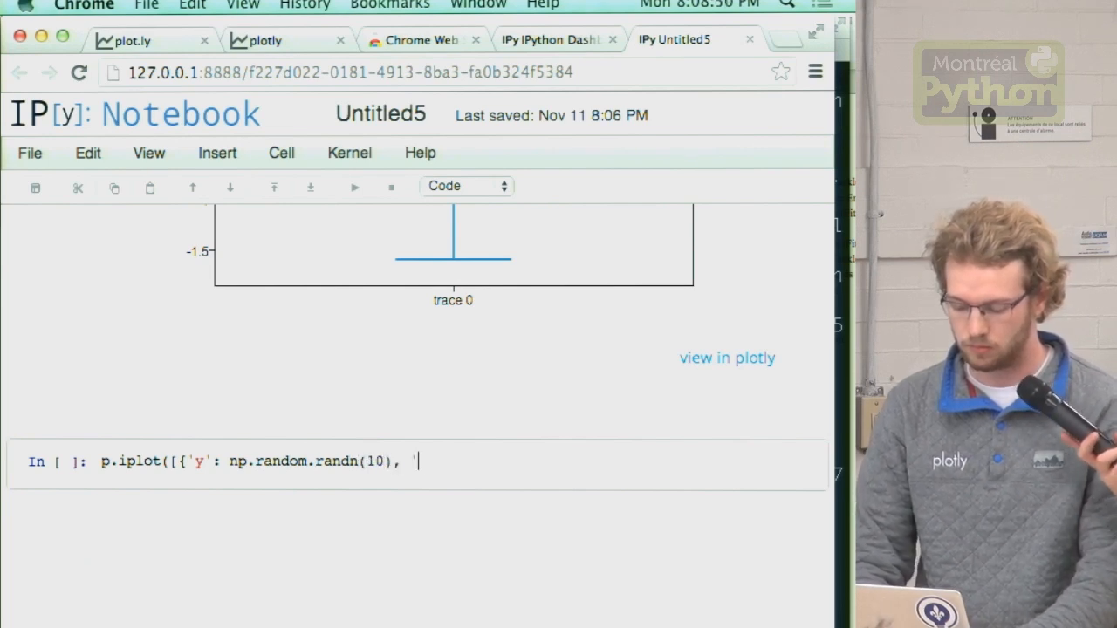
pyautogui.write("'type': 'box'")
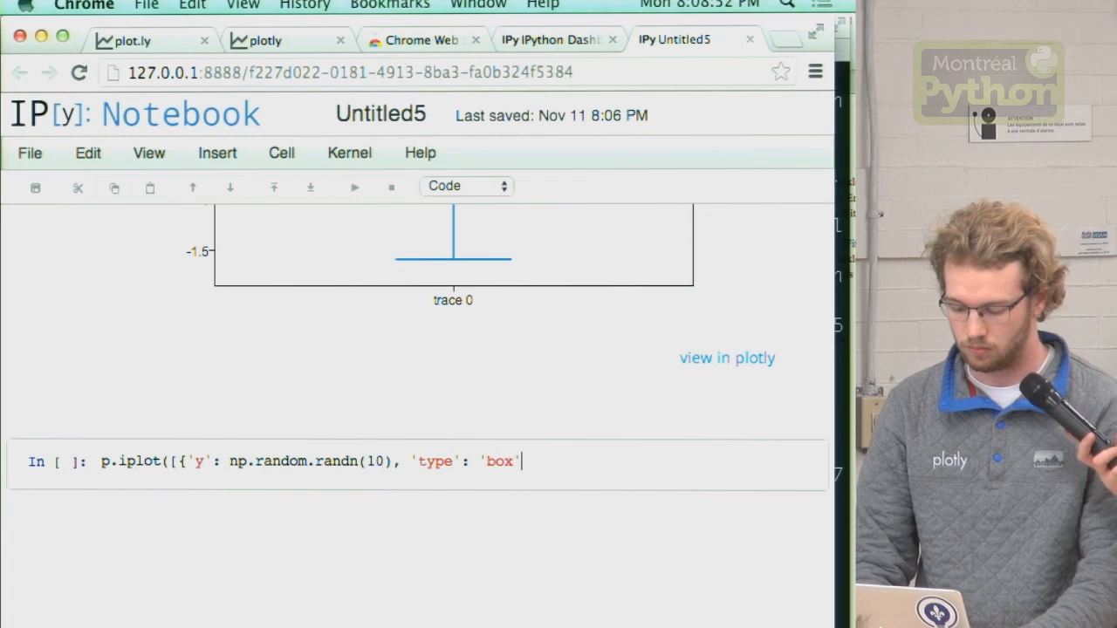
pyautogui.write('} for i in range')
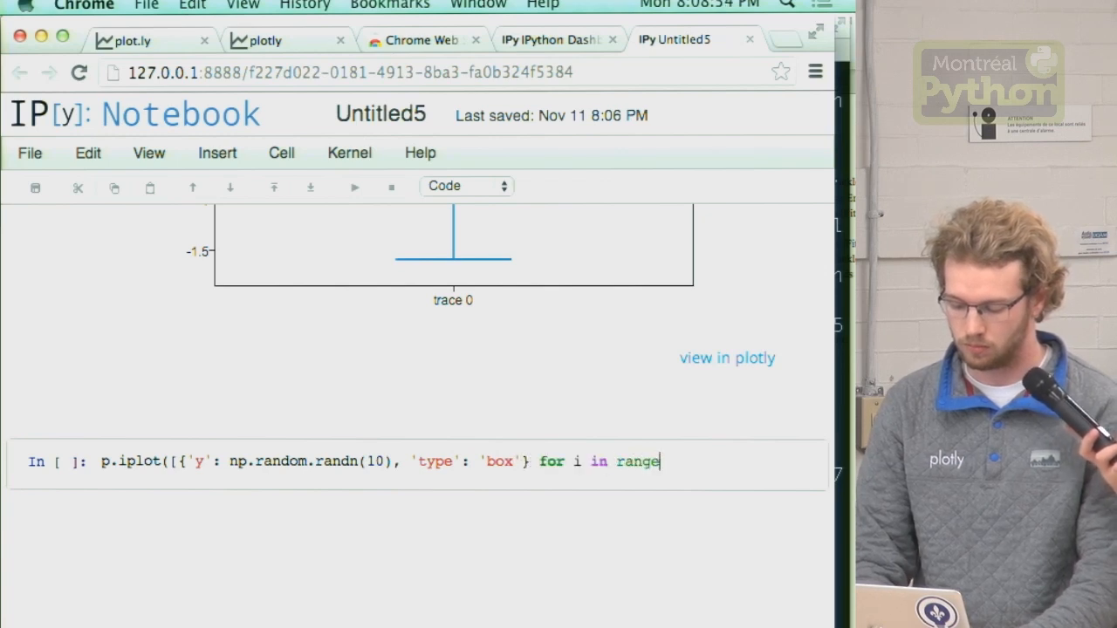
pyautogui.write('(50)')
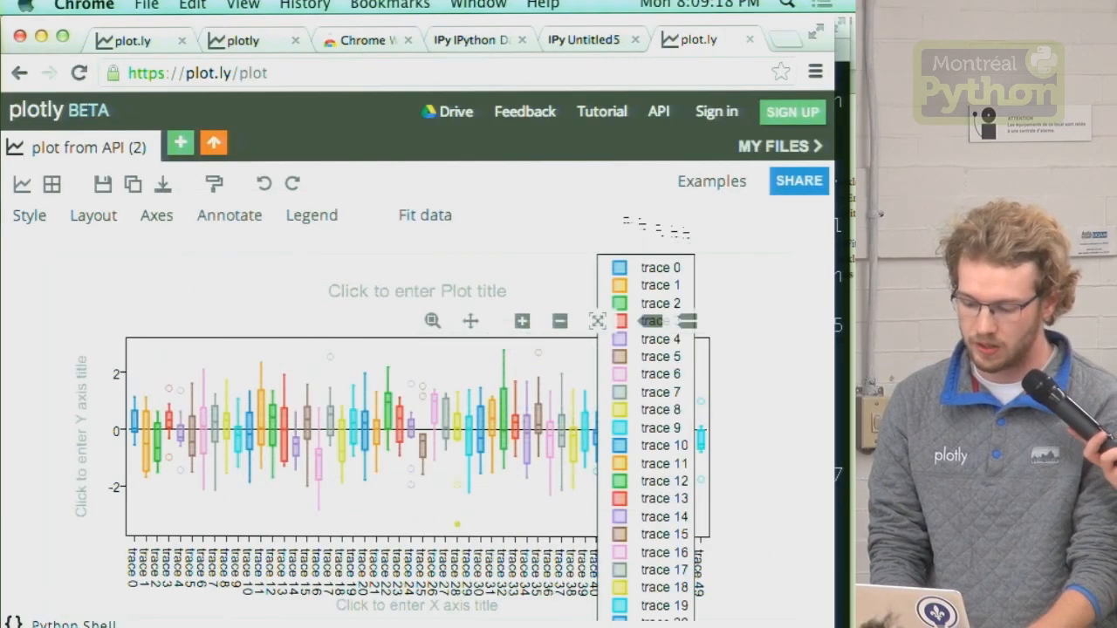
# Sign in to plot.ly as mtl_python with its password.
pyautogui.click(717, 111)
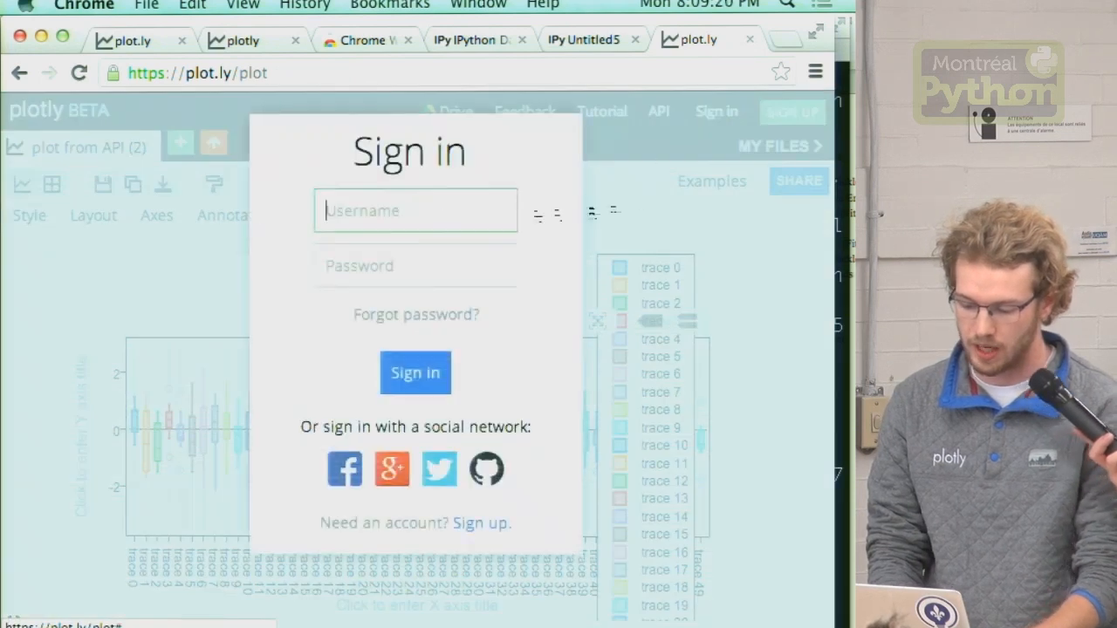
pyautogui.write('mtl_pytho')
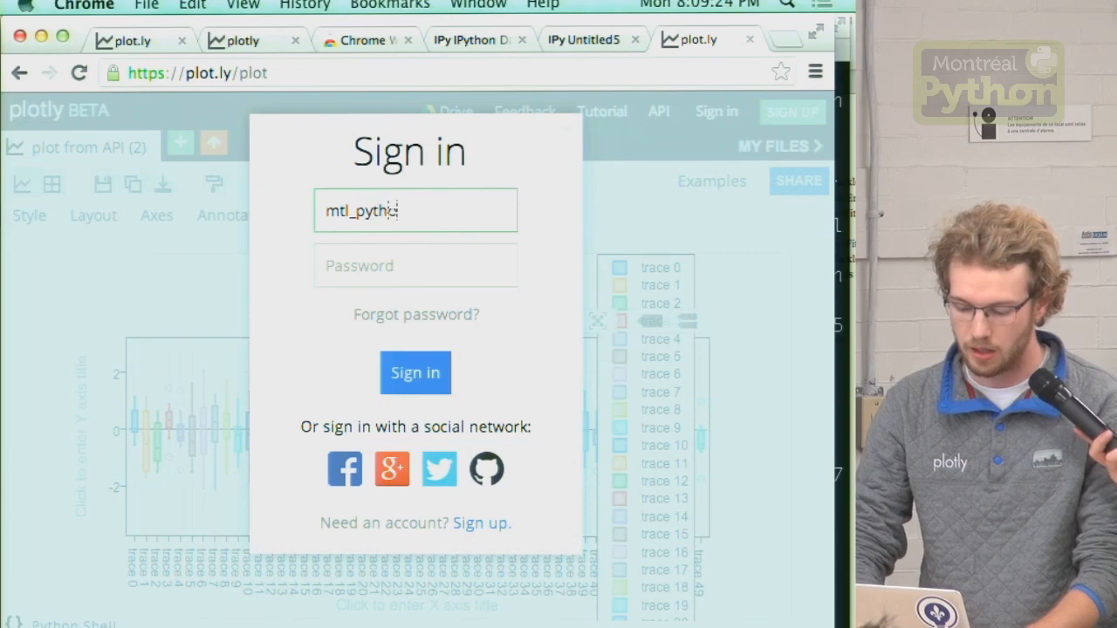
pyautogui.click(580, 41)
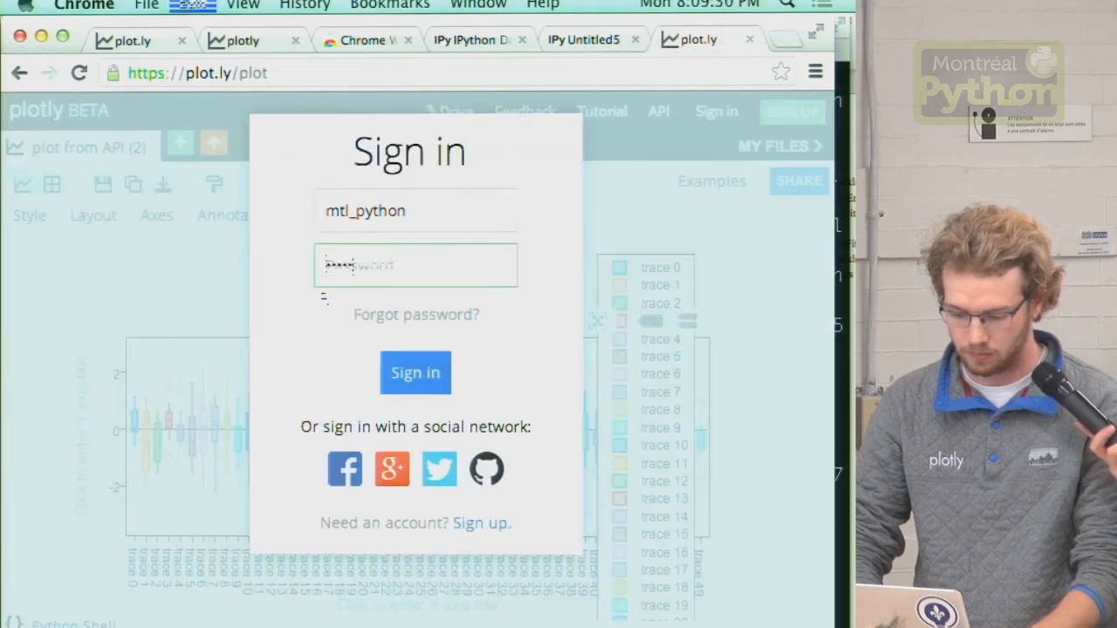
pyautogui.click(583, 40)
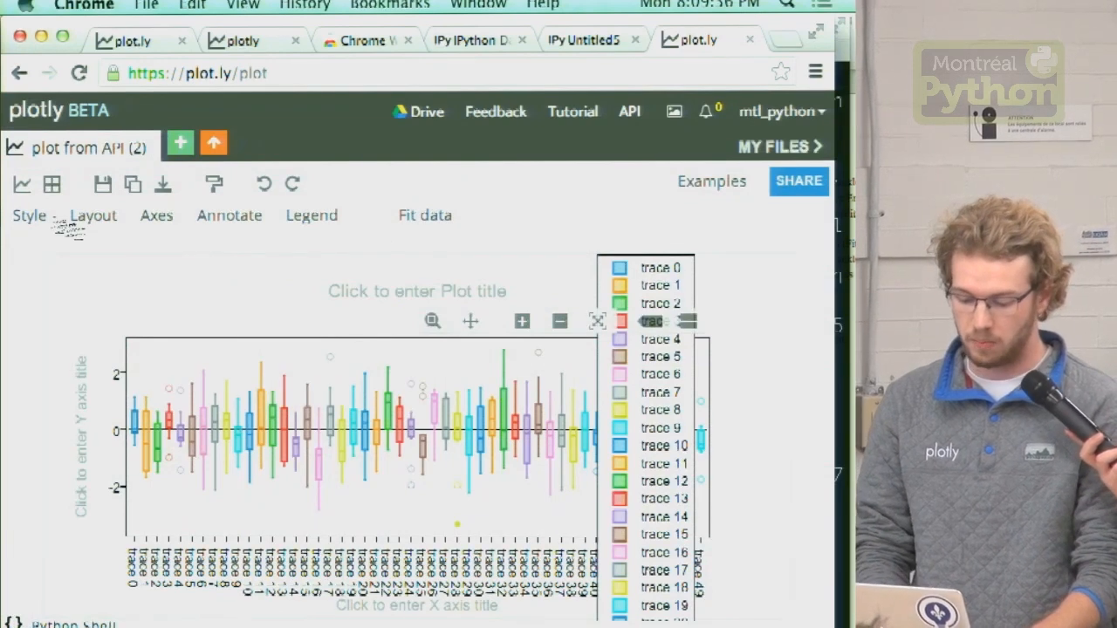
# Hide the legend and title the graph 'Box Plots'.
pyautogui.click(312, 215)
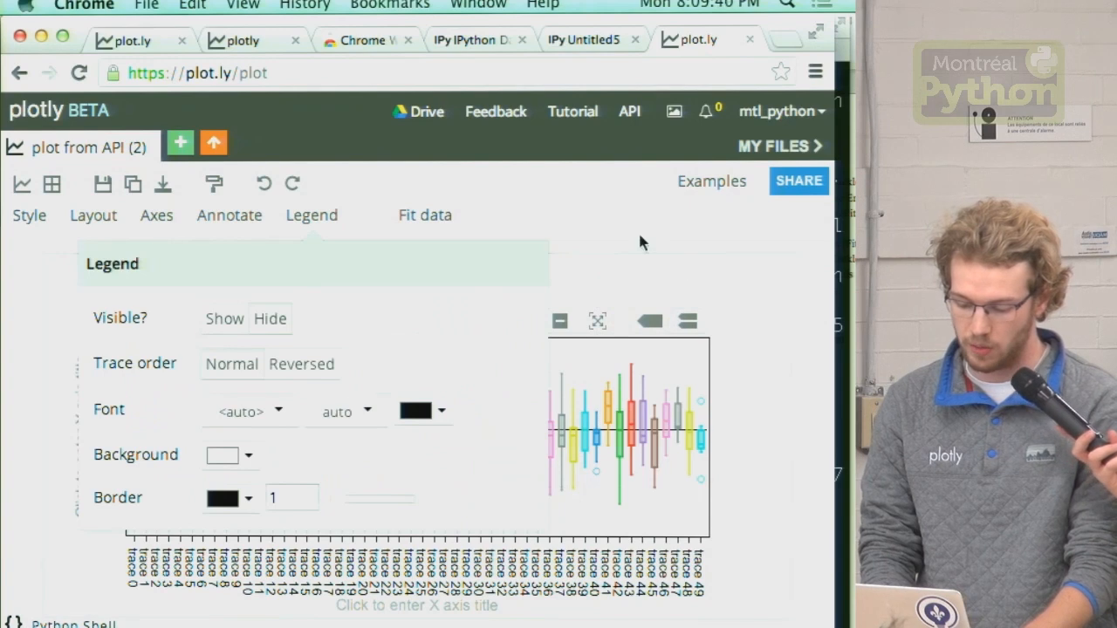
pyautogui.click(312, 216)
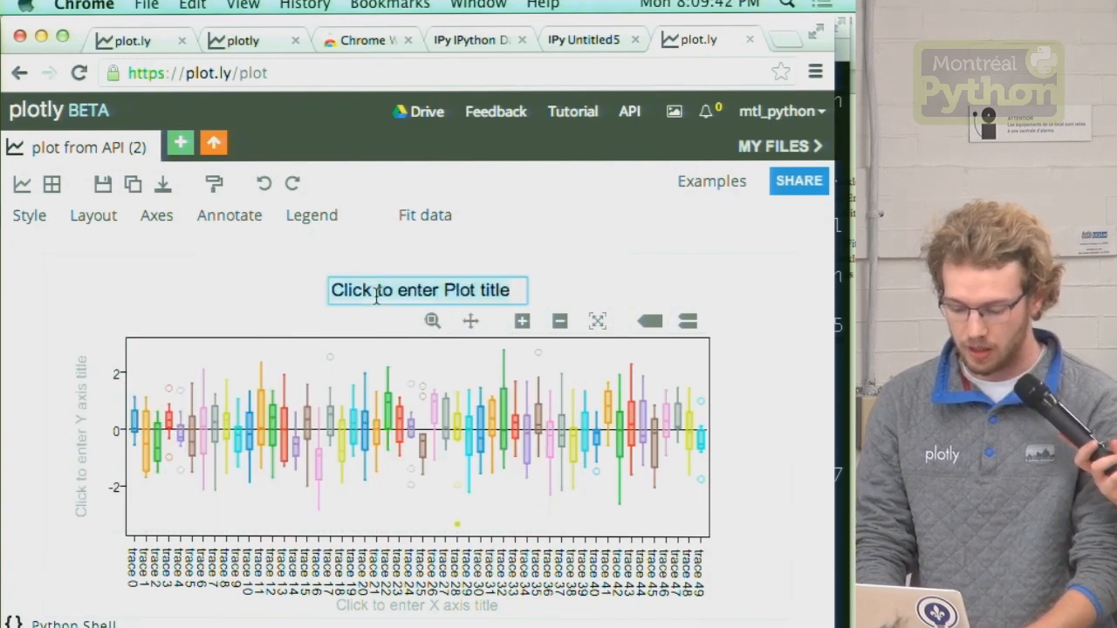
pyautogui.write('Box Plots')
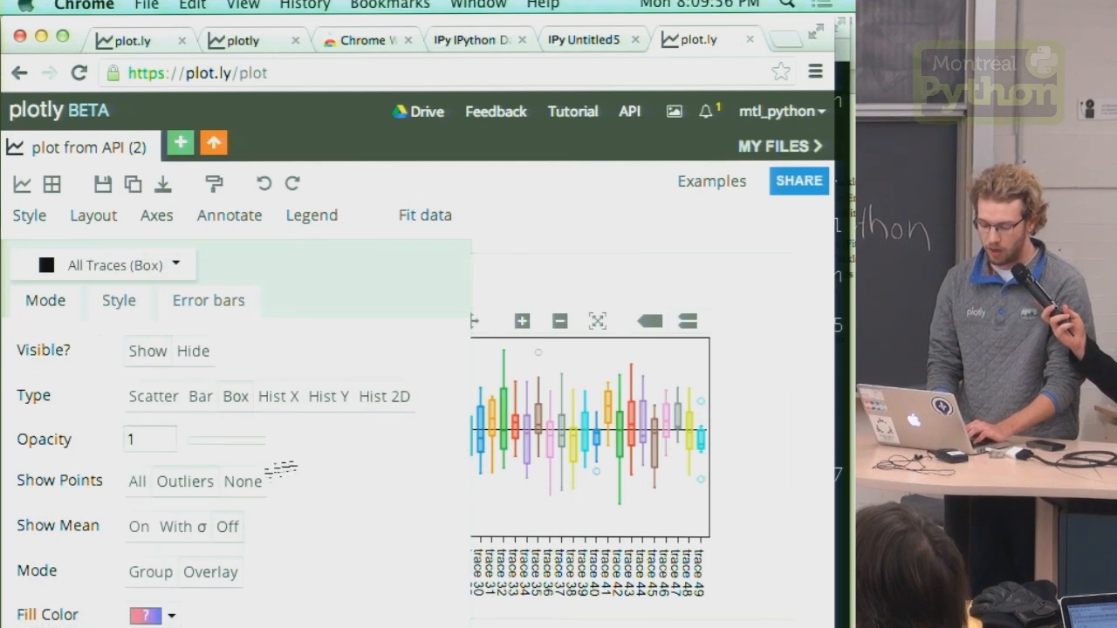
pyautogui.moveTo(458, 451)
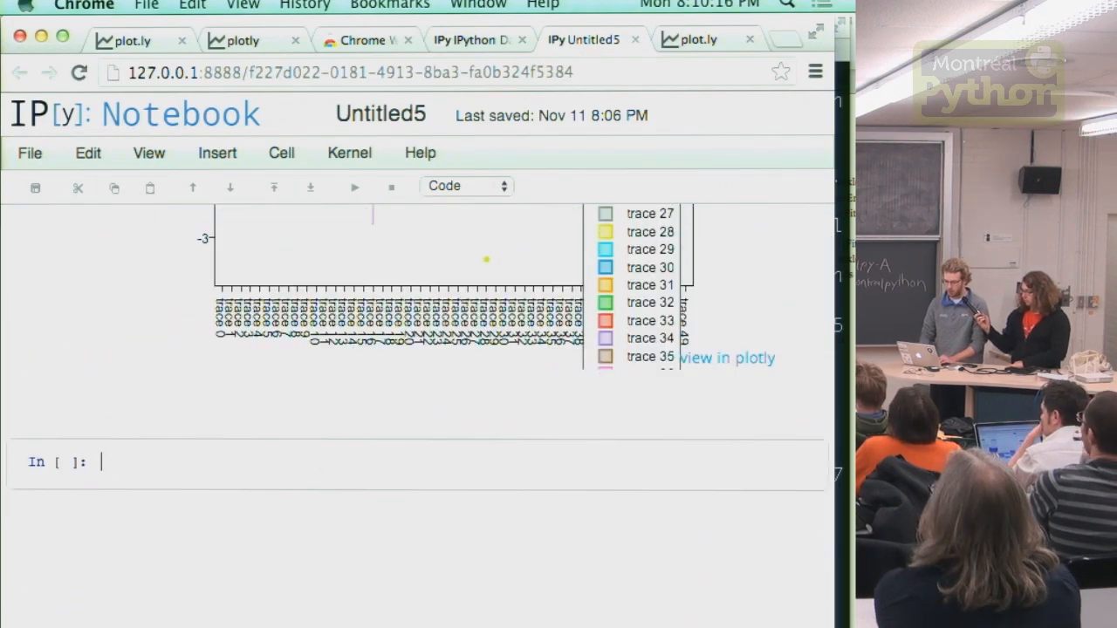
# Run x = np.linspace(0,1,100); y = np.random.randn(100); p.iplot(x,y, filename='random').
pyautogui.write('x =')
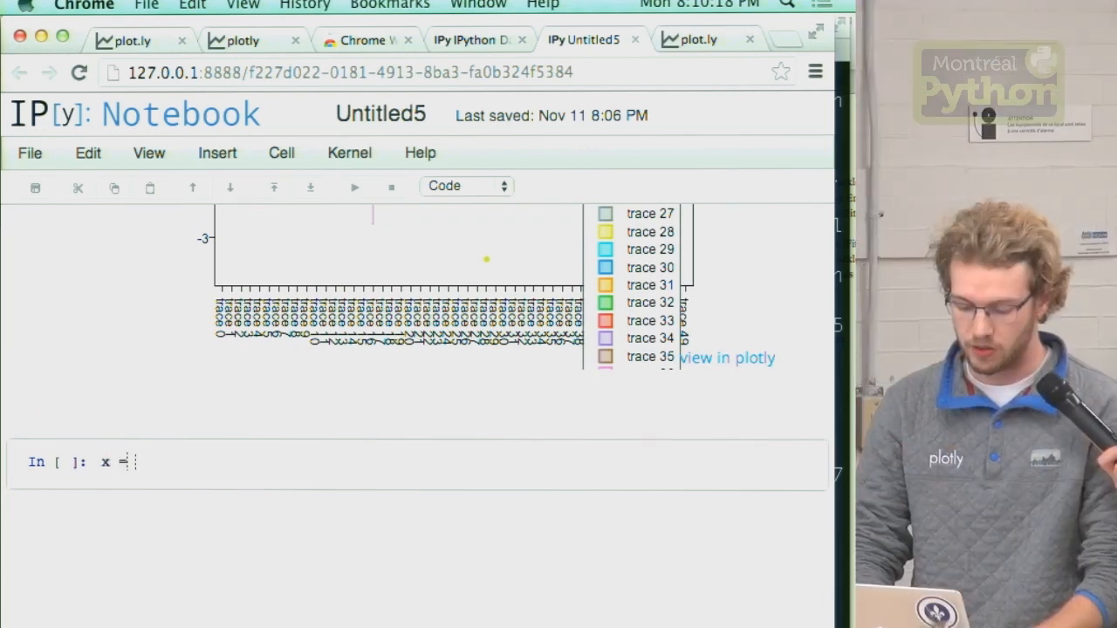
pyautogui.write('n')
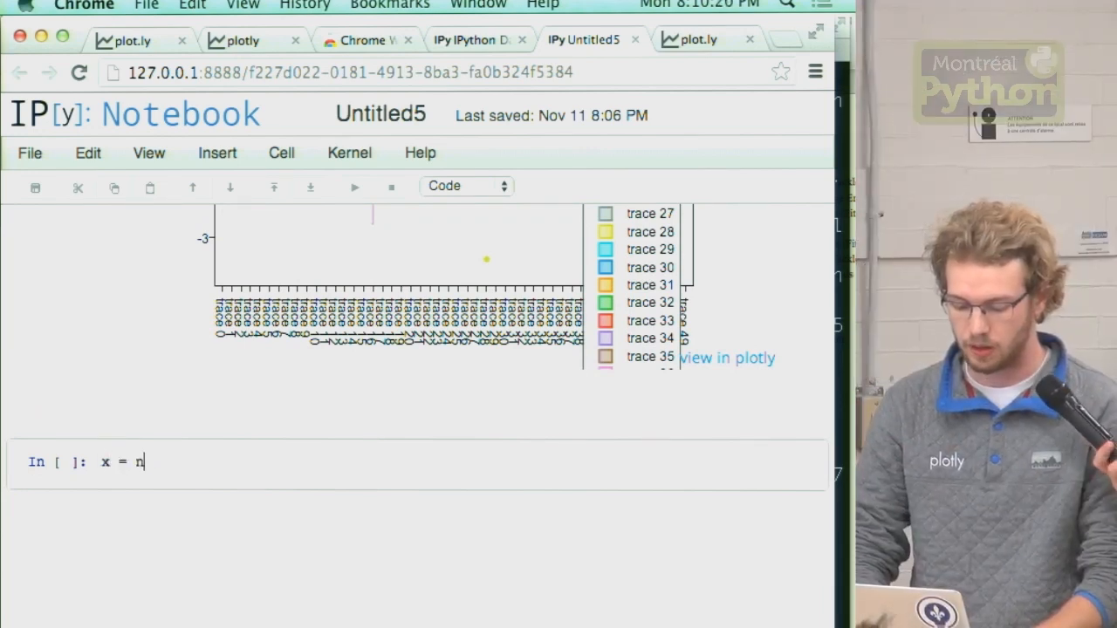
pyautogui.write('p.li')
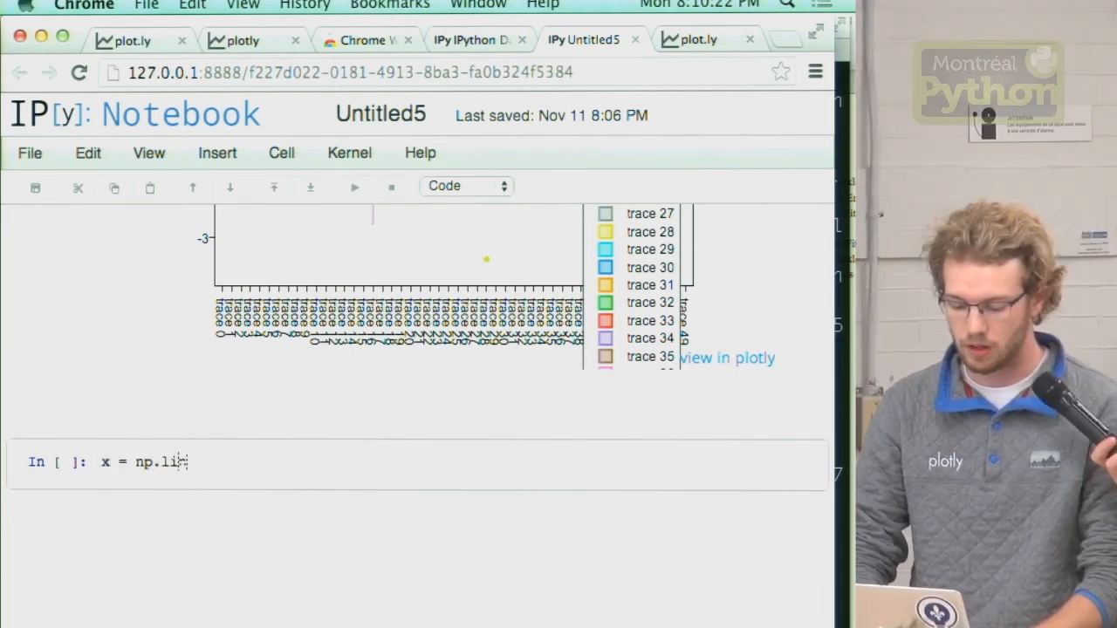
pyautogui.write('nspace(0, 1, 100); y =')
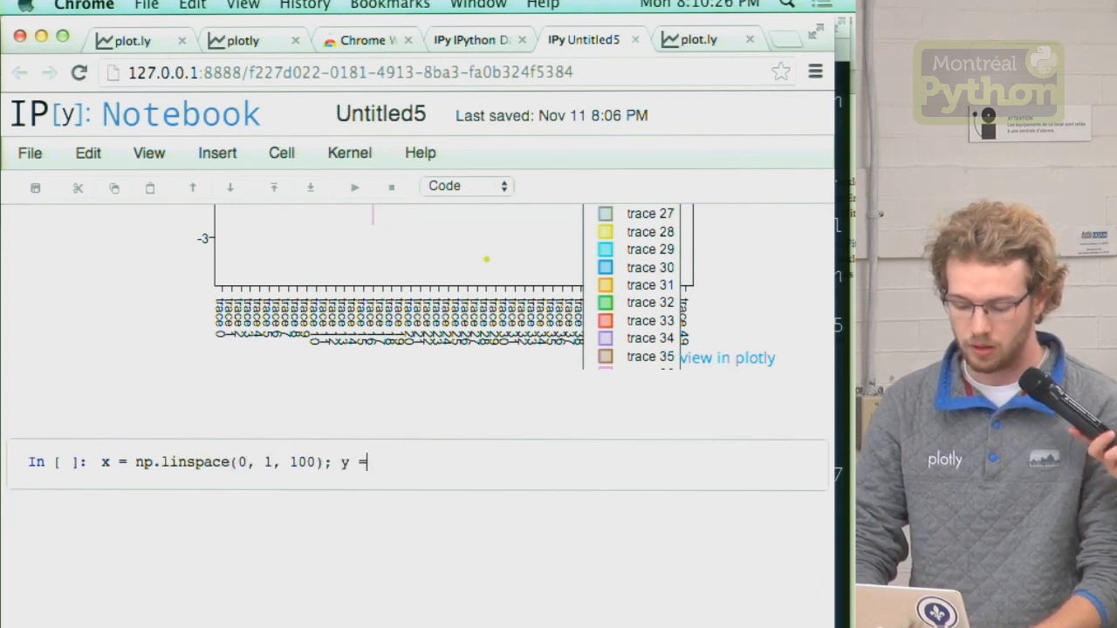
pyautogui.write('np.random')
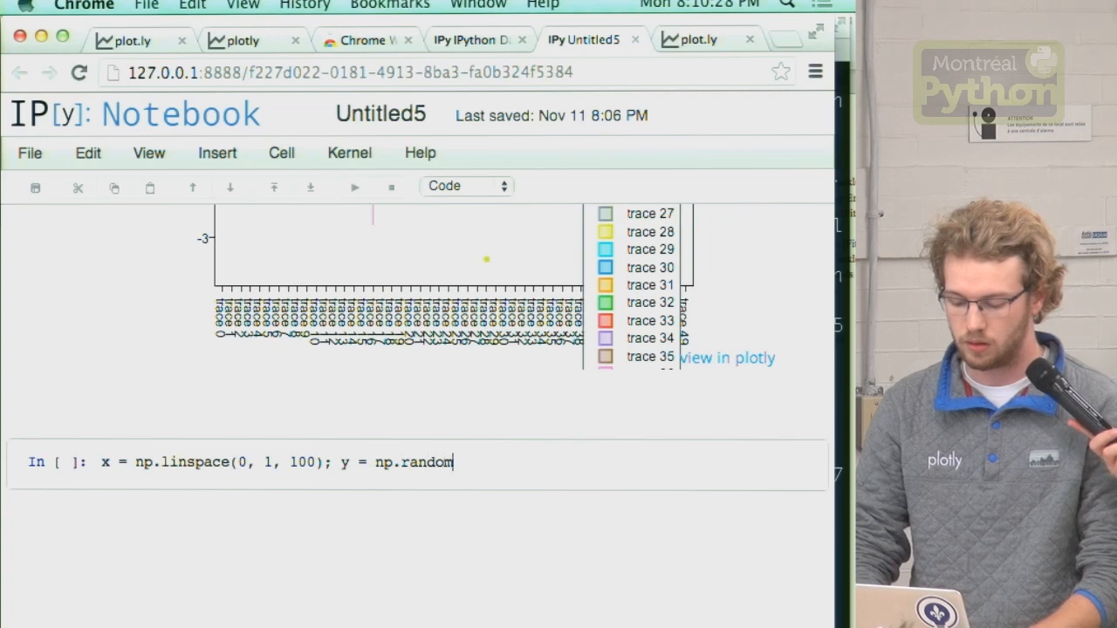
pyautogui.write('.randn(10')
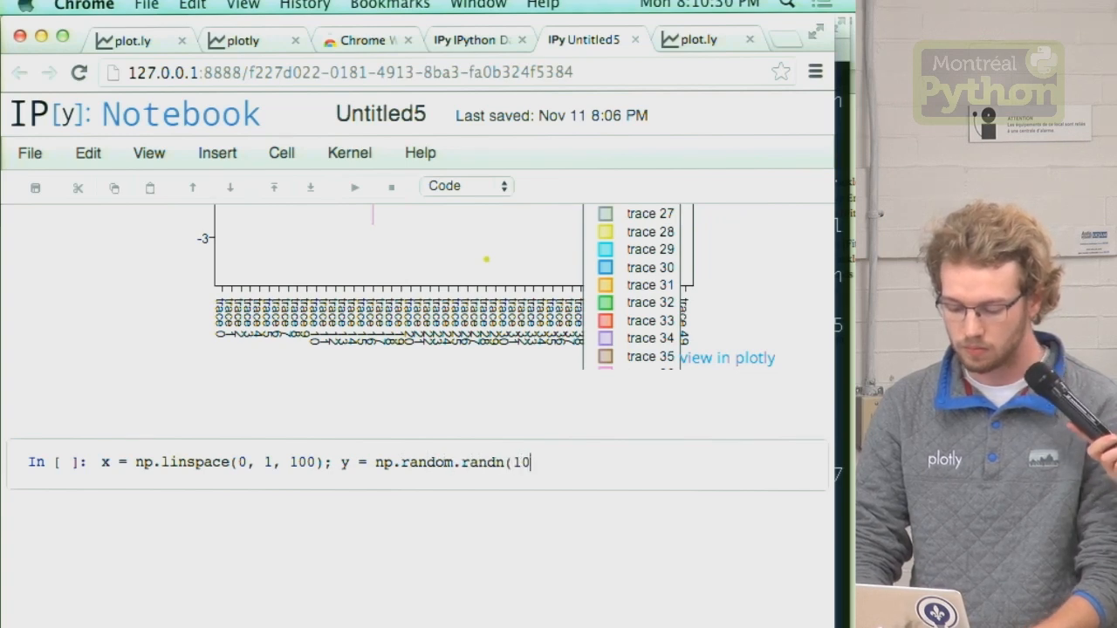
pyautogui.write('0); plot')
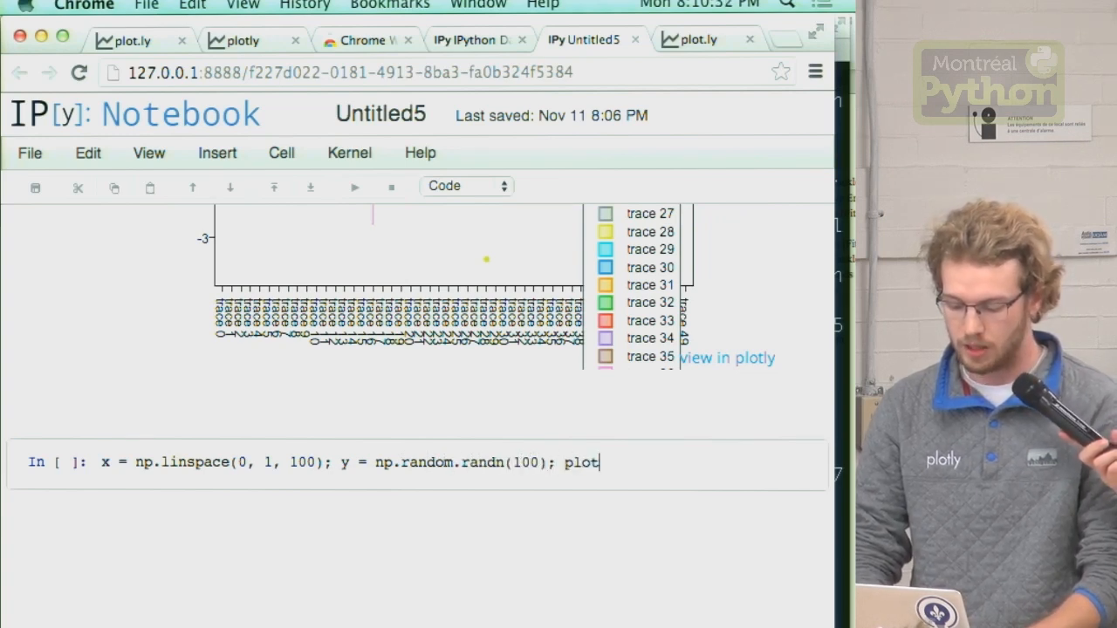
pyautogui.write('.iplot(')
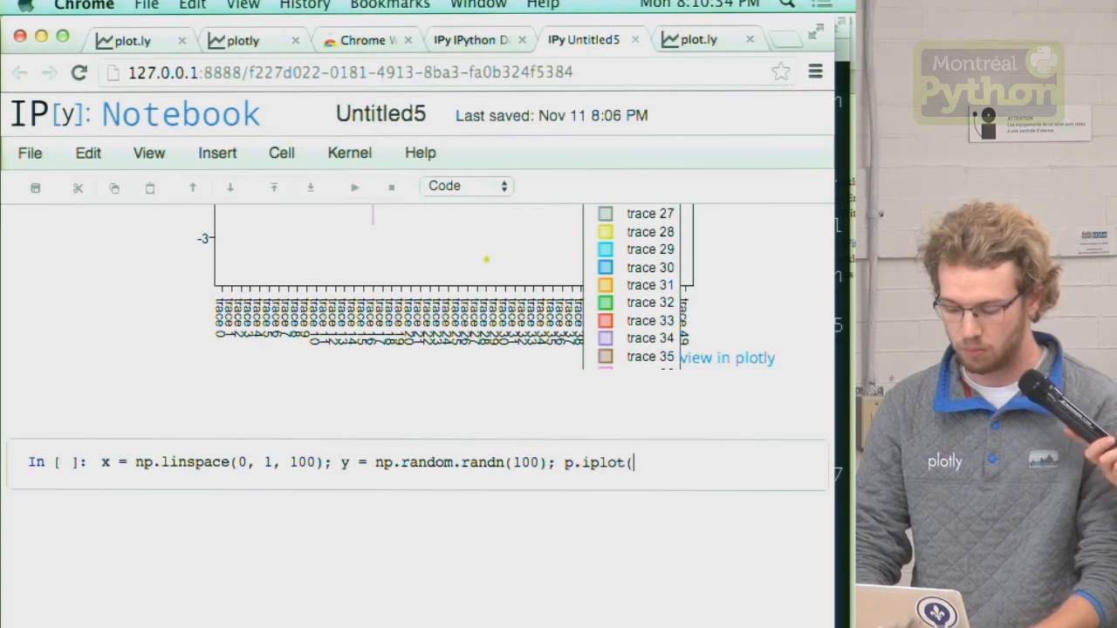
pyautogui.write('x,y, filen')
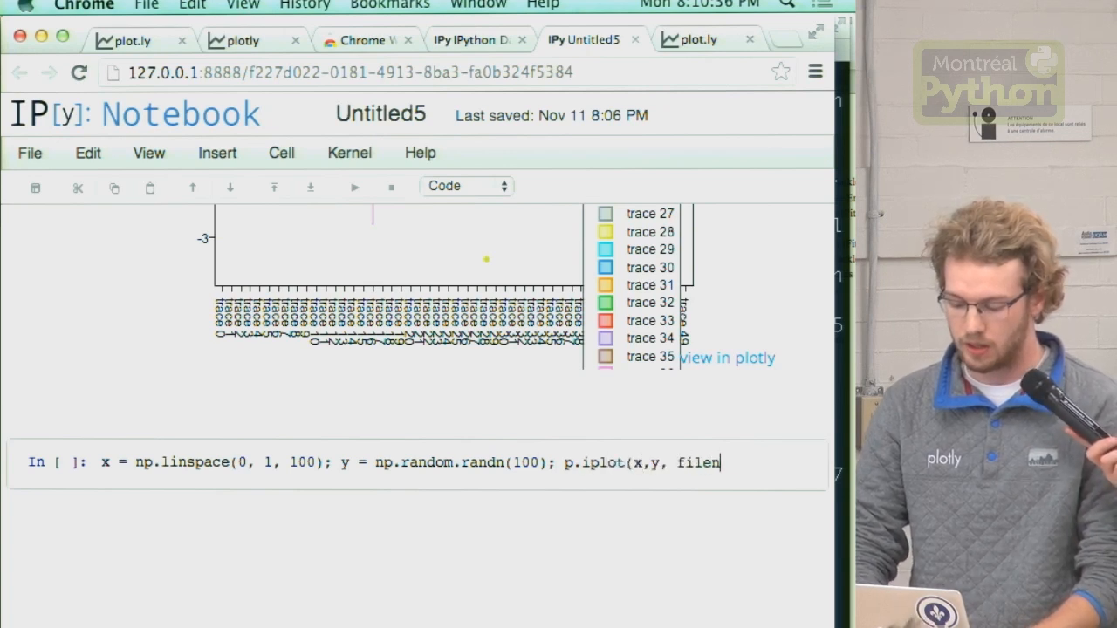
pyautogui.write("ame='rando")
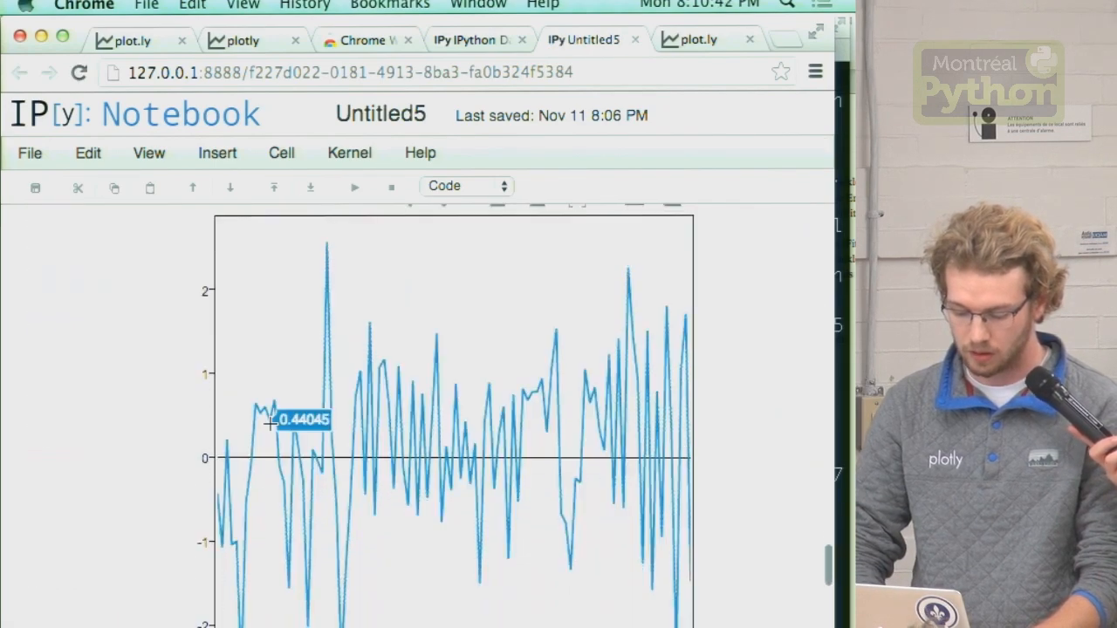
# Follow the 'view in plotly' link to open the random chart on plot.ly.
pyautogui.scroll(-3)
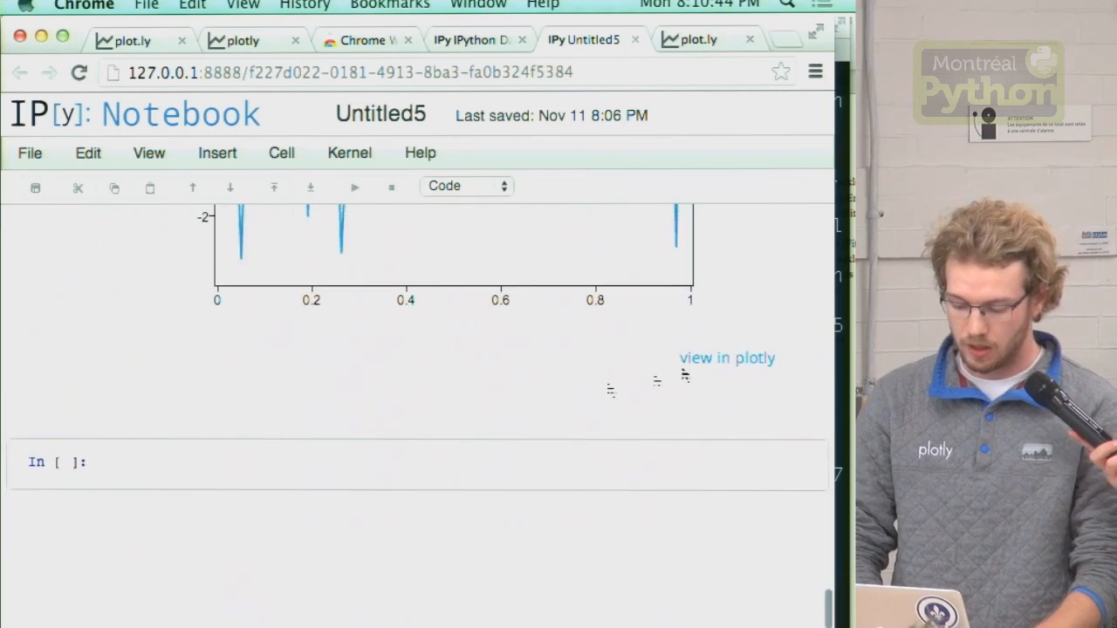
pyautogui.click(725, 358)
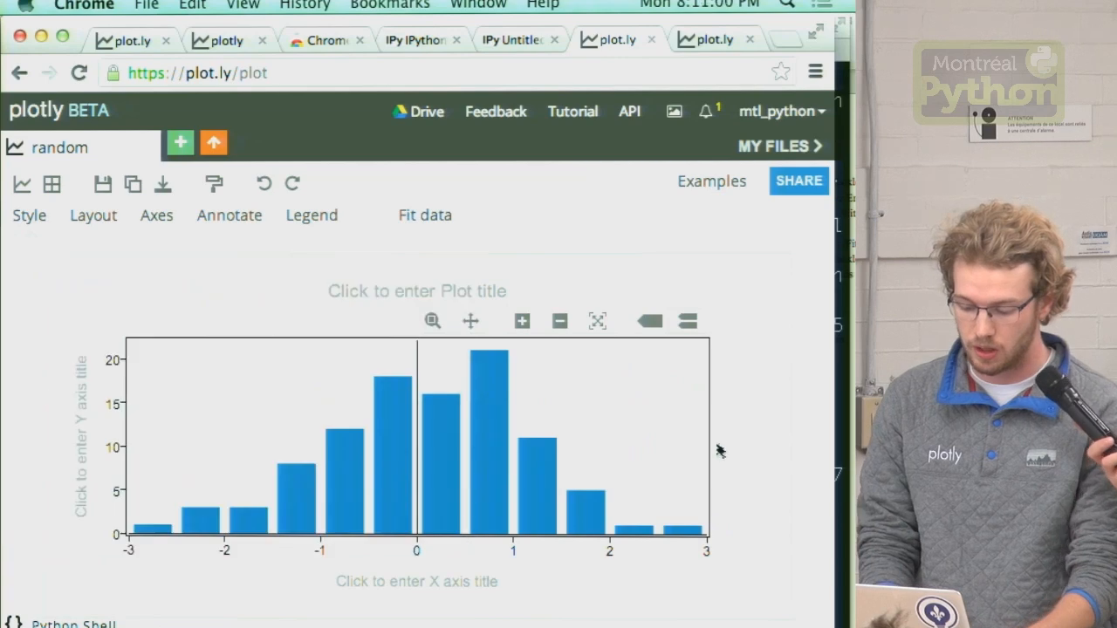
pyautogui.moveTo(102, 188)
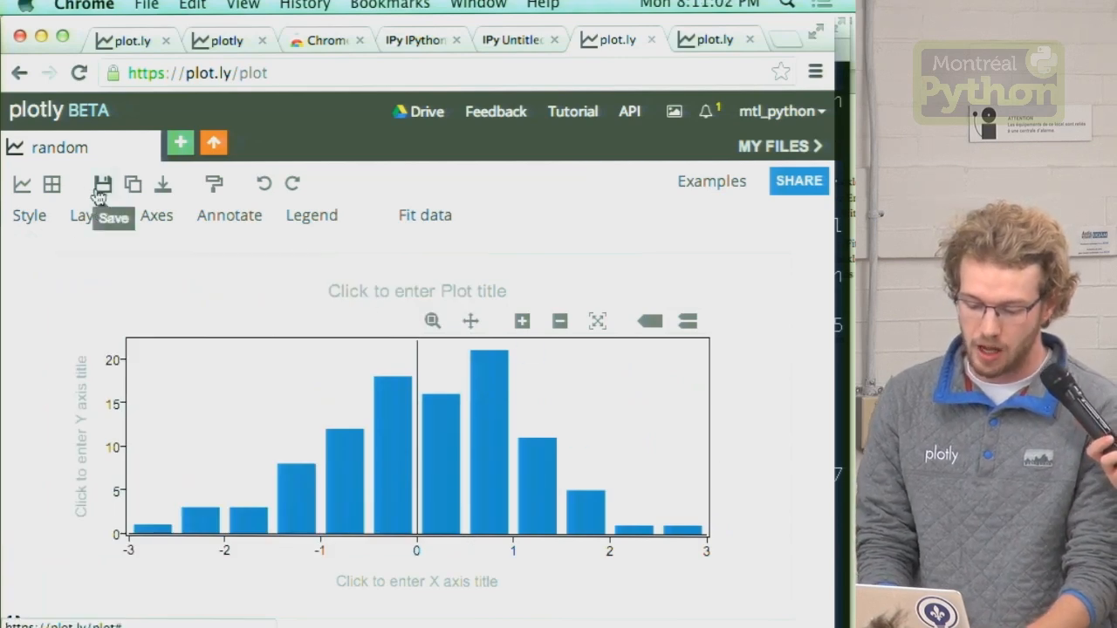
pyautogui.moveTo(779, 159)
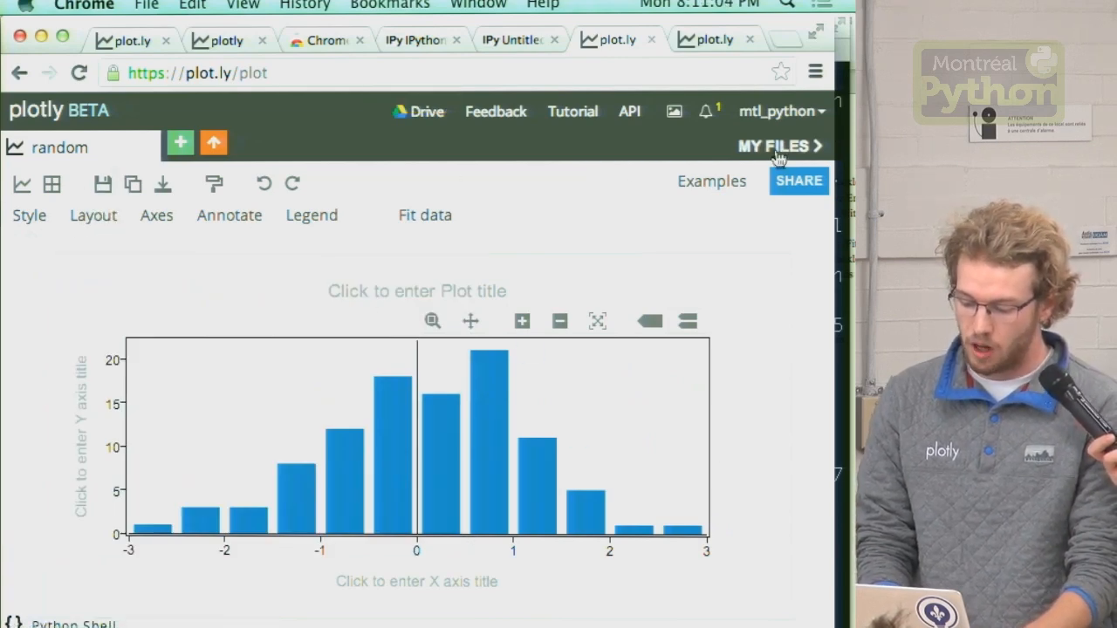
# Show the MY FILES panel listing saved plots beside the random histogram.
pyautogui.click(773, 146)
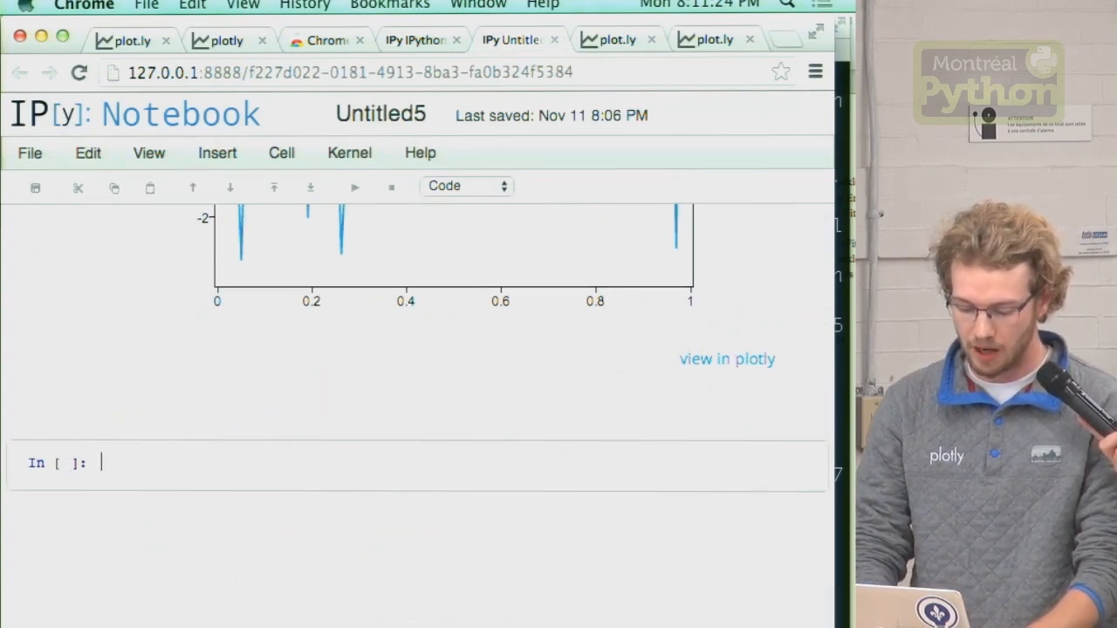
# Start a cell with x = 1, set the histogram's Range/bins normalization to p/Δx, and return to the notebook.
pyautogui.write('x = 1')
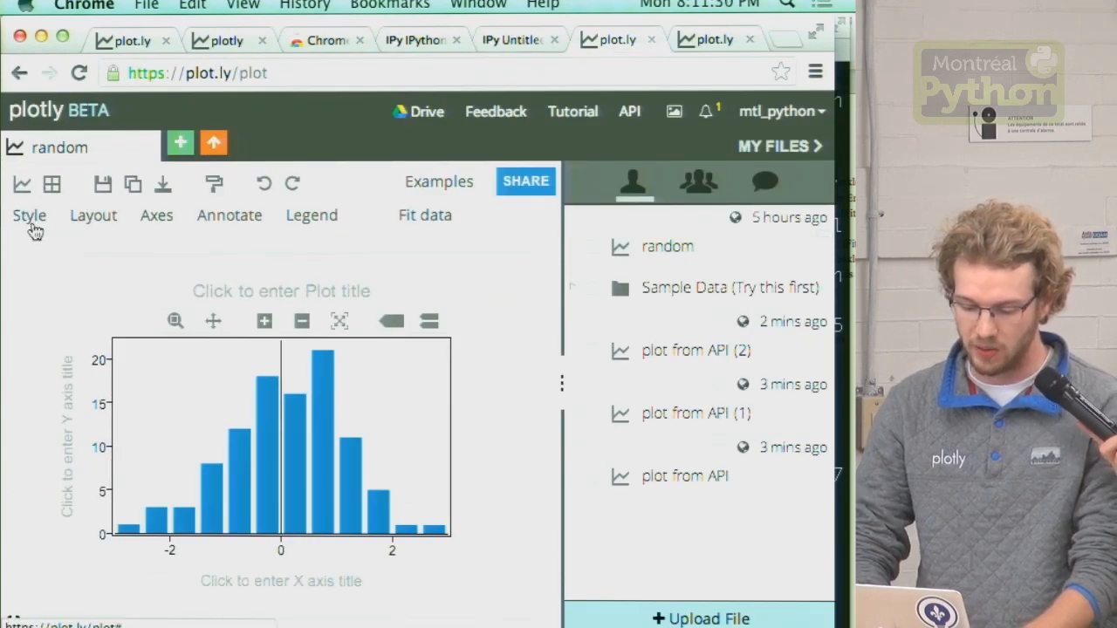
pyautogui.click(29, 201)
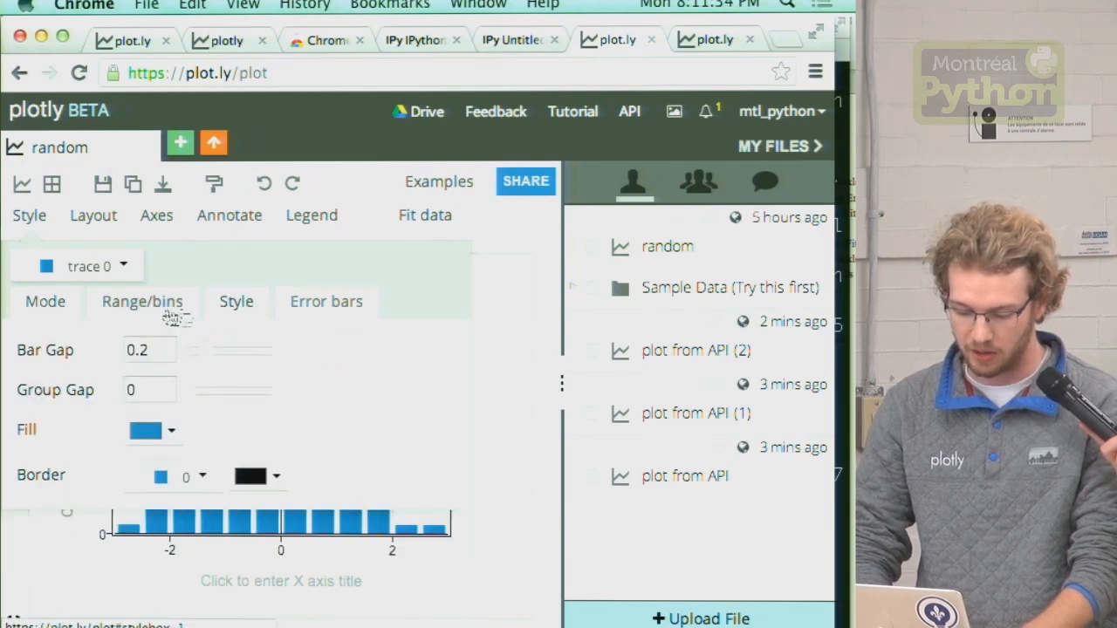
pyautogui.click(141, 301)
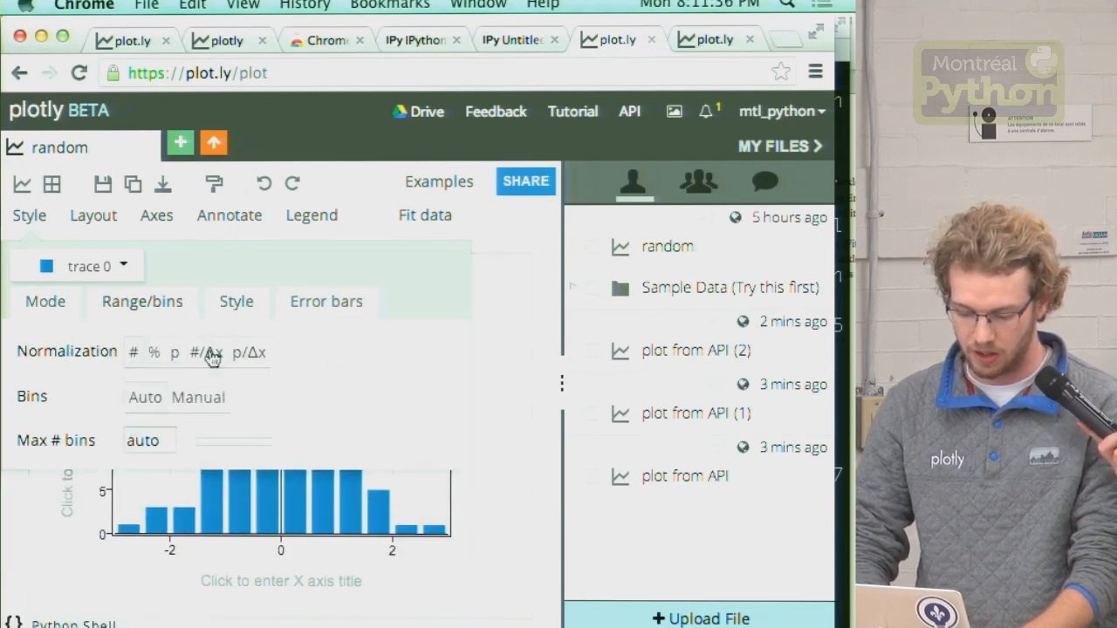
pyautogui.moveTo(254, 366)
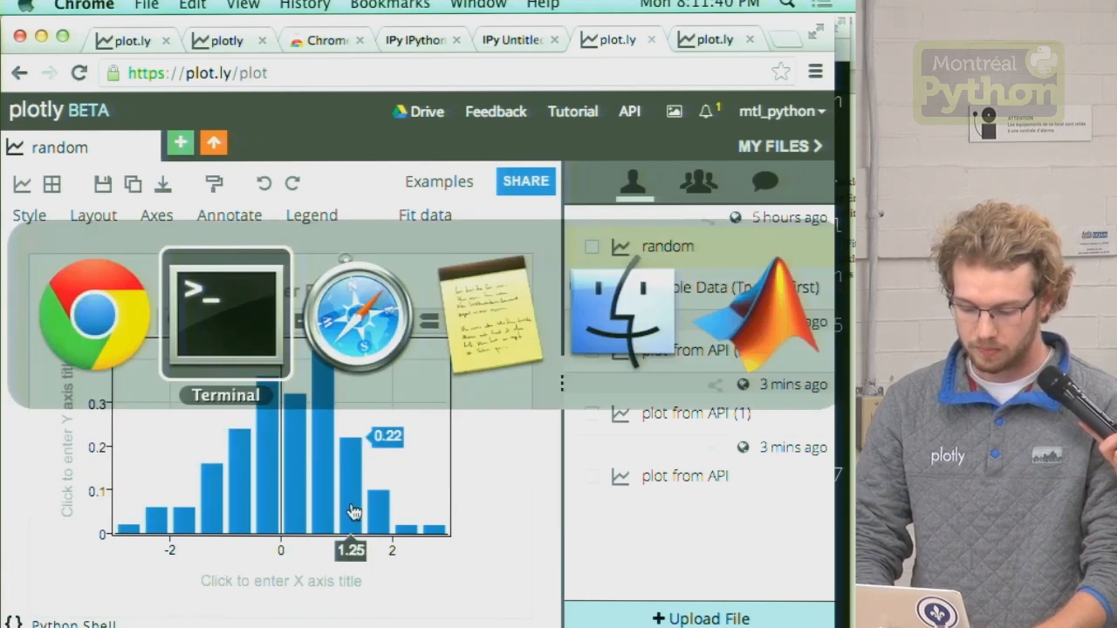
pyautogui.click(512, 39)
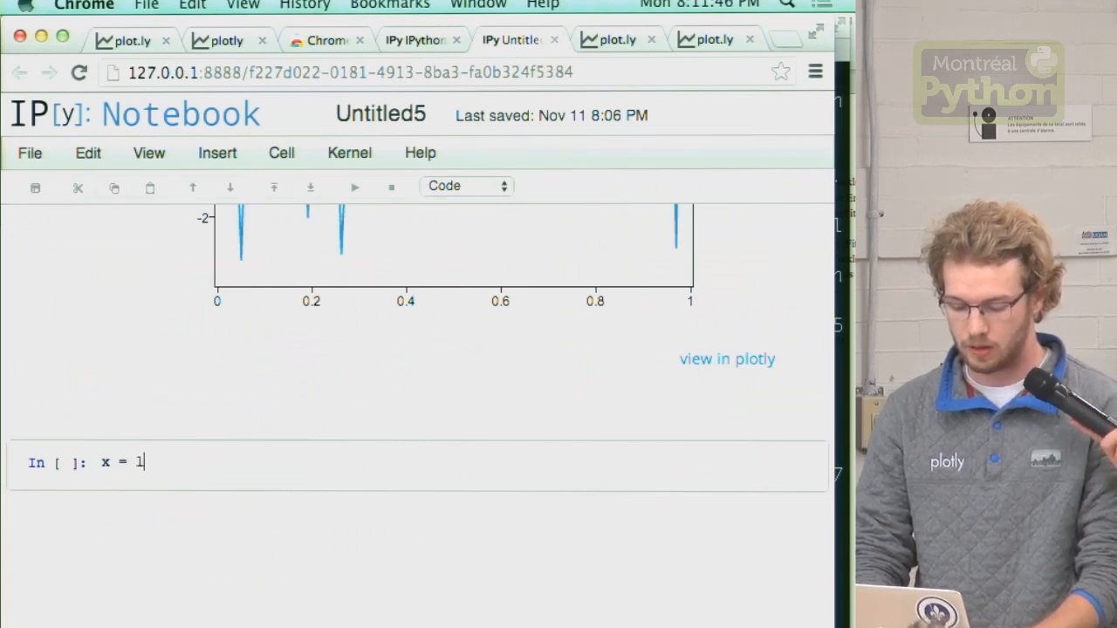
# Compute x = np.linspace(-3,3,100) and y = 1/np.sqrt(2*np.pi)*np.exp(-x**2/2).
pyautogui.write('np.linspace(0')
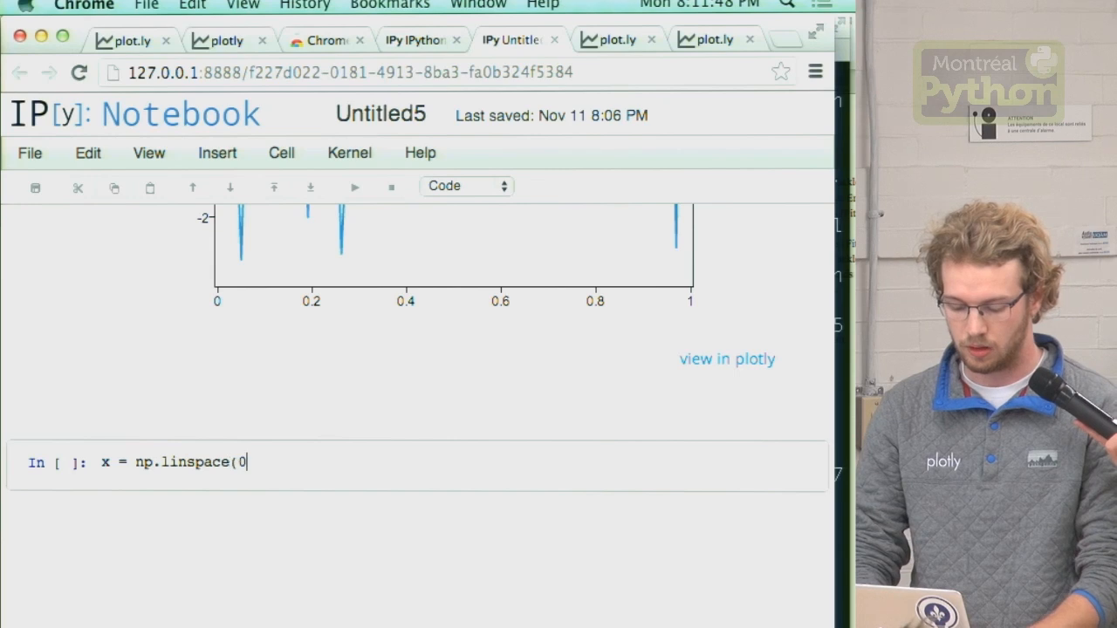
pyautogui.write('-3,3,100')
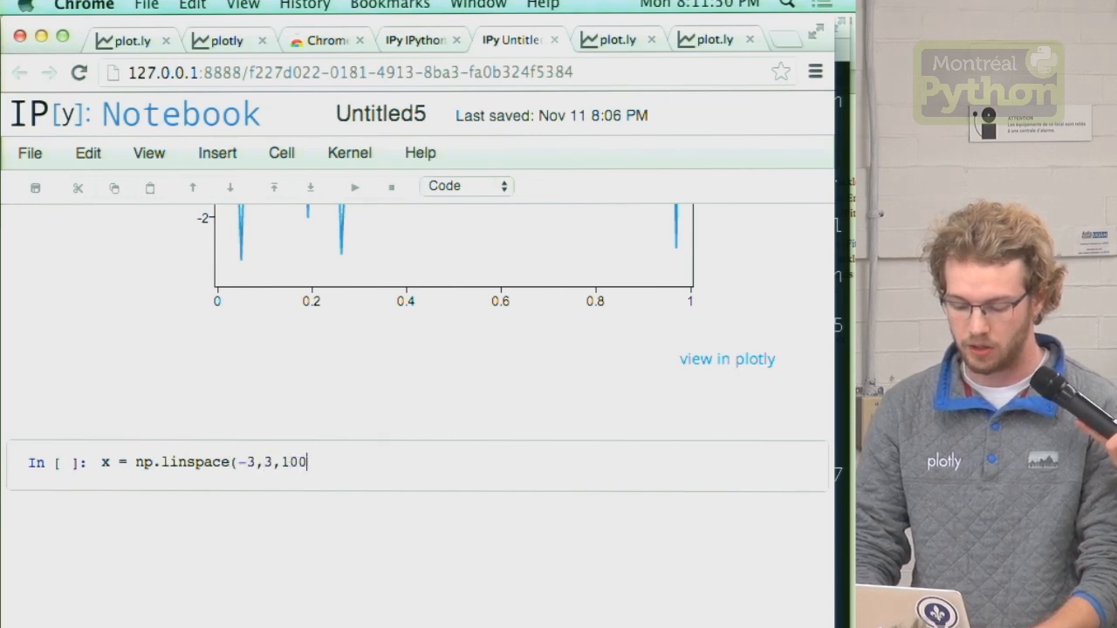
pyautogui.write('); y =')
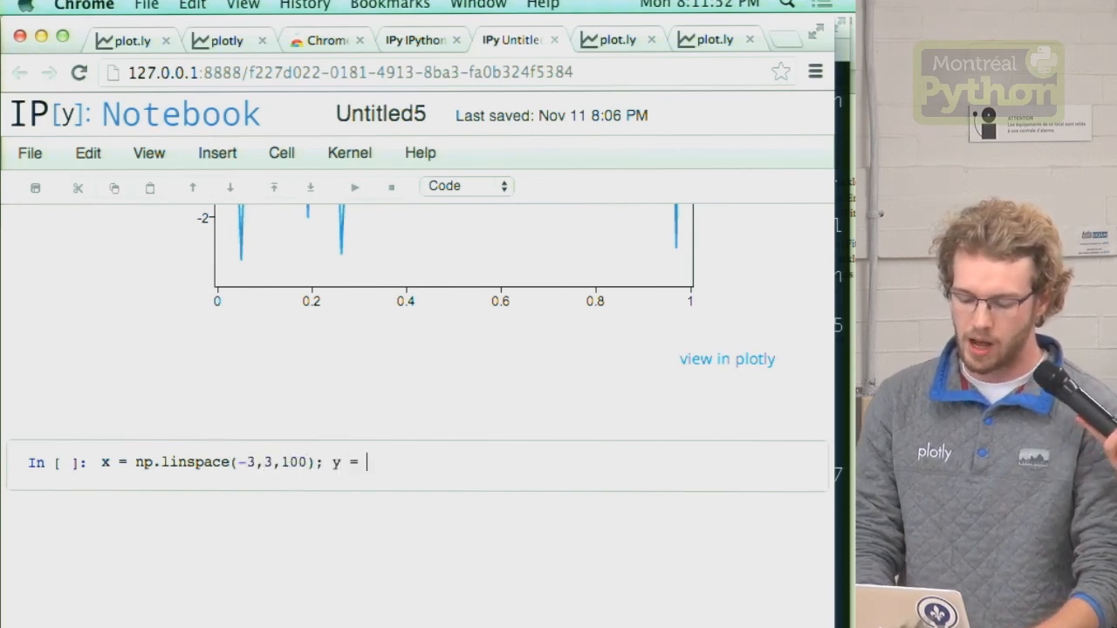
pyautogui.write('1')
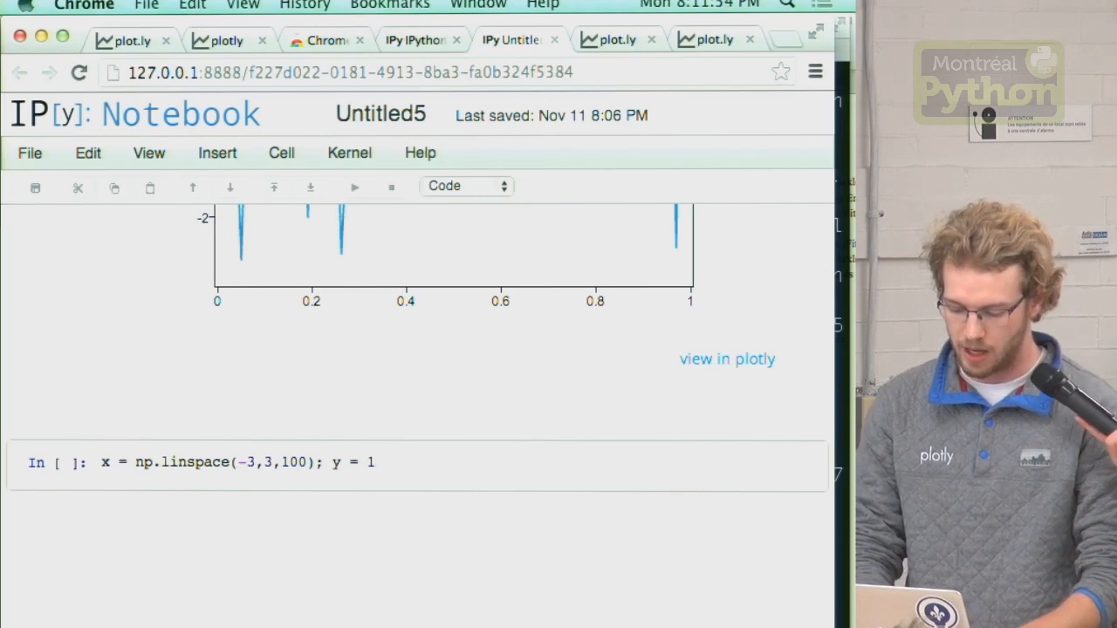
pyautogui.write('/sq')
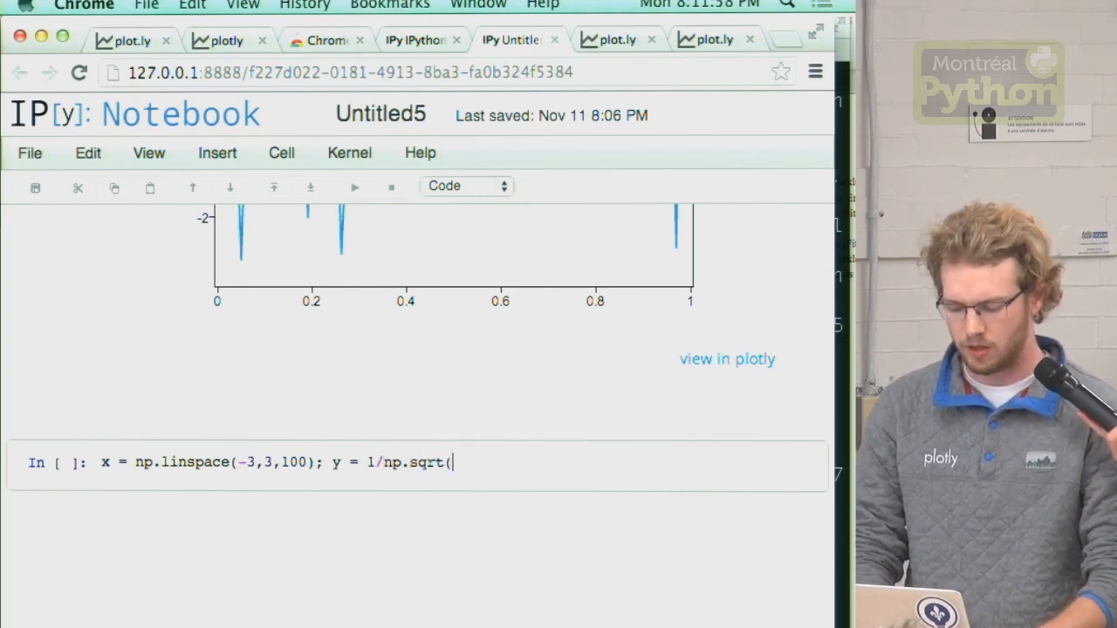
pyautogui.write('2*np.pi)')
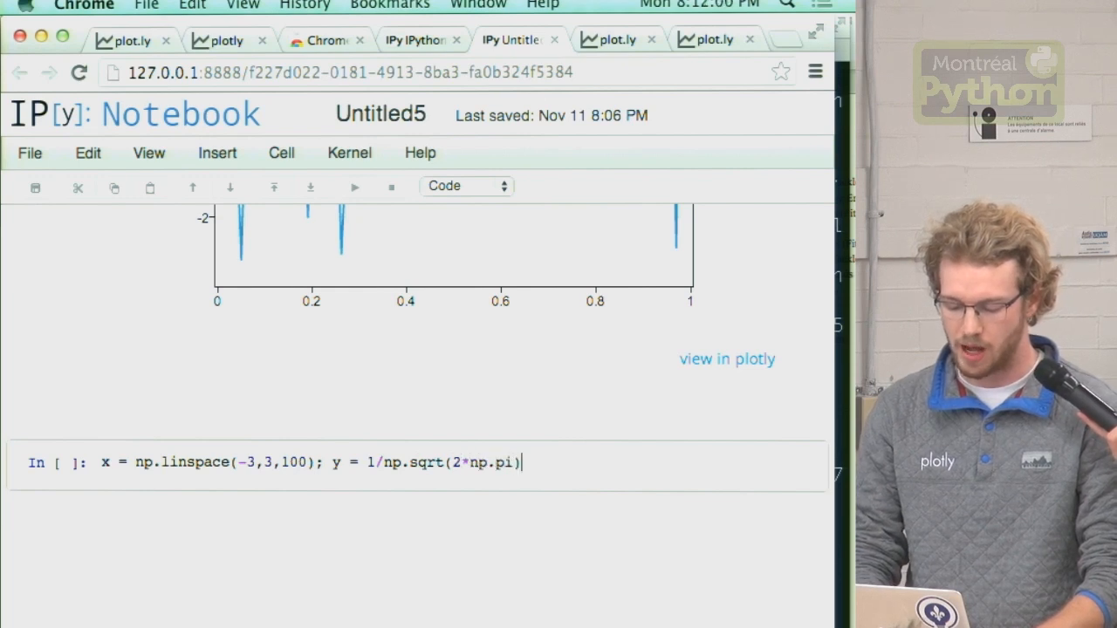
pyautogui.write('* np')
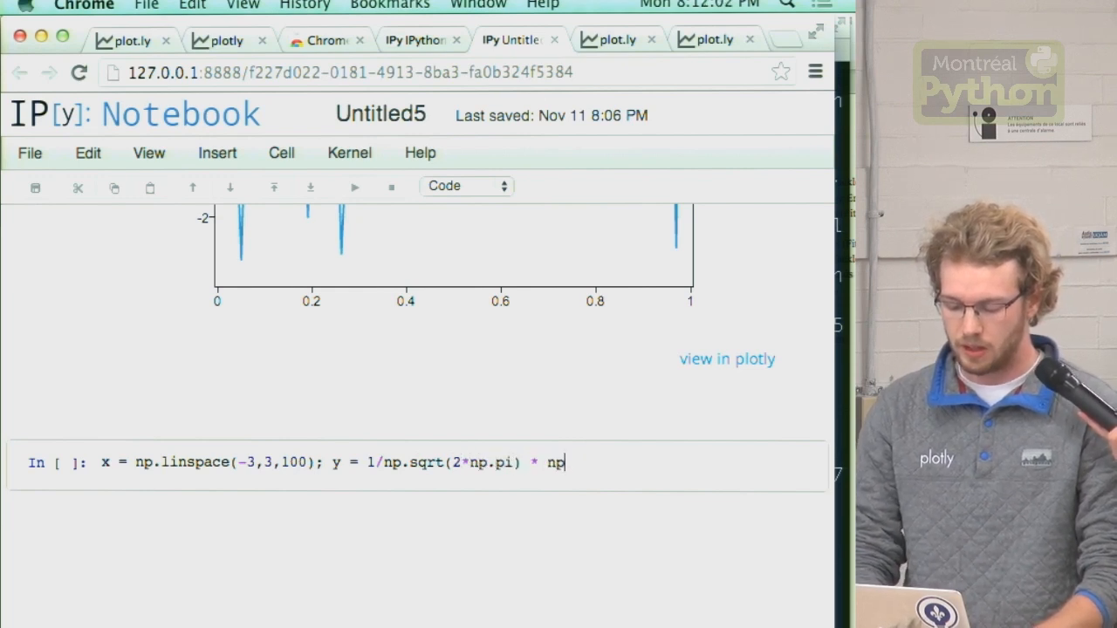
pyautogui.write('.exp(-')
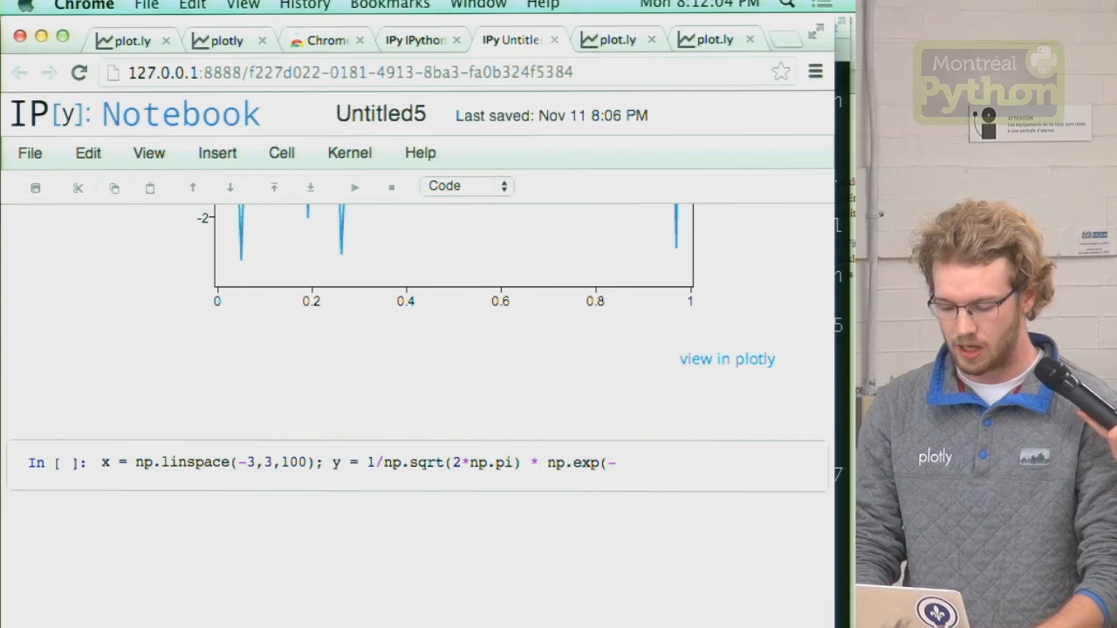
pyautogui.write('x')
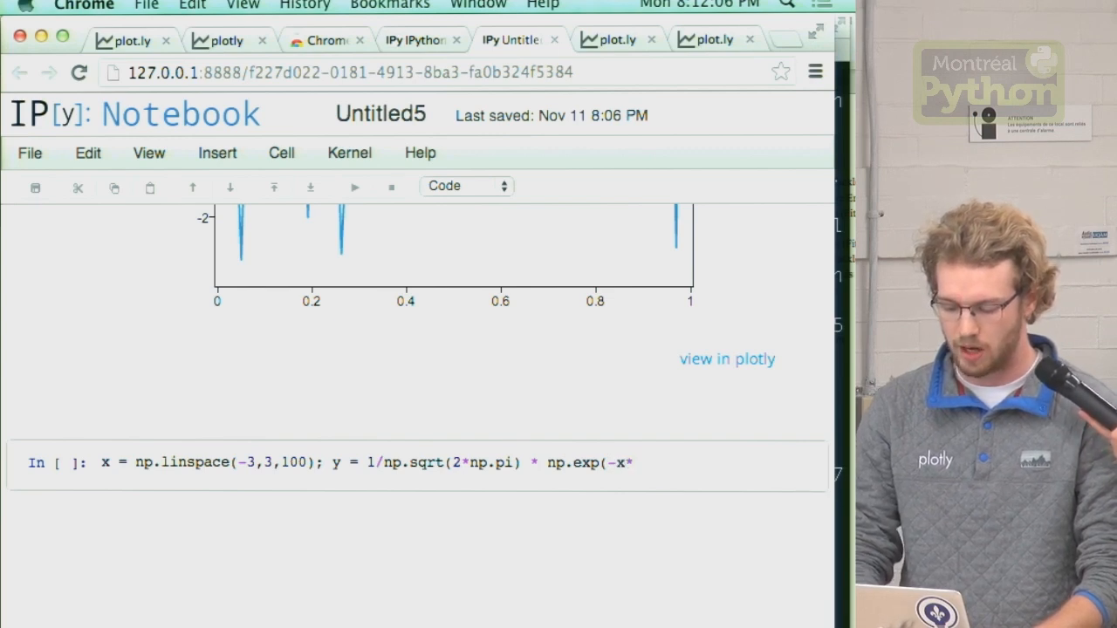
pyautogui.write('*2/2);')
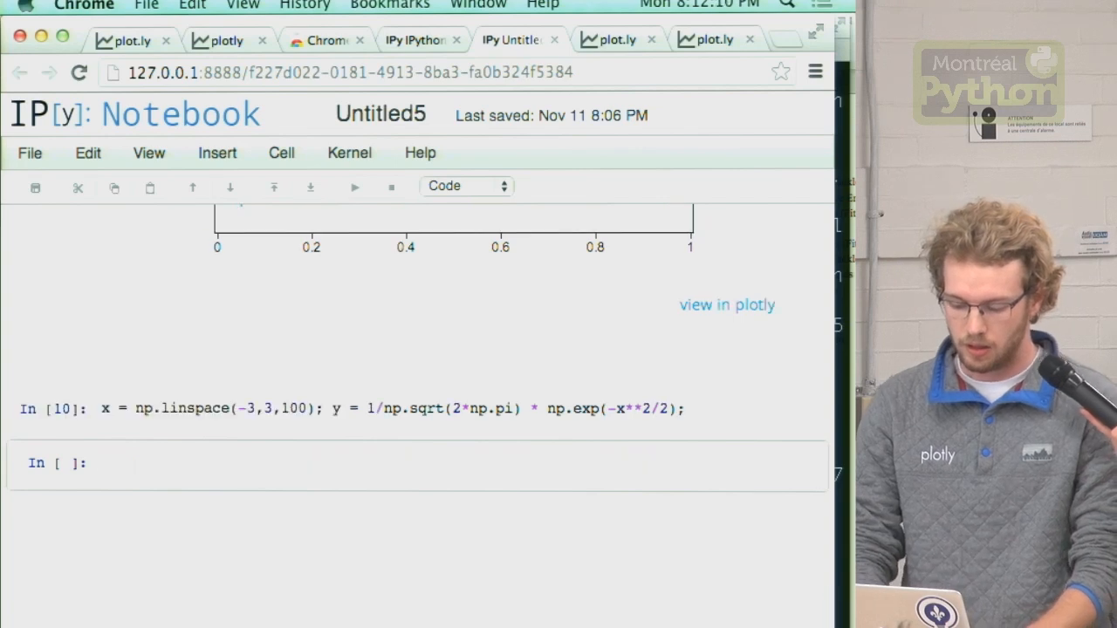
# Write p.iplot(x,y, filename='random', fileopt='append') to add the bell curve to the random graph.
pyautogui.write('p.p')
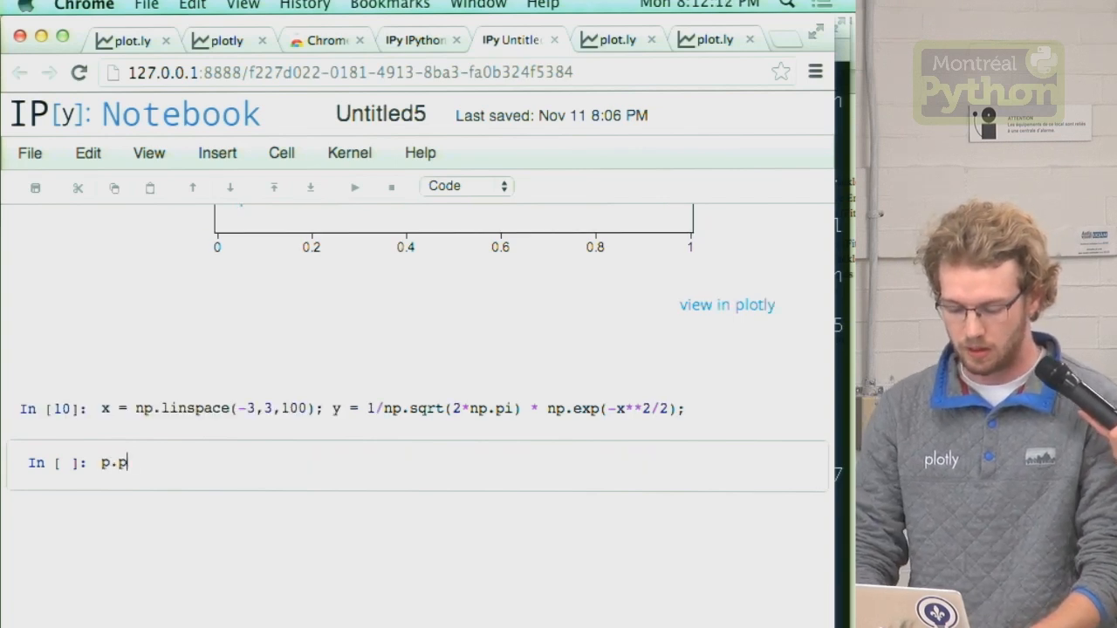
pyautogui.write('iplot(x,y,')
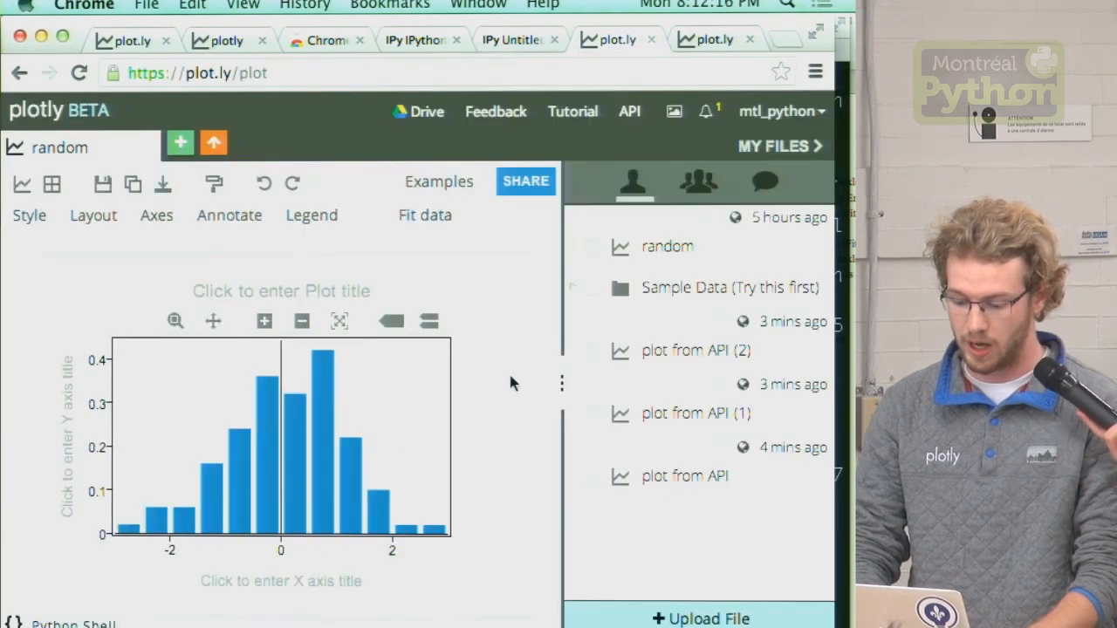
pyautogui.click(511, 40)
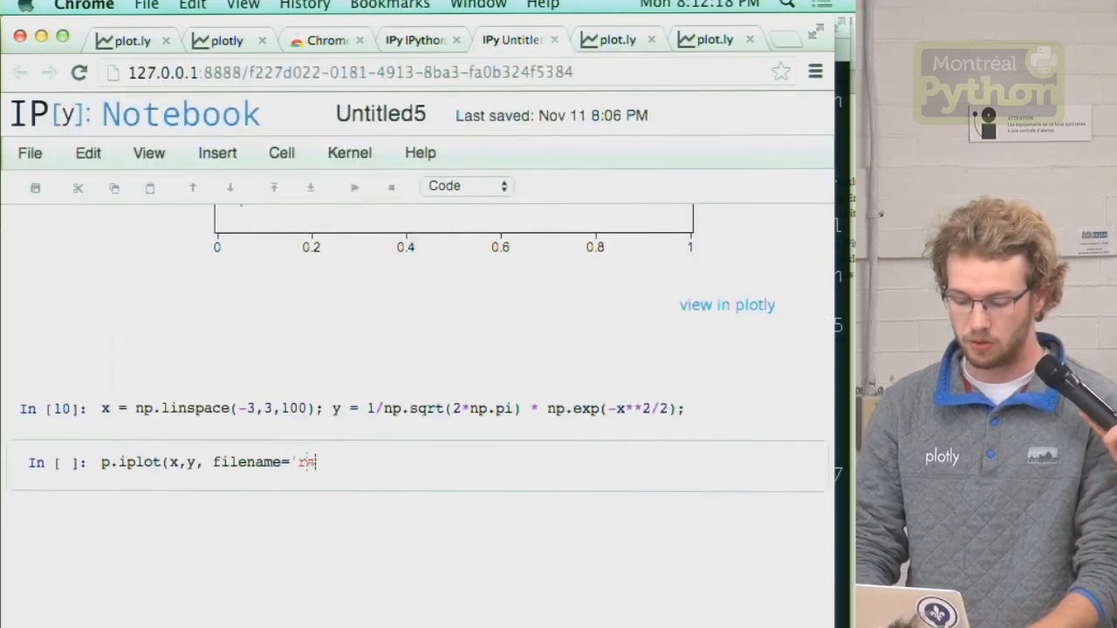
pyautogui.write("andom', 'file")
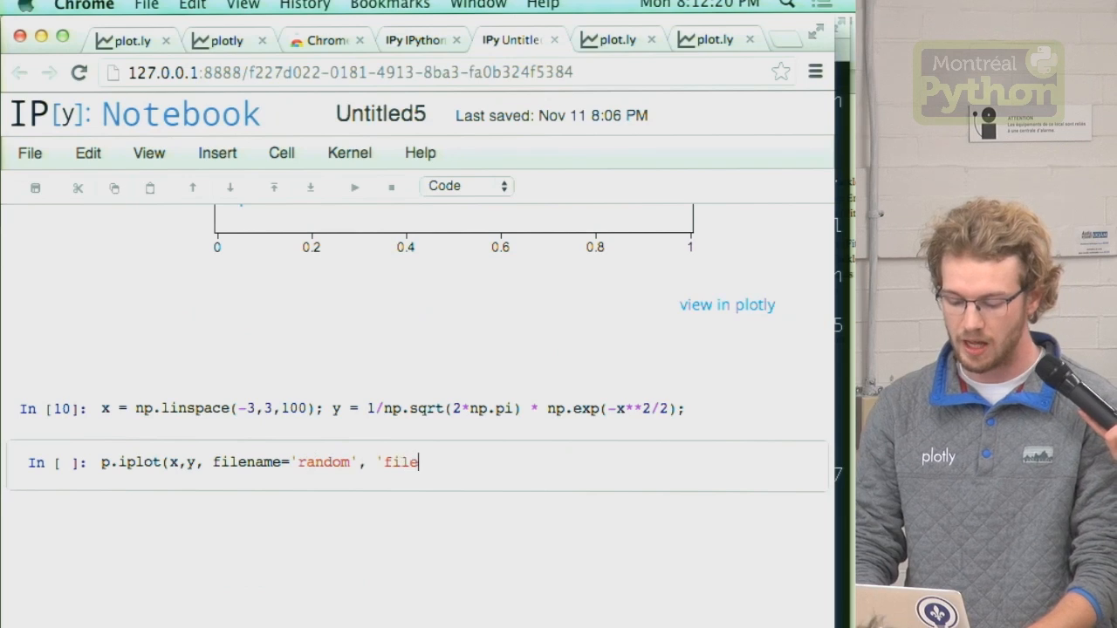
pyautogui.write('opt')
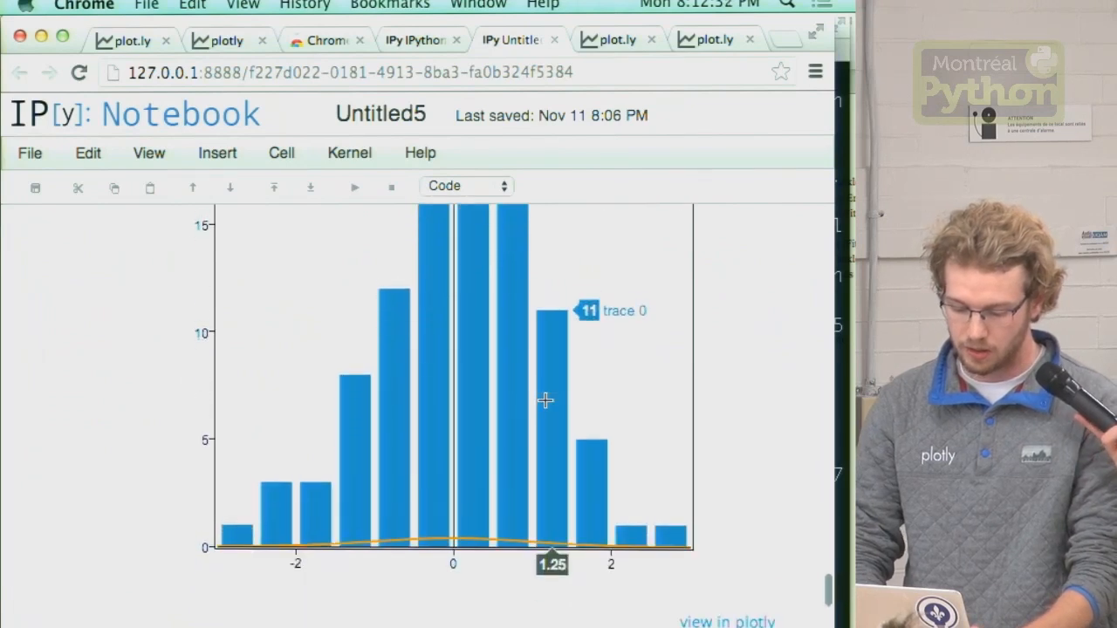
# View the random histogram with the appended orange trace 1 line and save it via SHARE.
pyautogui.click(725, 621)
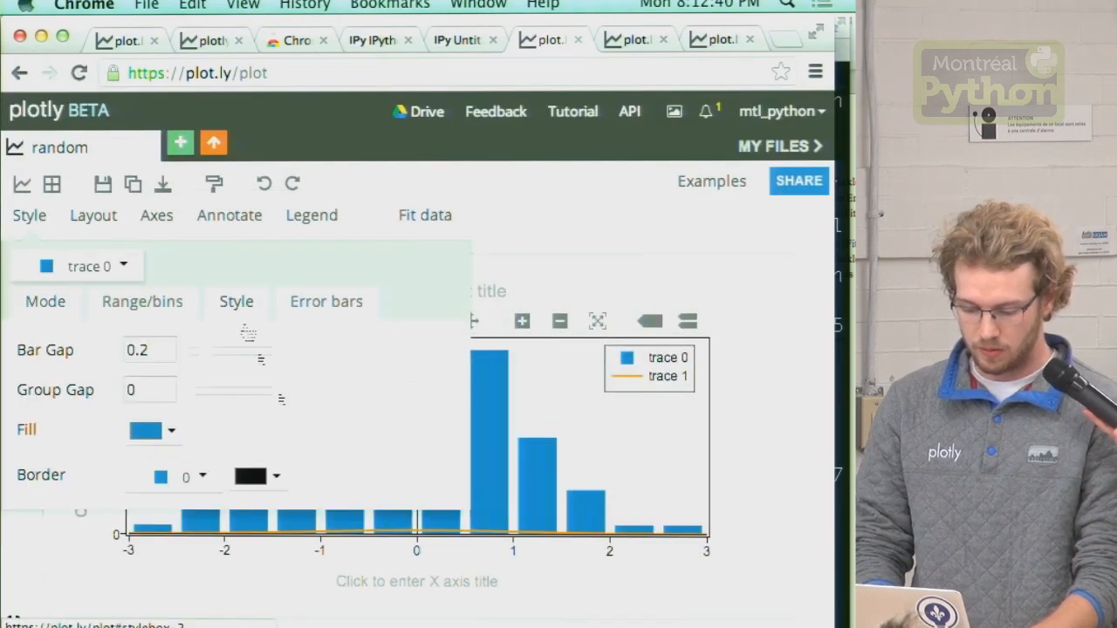
pyautogui.click(141, 301)
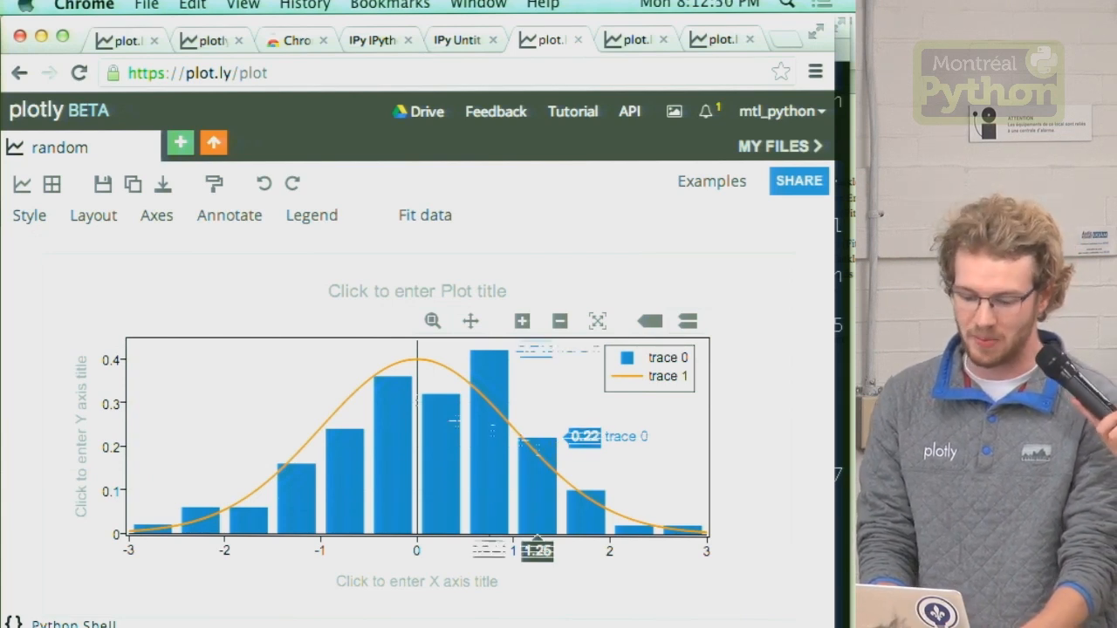
pyautogui.click(798, 180)
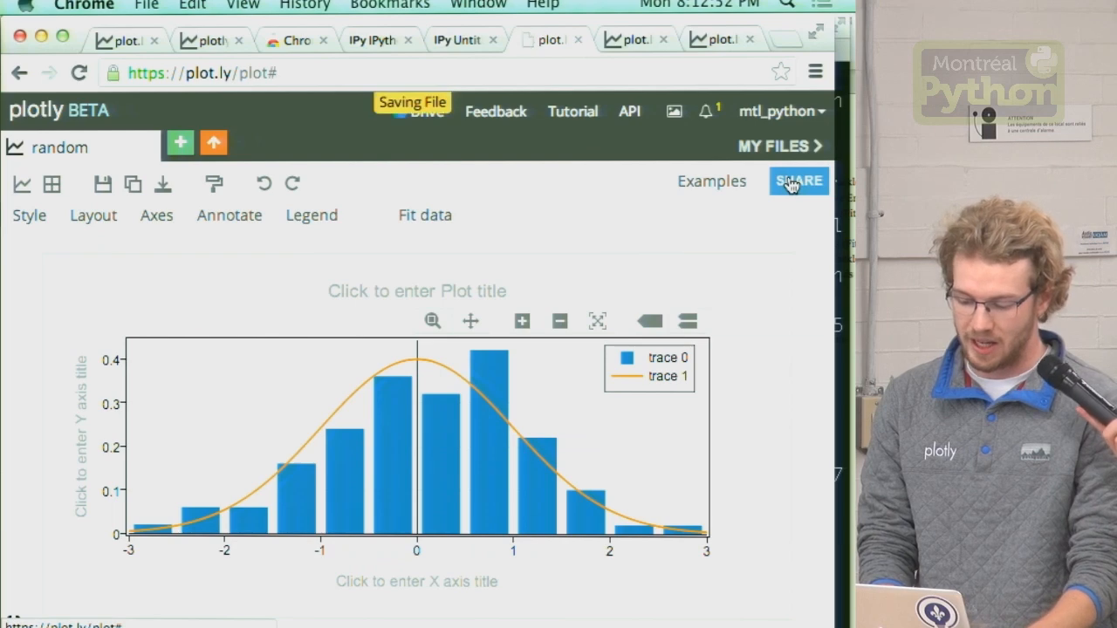
# Add MattSundquist as a collaborator with edit access to the random plot.
pyautogui.click(798, 181)
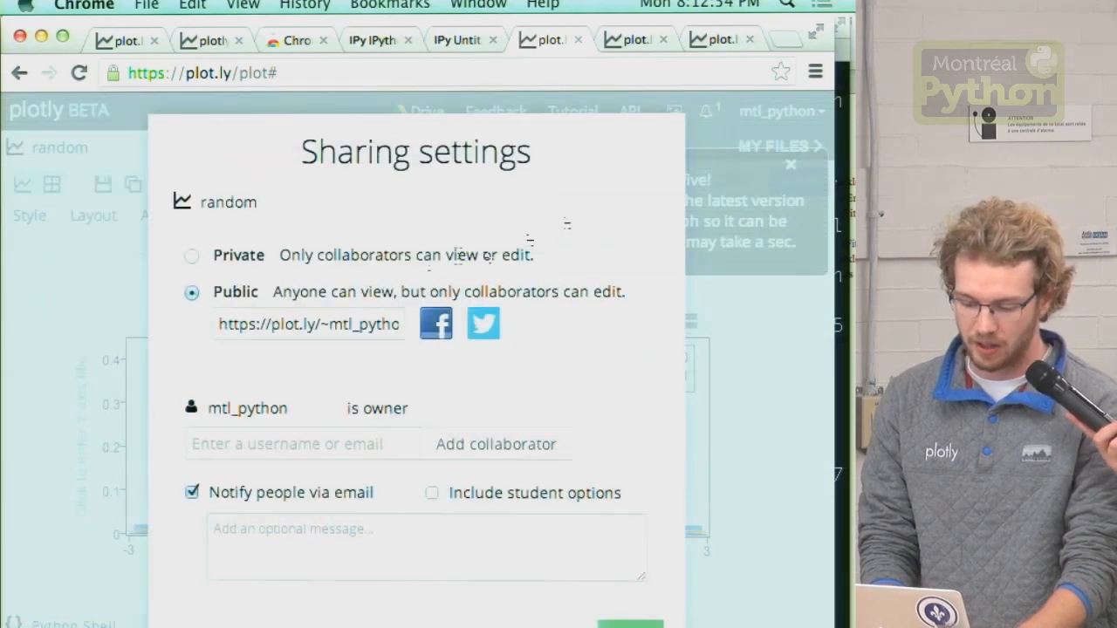
pyautogui.click(297, 445)
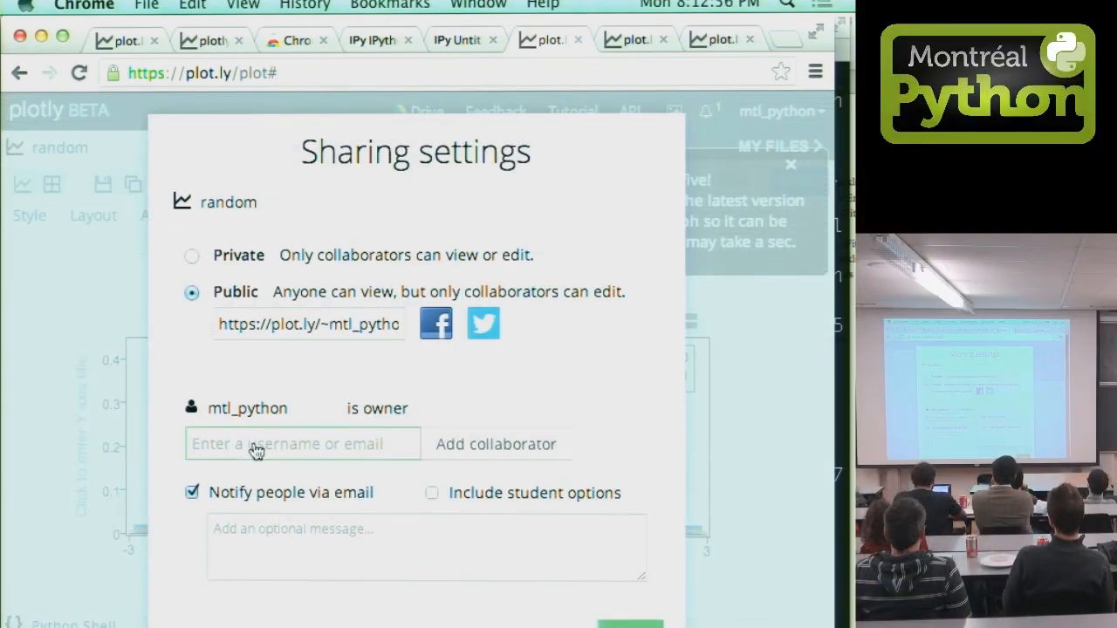
pyautogui.write('MattSundquist')
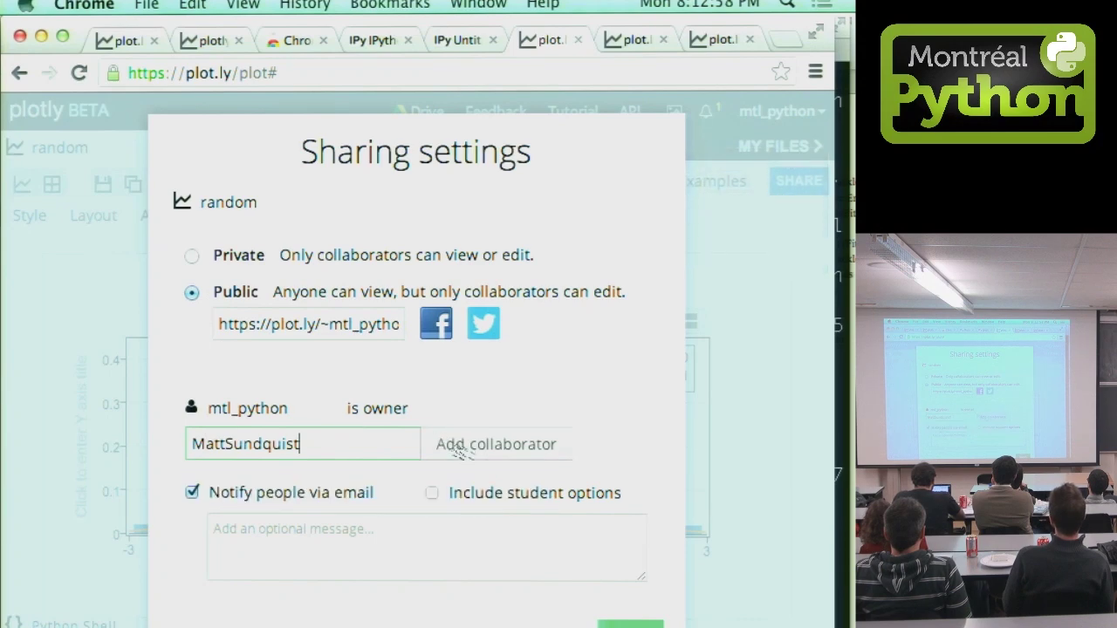
pyautogui.click(497, 444)
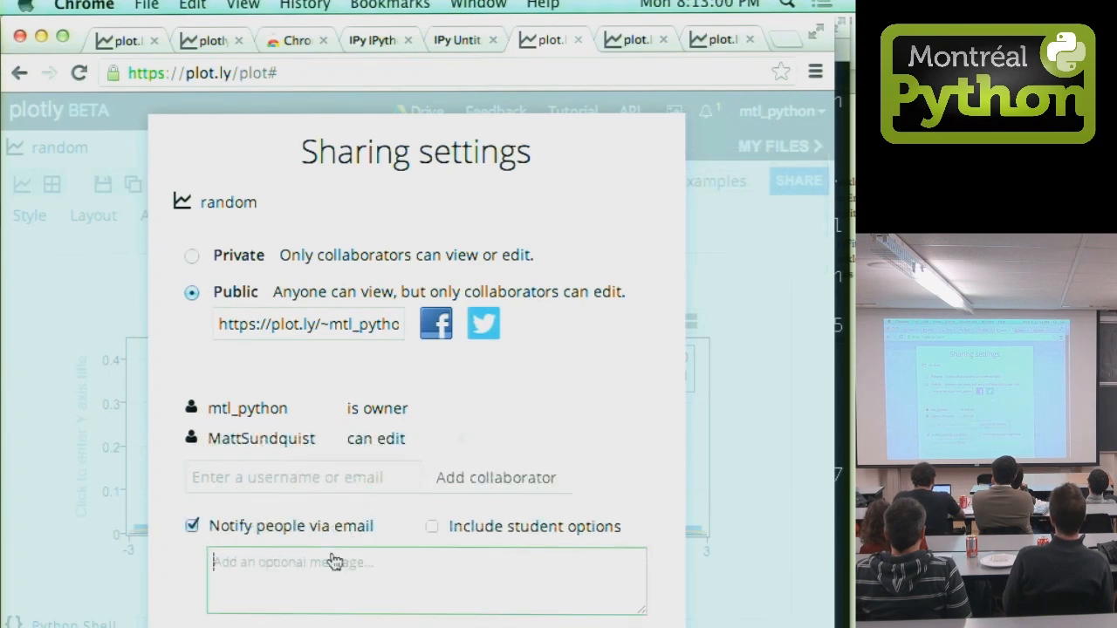
# Attach the message 'wish you were here for this sick demo!!!1' and save the sharing settings.
pyautogui.write('wish you')
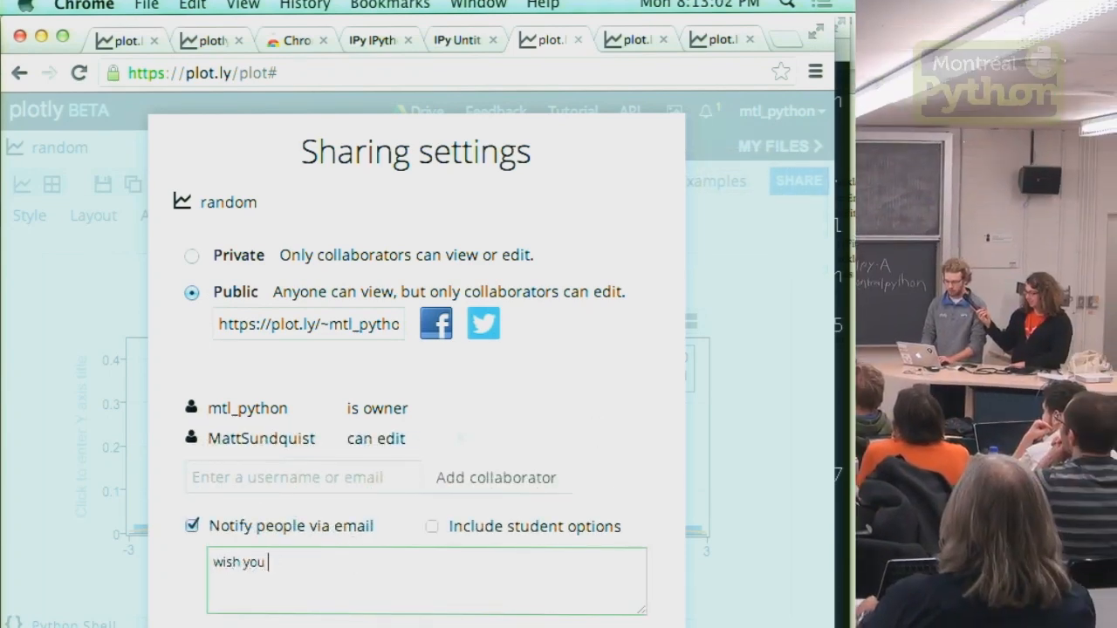
pyautogui.write('were here for this si')
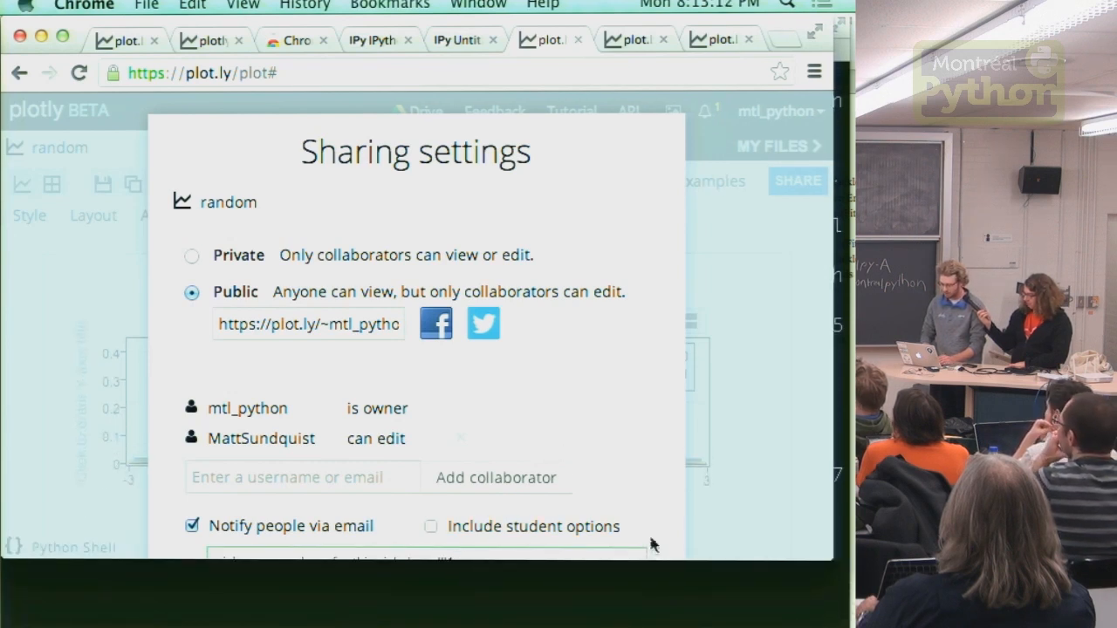
pyautogui.write('wish you were here for this sick demo!!!1')
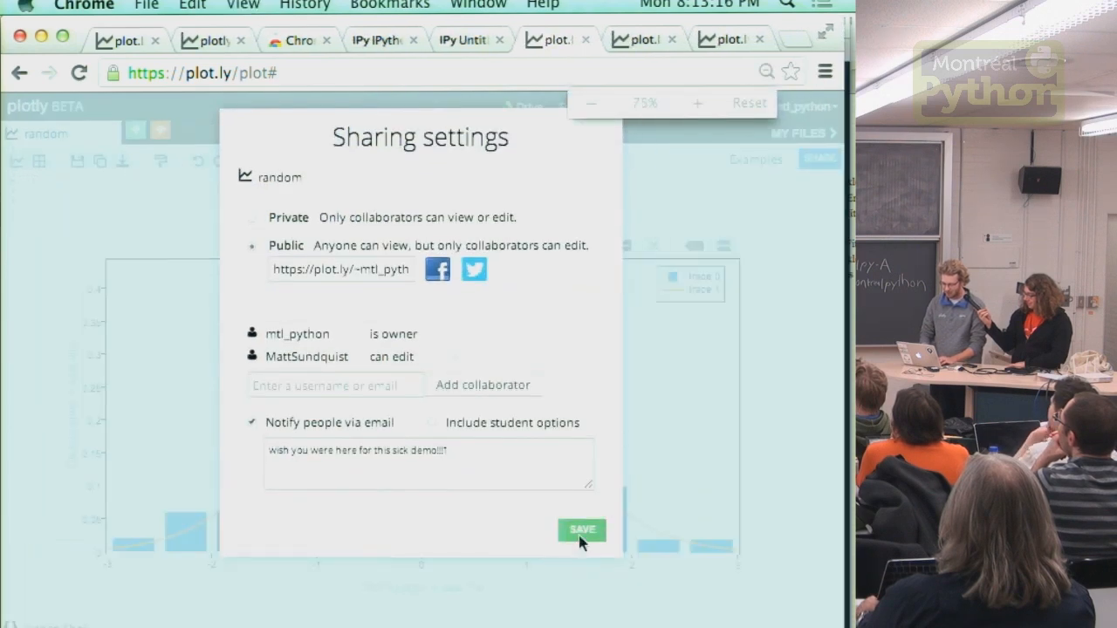
pyautogui.click(581, 530)
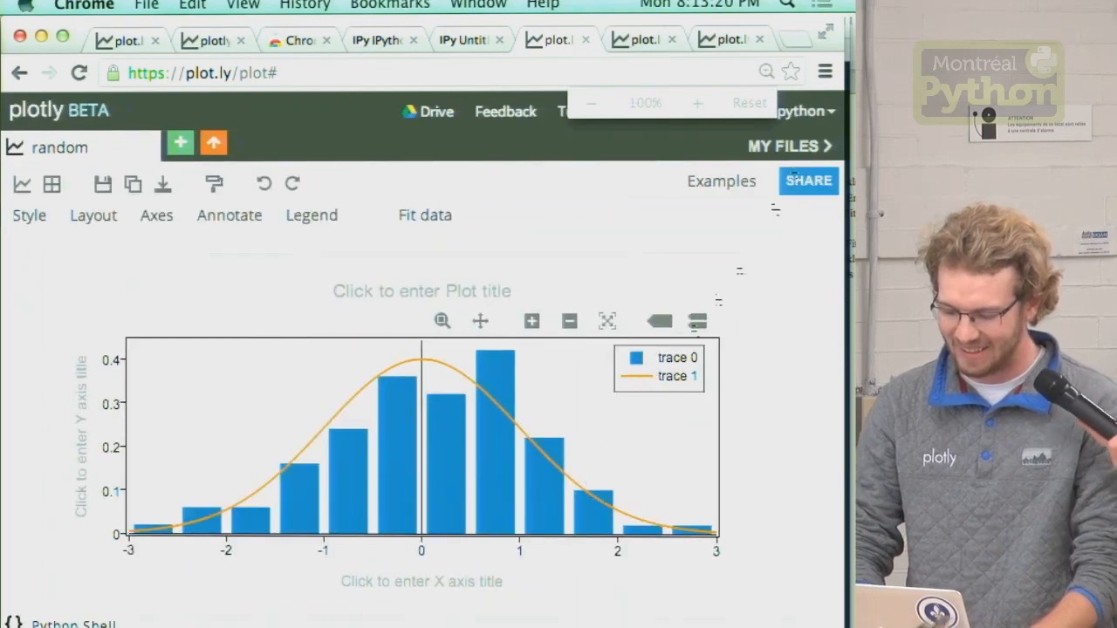
# Post the comment 'does this look right?' on the random plot's discussion thread.
pyautogui.click(780, 146)
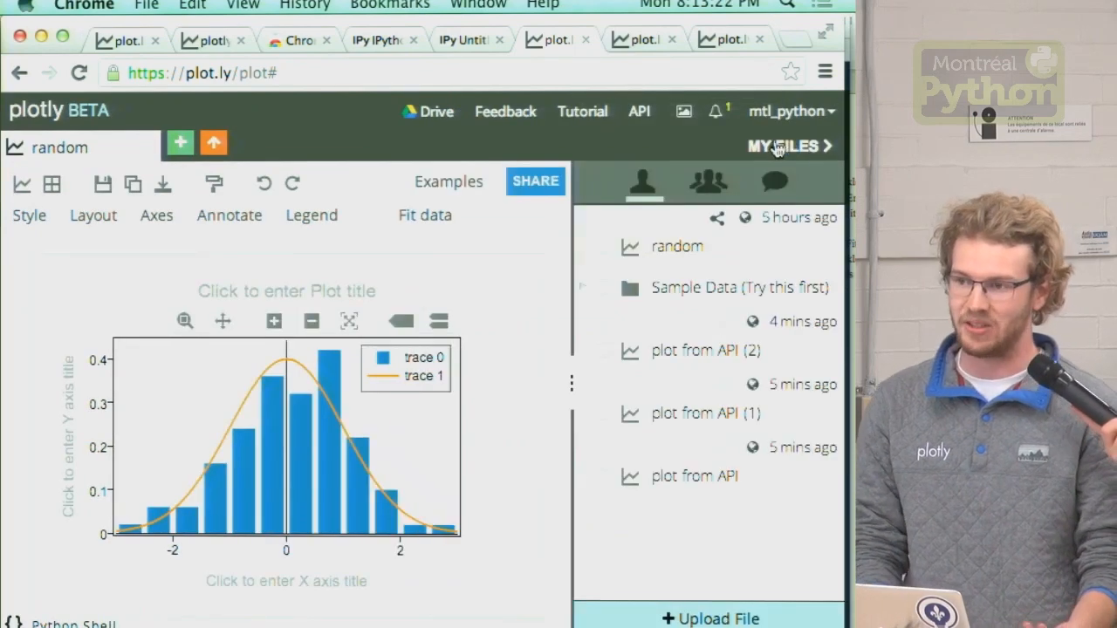
pyautogui.click(774, 181)
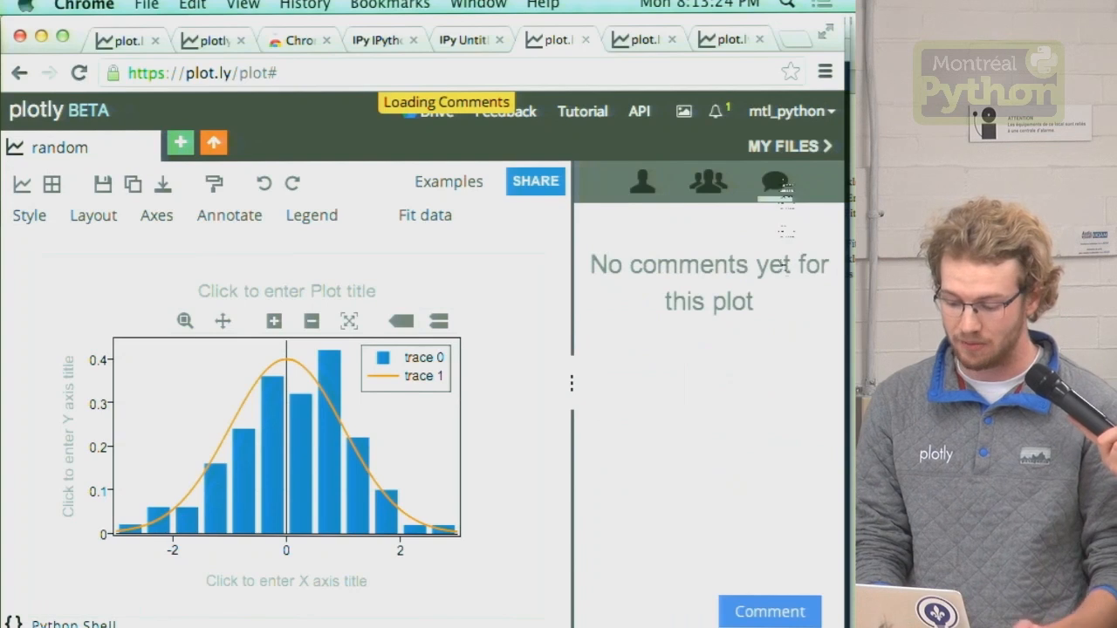
pyautogui.write('does this look right?')
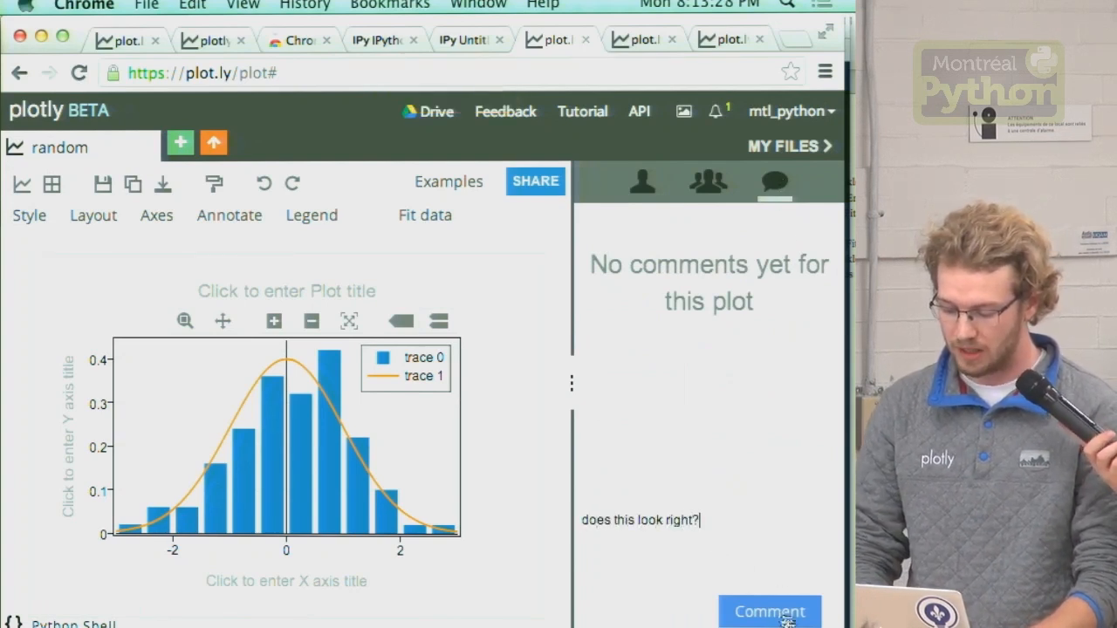
pyautogui.click(770, 611)
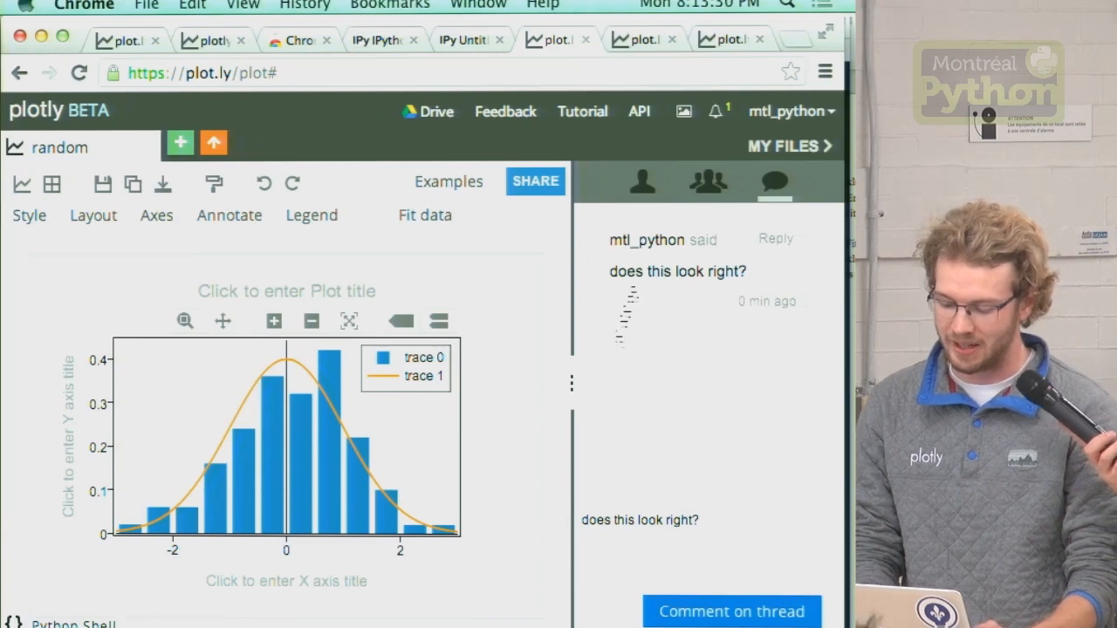
pyautogui.click(535, 181)
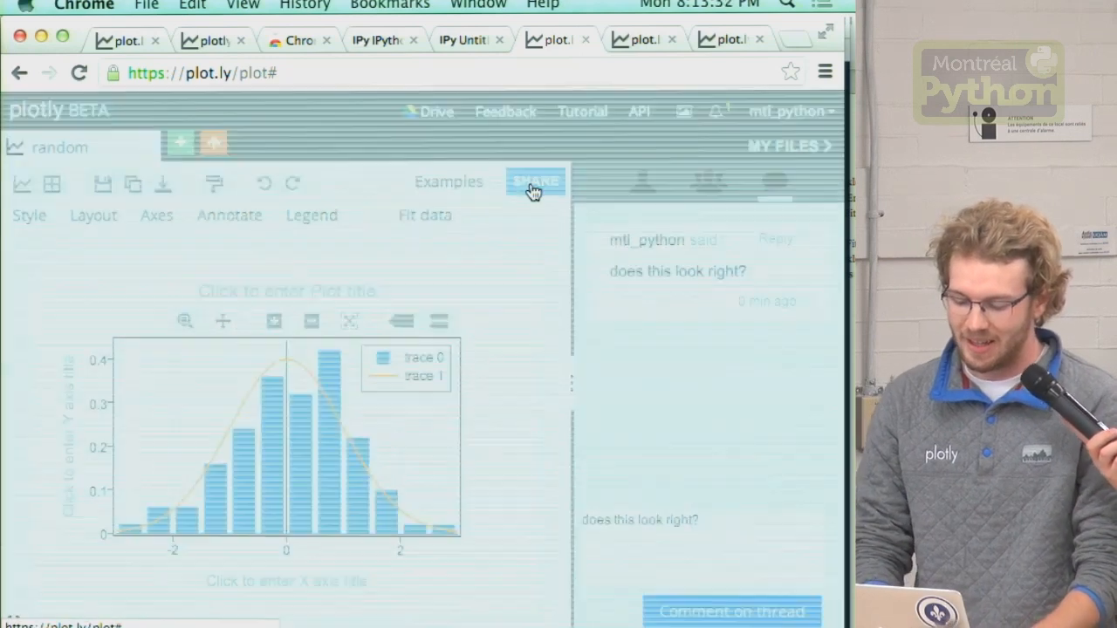
# Share the random plot's public page to a Facebook timeline with a 'live demo' message.
pyautogui.click(535, 181)
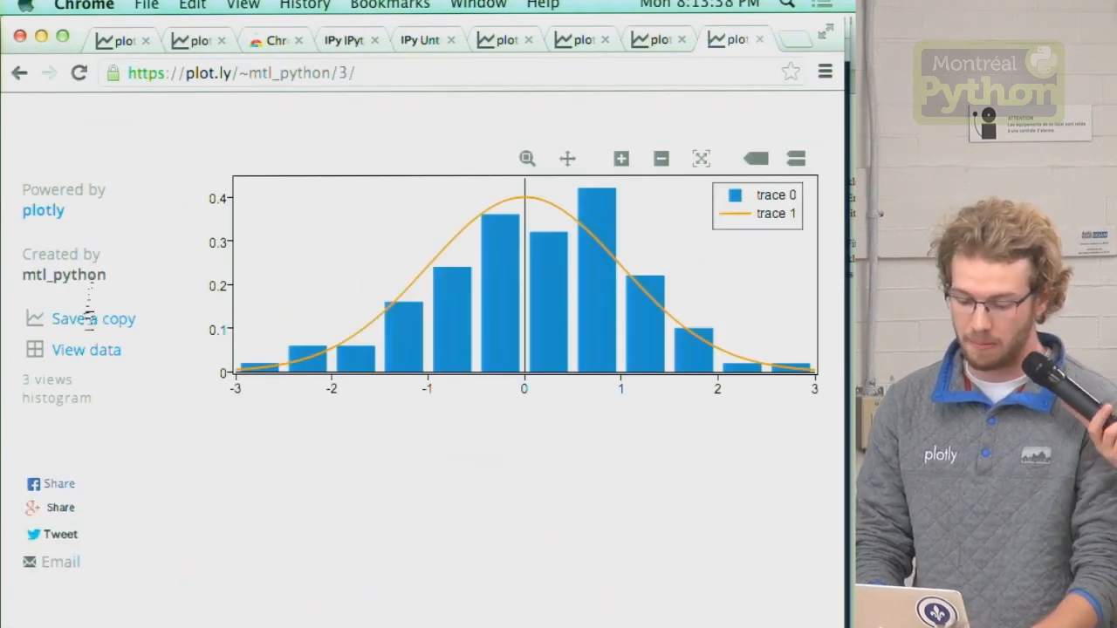
pyautogui.click(59, 484)
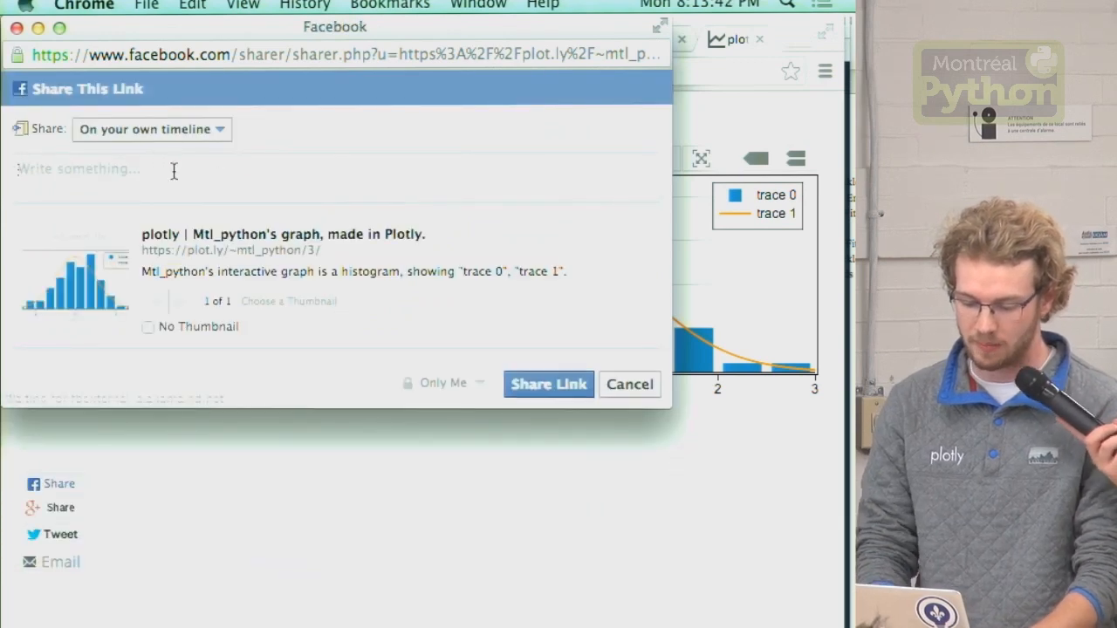
pyautogui.write('live demo at mtl python!! you hadta be there!!!!')
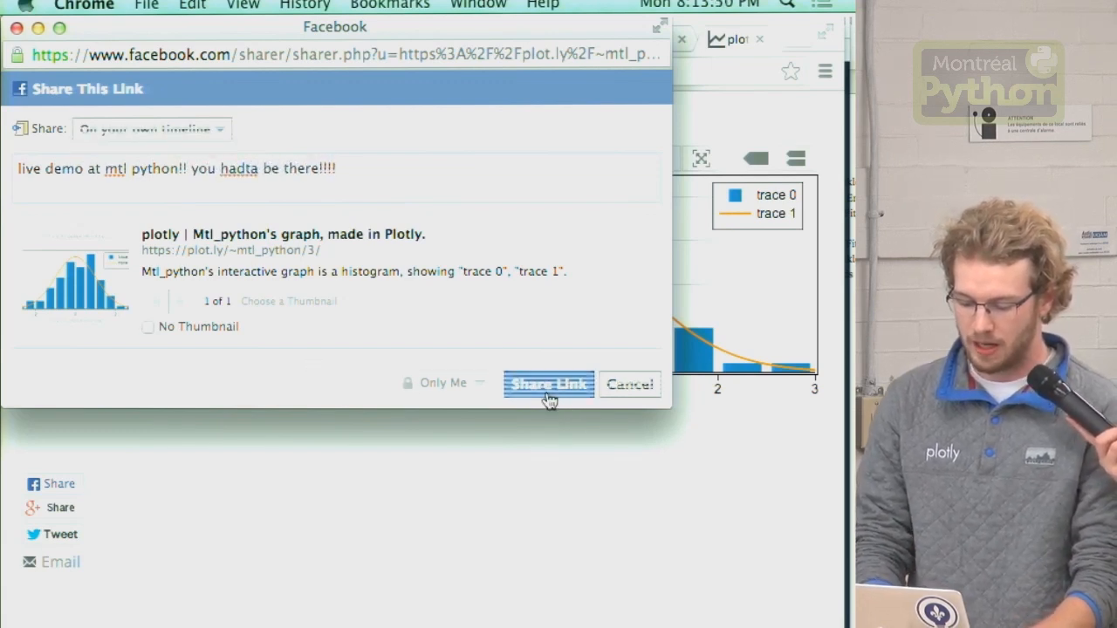
pyautogui.click(548, 384)
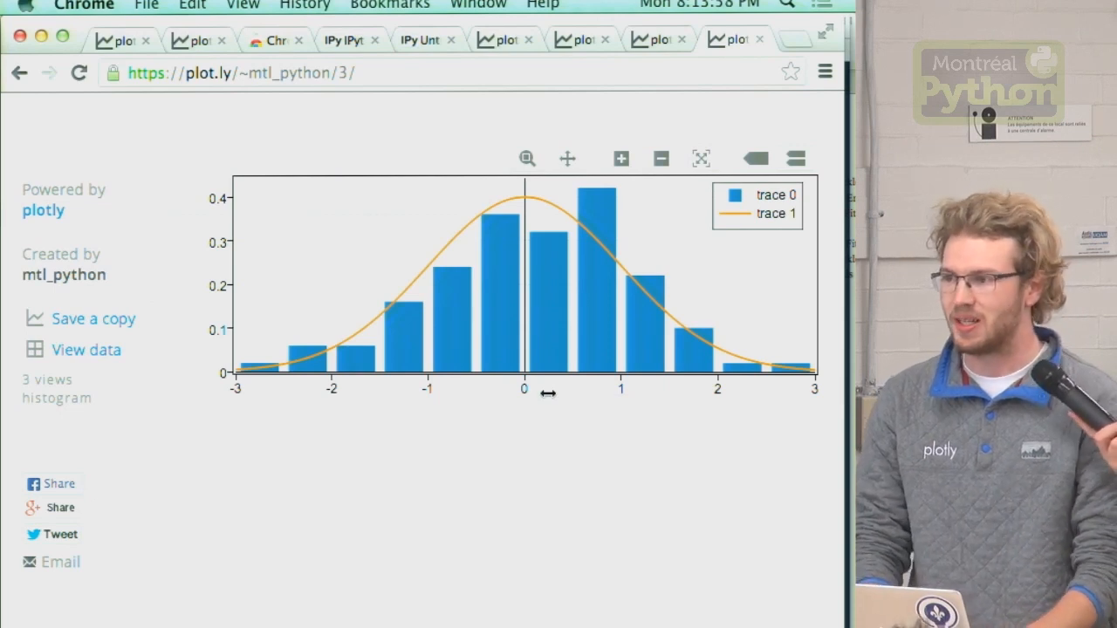
# View the data grid behind the histogram from its public page.
pyautogui.click(85, 350)
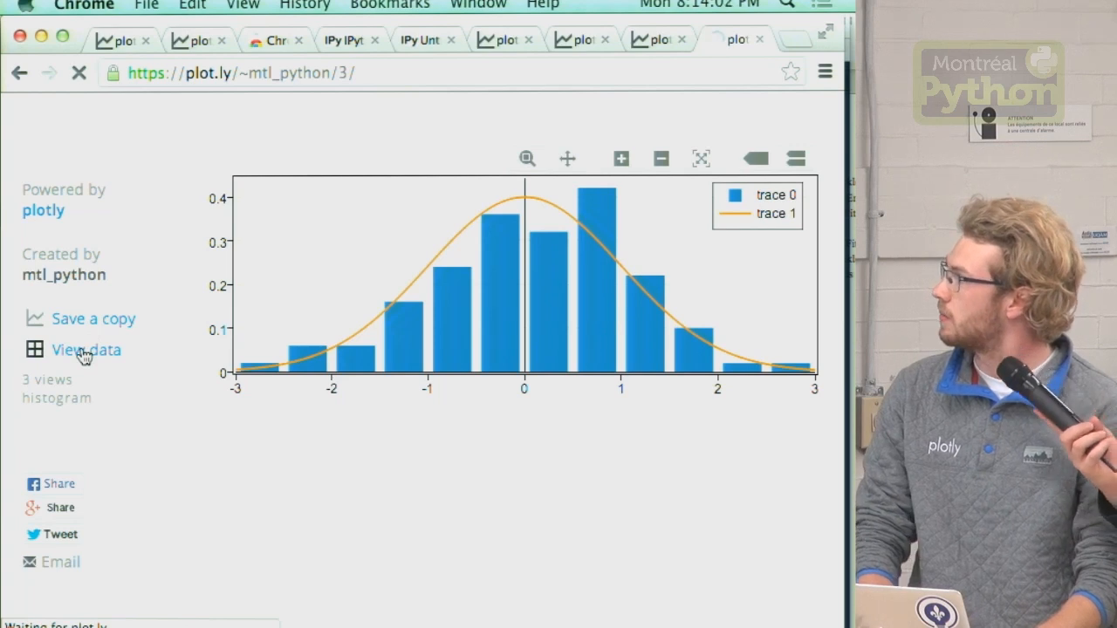
pyautogui.moveTo(160, 412)
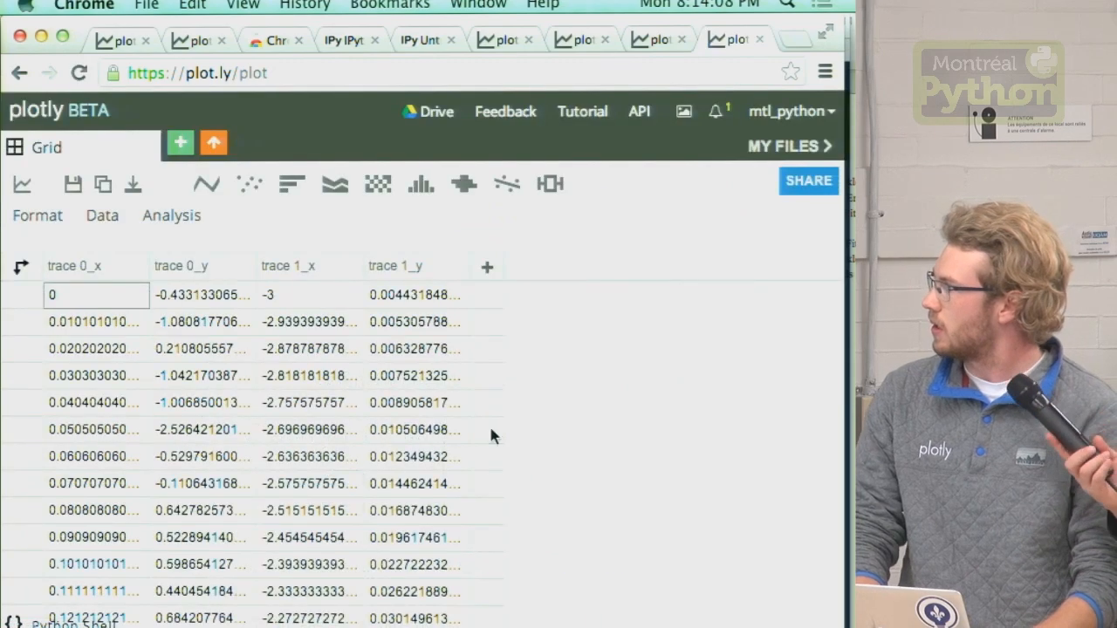
pyautogui.moveTo(612, 302)
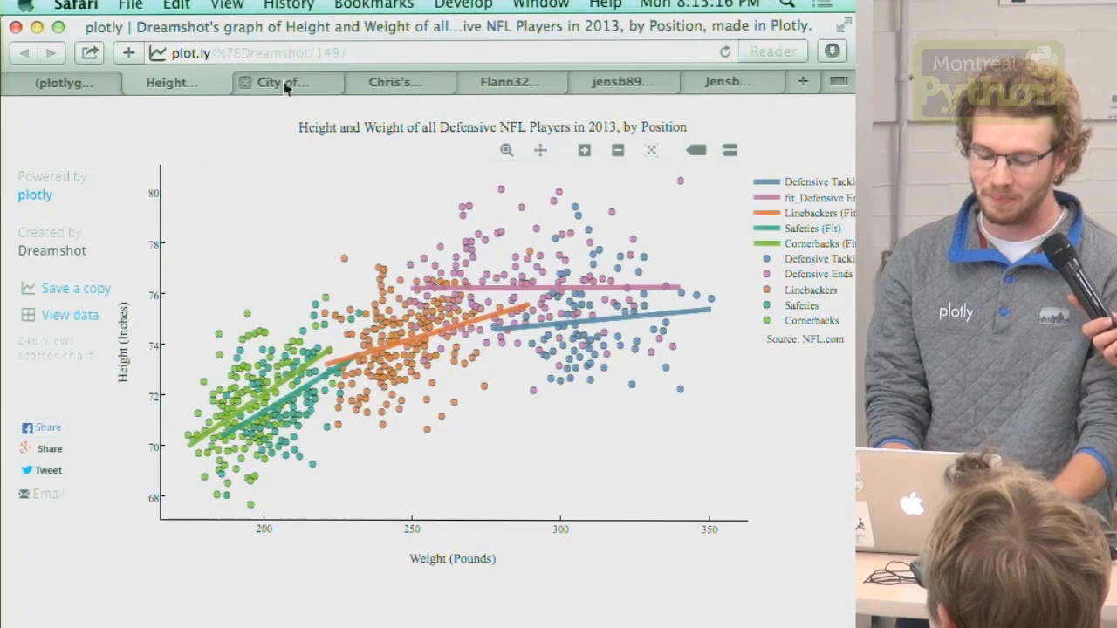
# Browse the NBA, Home Temperature and Raspberry Pi Temperature Status community graphs.
pyautogui.click(281, 83)
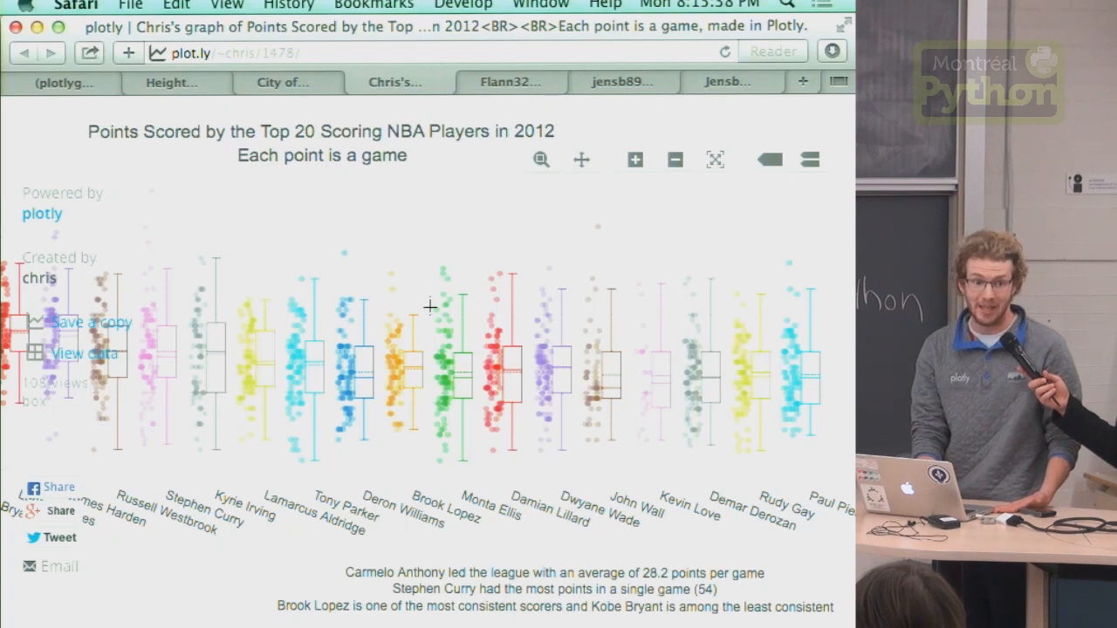
pyautogui.click(510, 82)
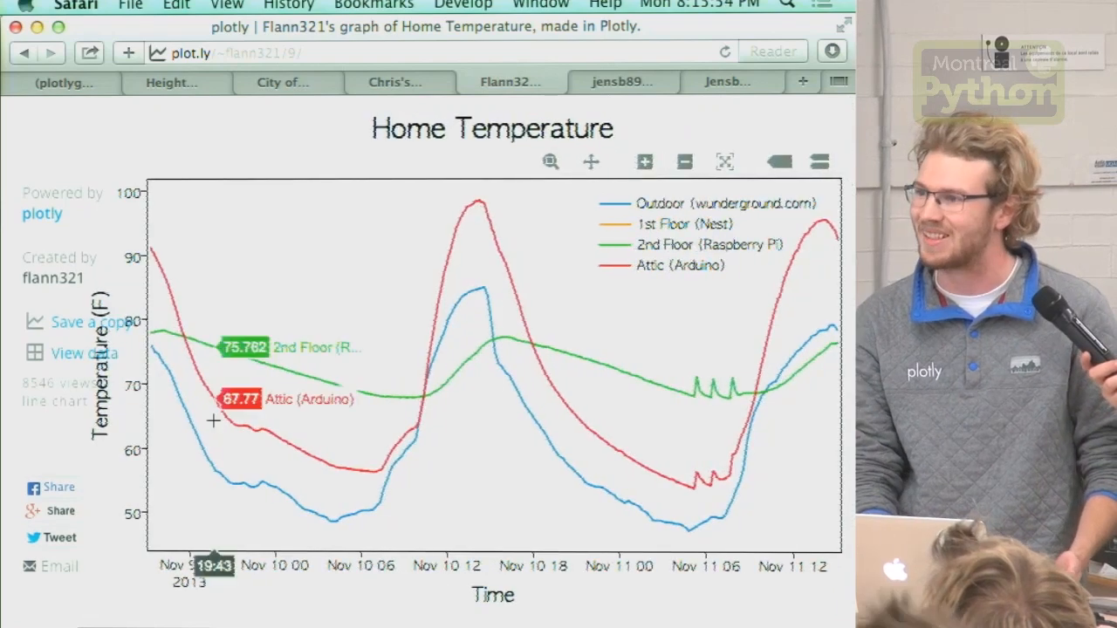
pyautogui.click(622, 81)
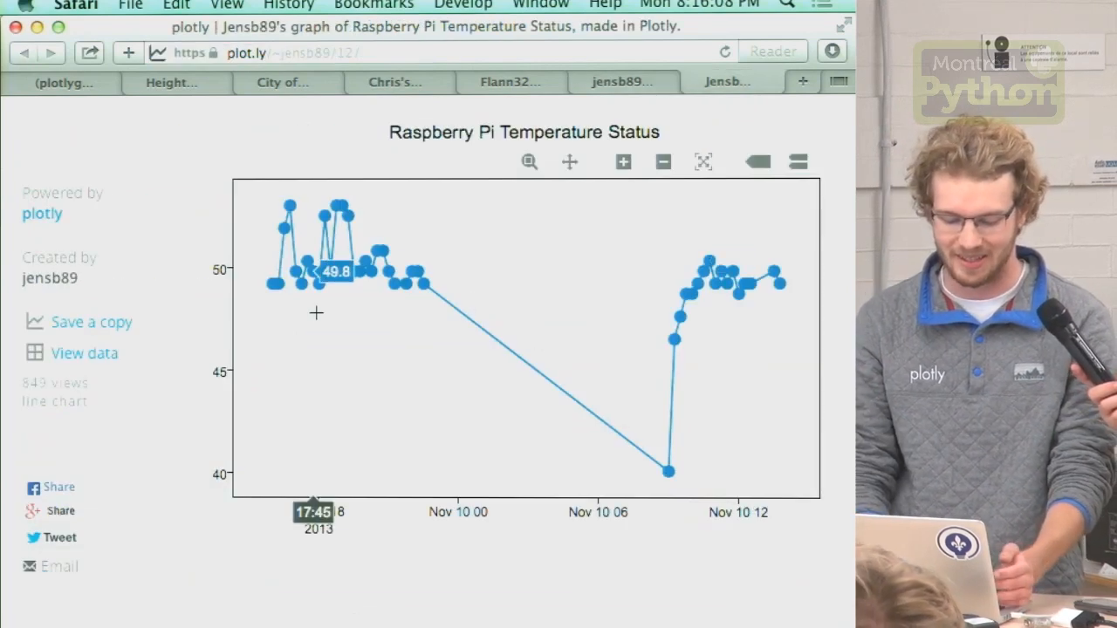
pyautogui.moveTo(61, 437)
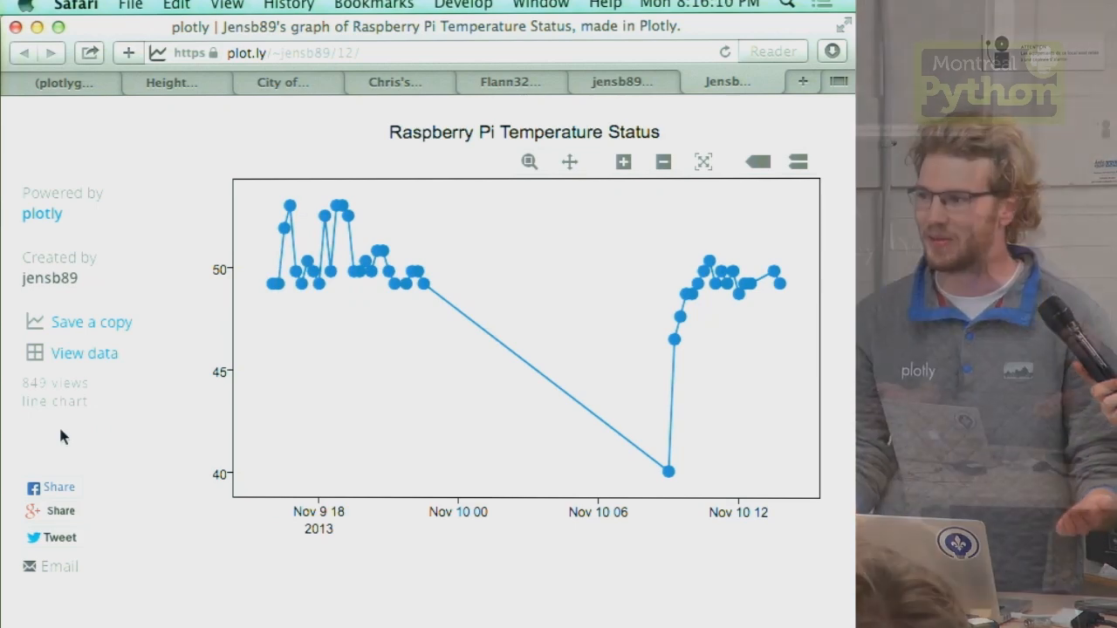